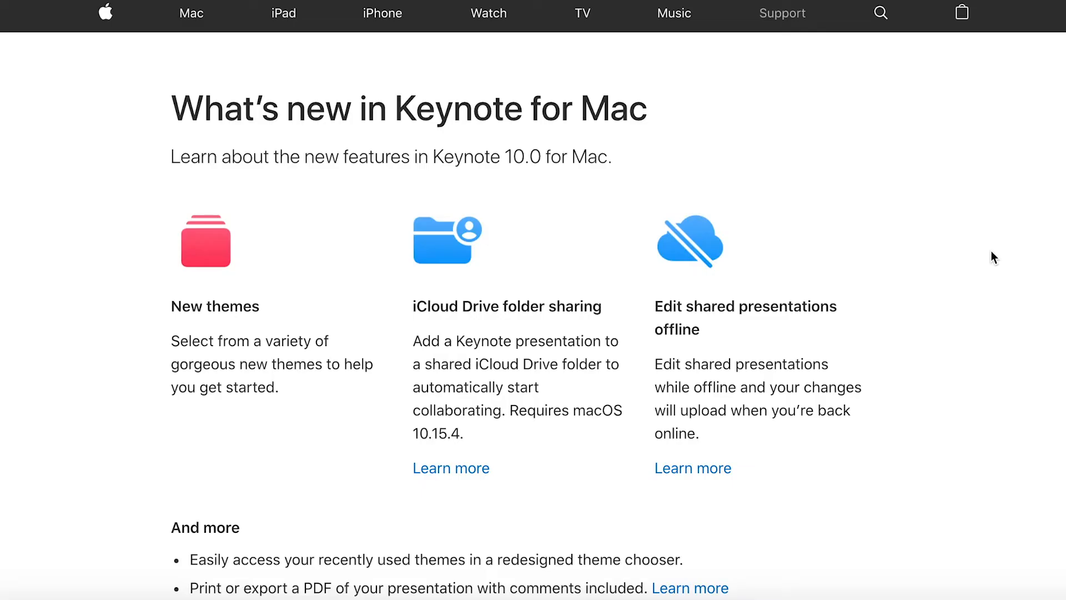
Scroll through Safari's page on what's new in Keynote 10 for Mac.
{"action": "scroll", "scroll_direction": "down", "scroll_amount": 3}
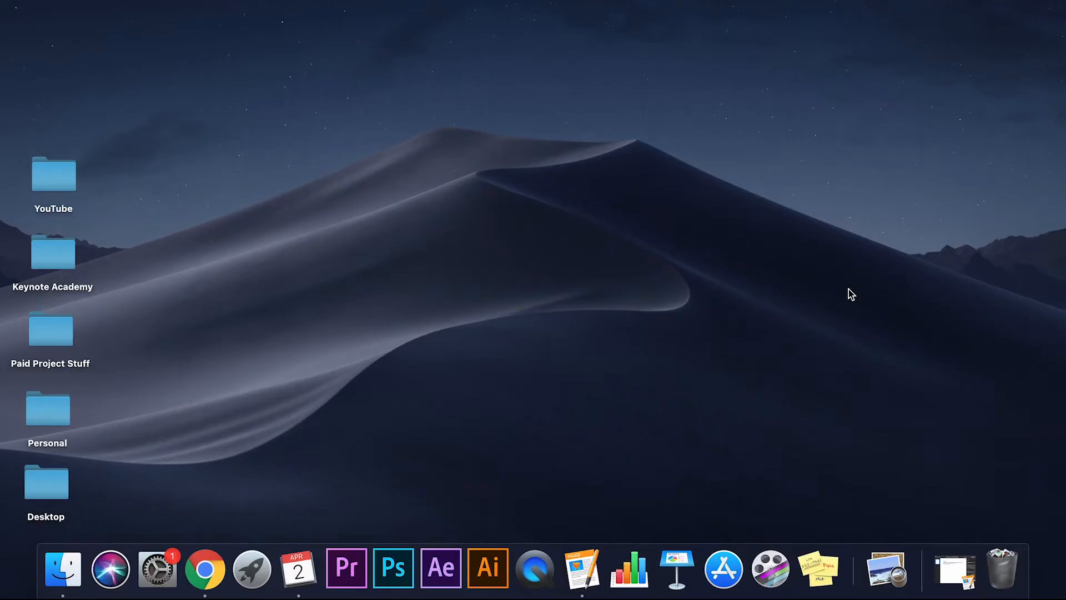
{"action": "mouse_move", "coordinate": [677, 568]}
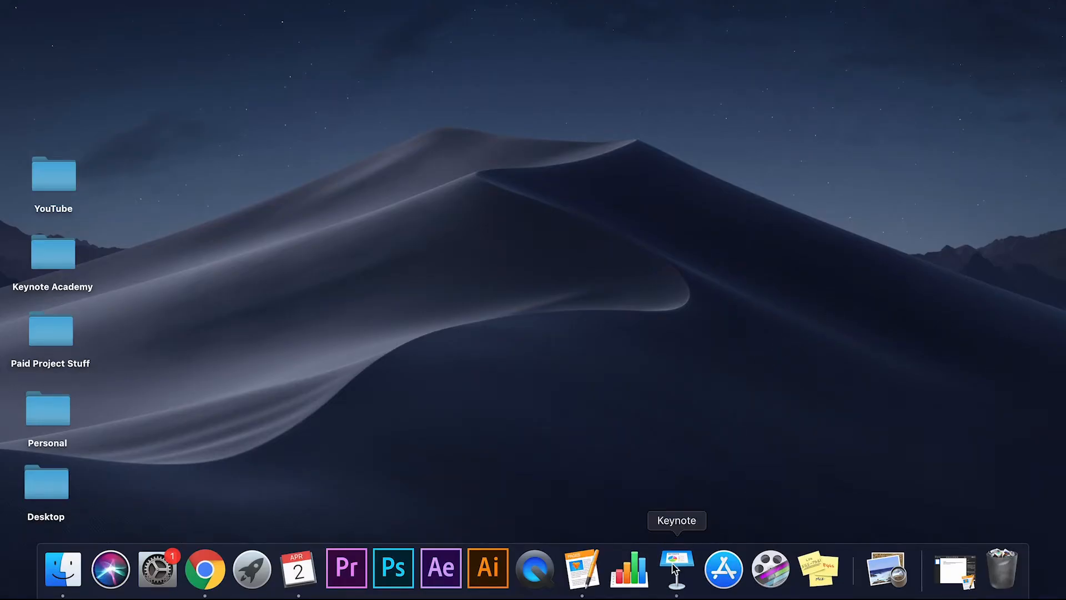
Launch Keynote from the Dock and browse the New themes row through to Briefing and Classic White.
{"action": "left_click", "coordinate": [677, 568]}
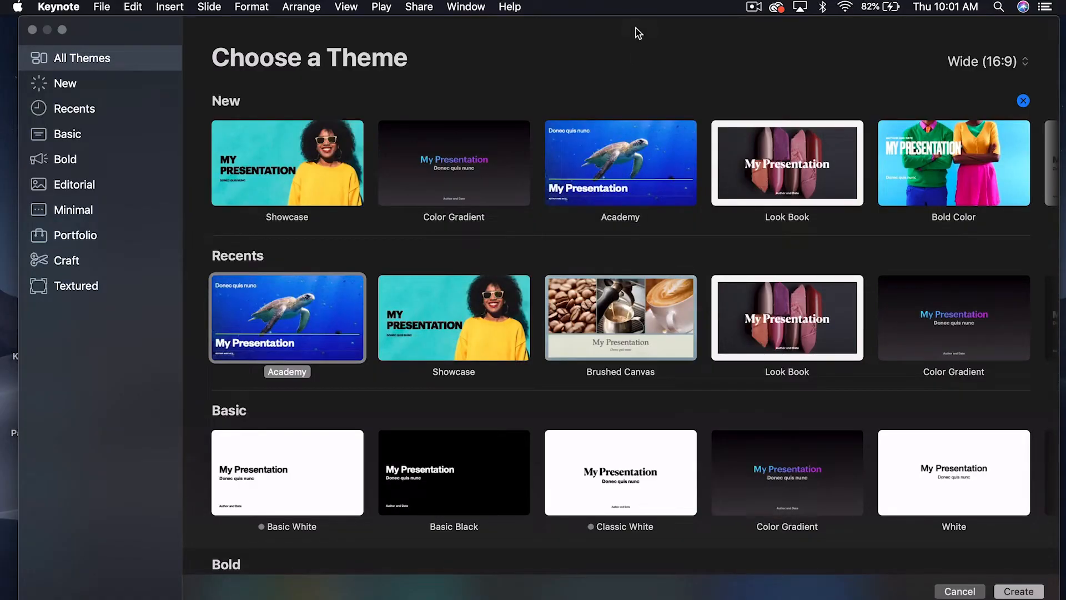
{"action": "mouse_move", "coordinate": [219, 110]}
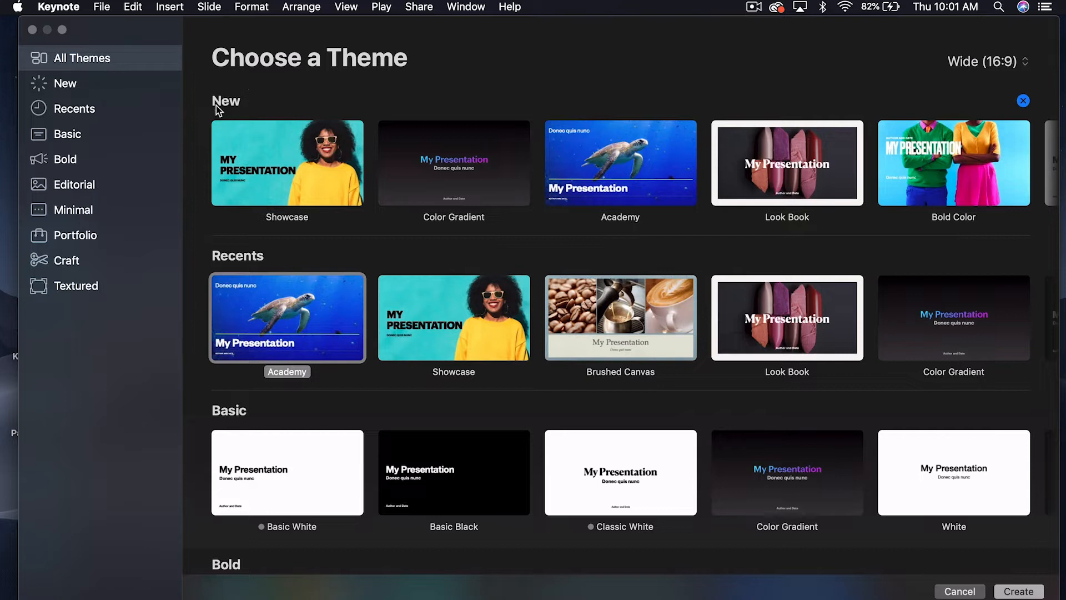
{"action": "mouse_move", "coordinate": [291, 225]}
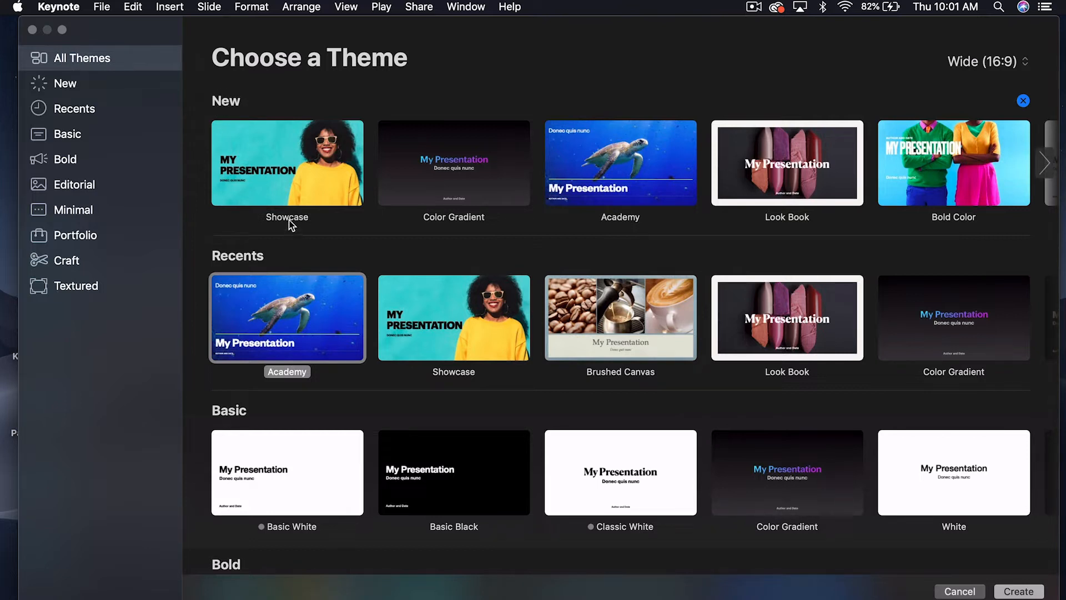
{"action": "mouse_move", "coordinate": [786, 232]}
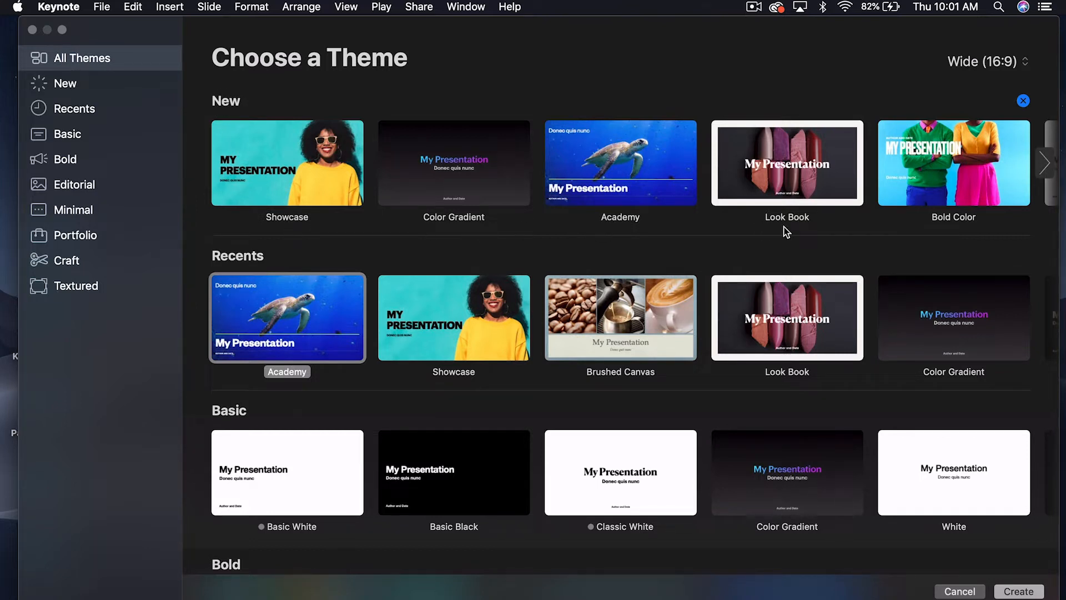
{"action": "left_click", "coordinate": [1045, 163]}
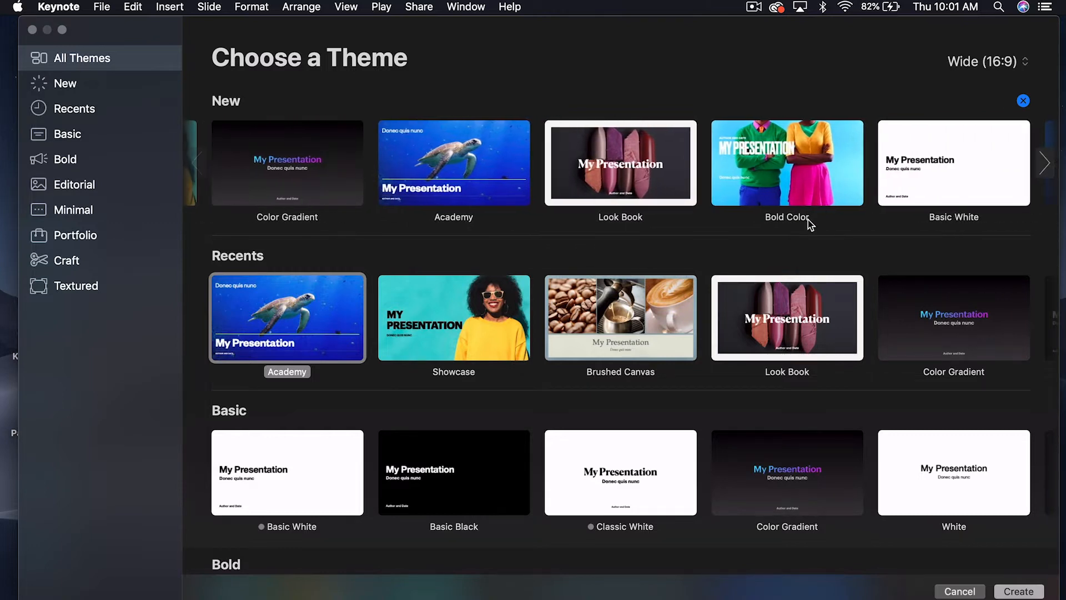
{"action": "left_click", "coordinate": [1046, 164]}
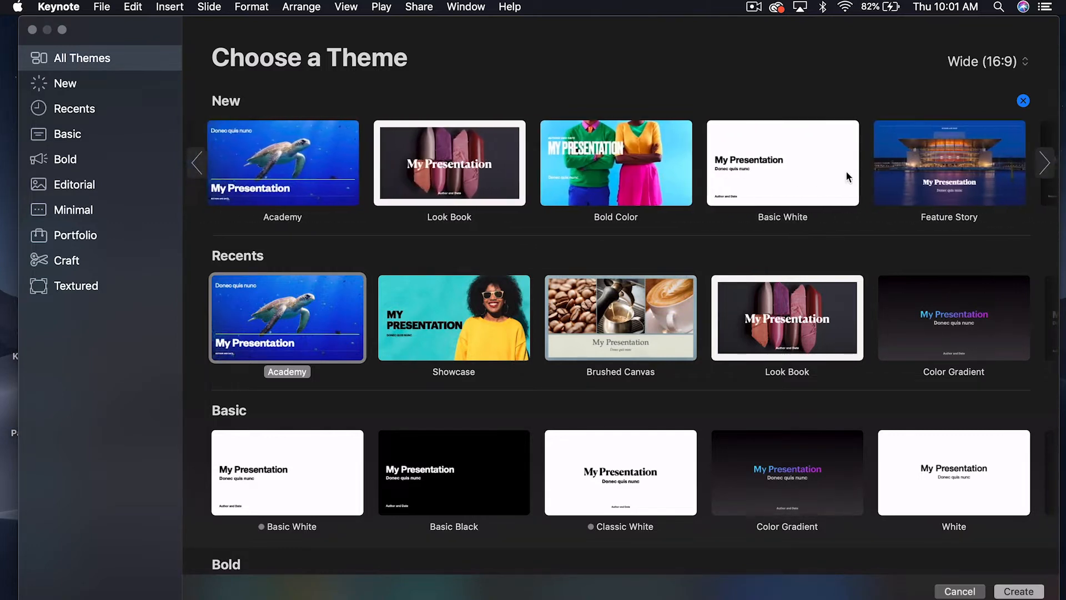
{"action": "left_click", "coordinate": [1046, 164]}
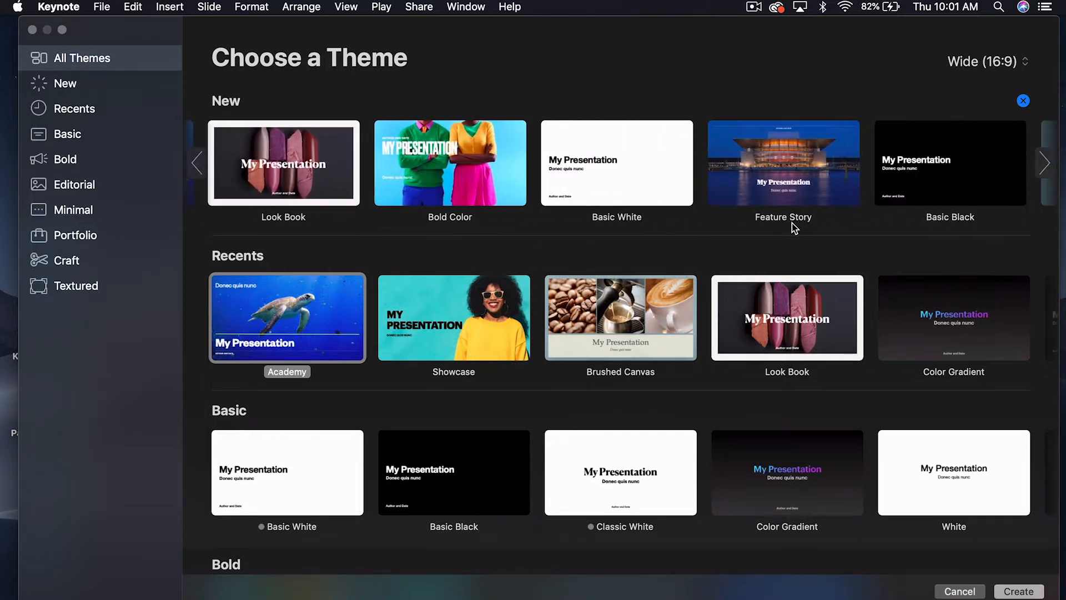
{"action": "left_click", "coordinate": [1046, 163]}
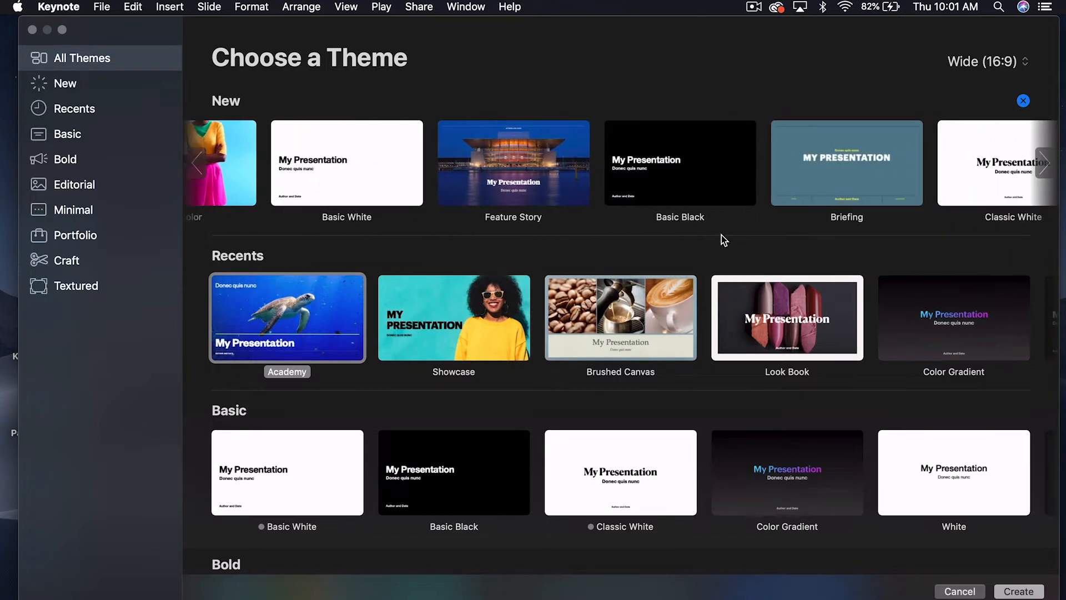
{"action": "left_click", "coordinate": [199, 162]}
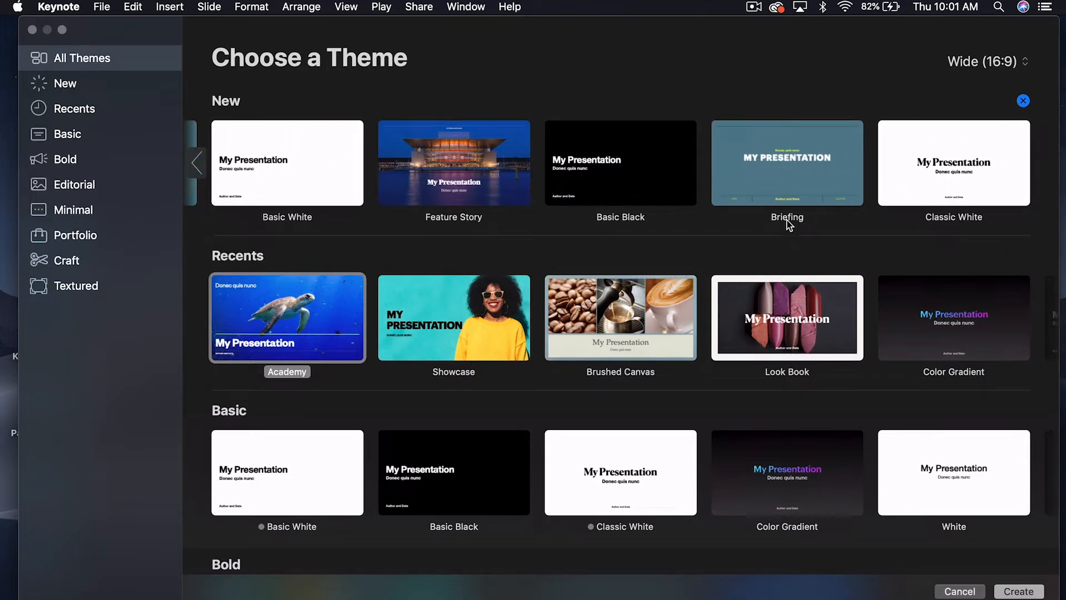
{"action": "mouse_move", "coordinate": [786, 235]}
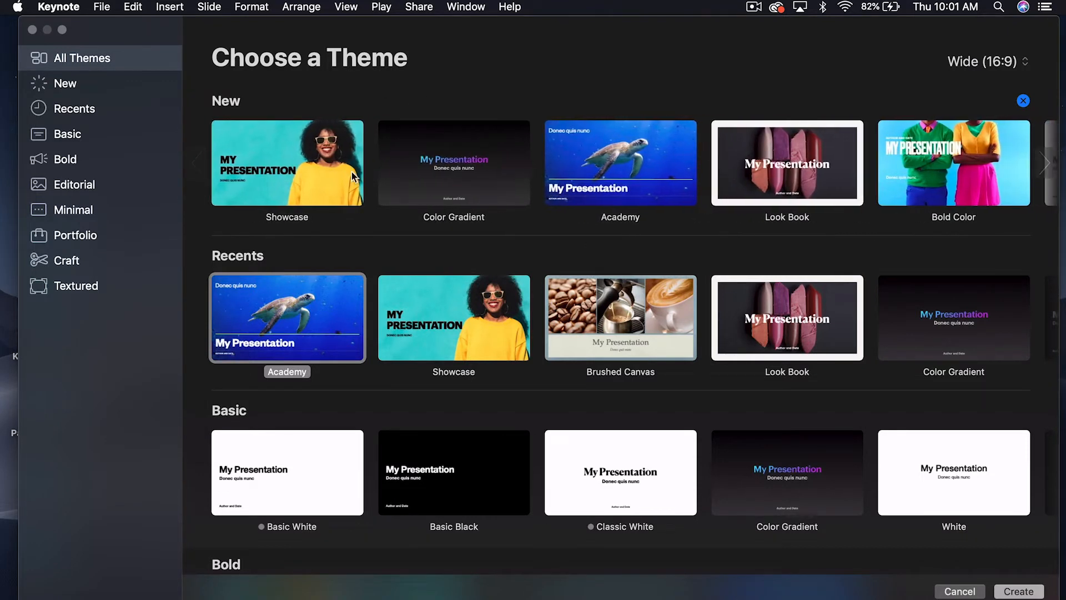
{"action": "mouse_move", "coordinate": [402, 233]}
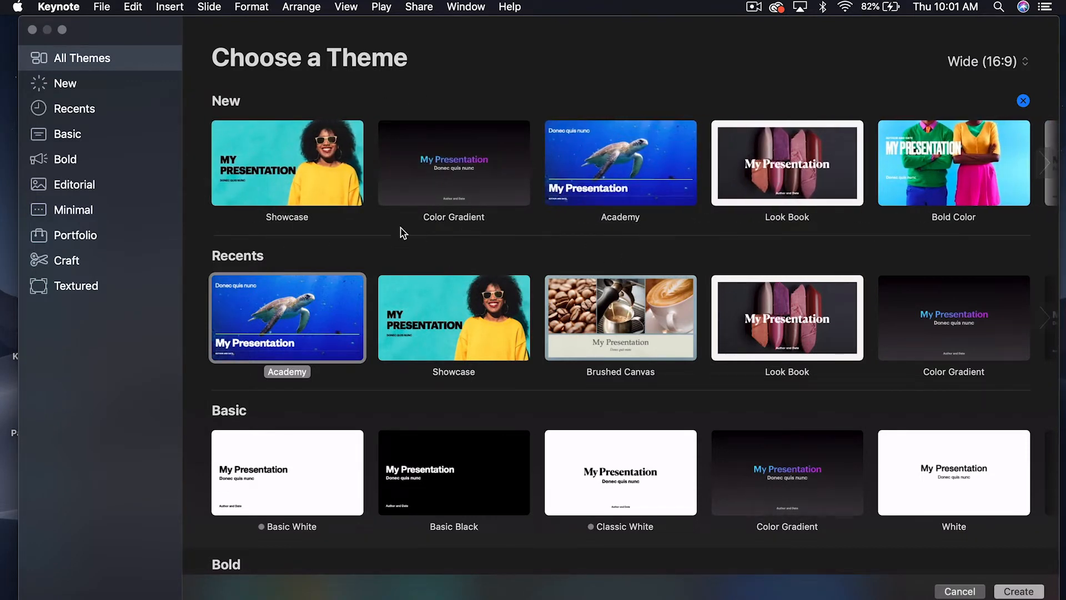
{"action": "mouse_move", "coordinate": [286, 162]}
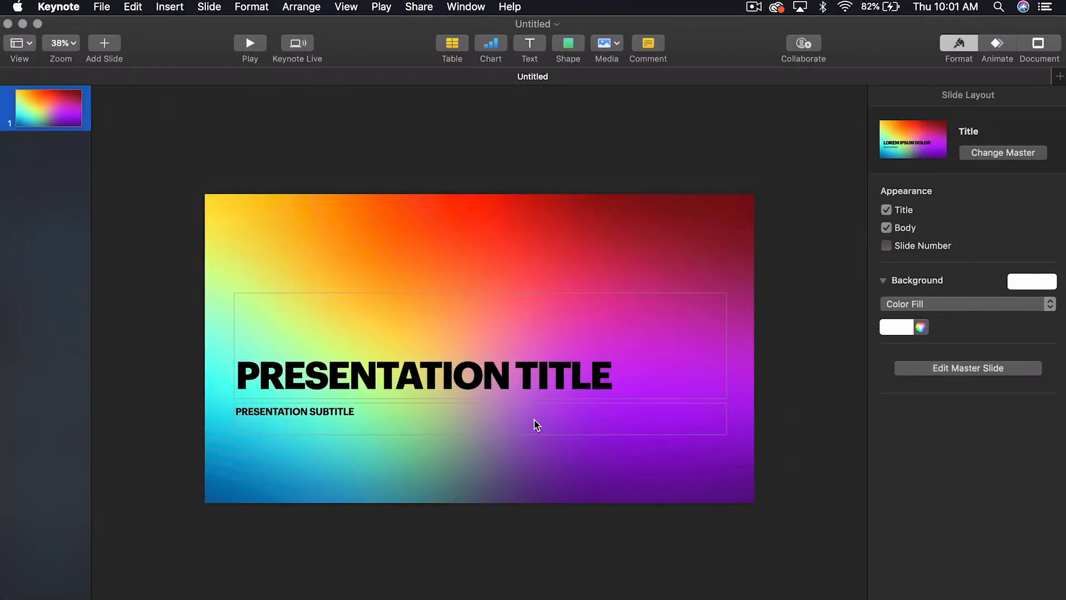
{"action": "mouse_move", "coordinate": [81, 199]}
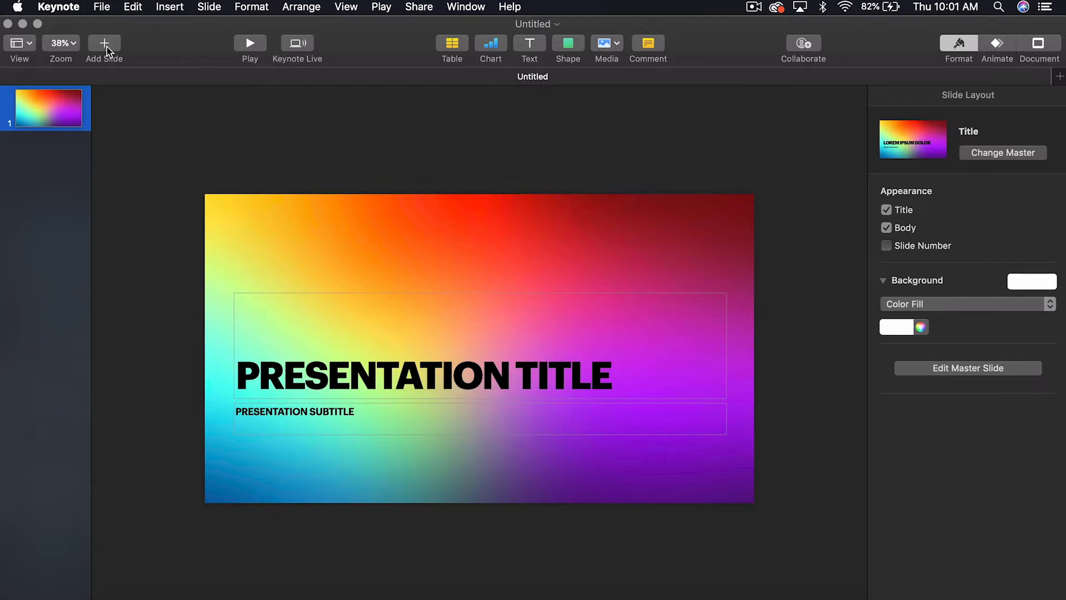
Add a Title & Photo slide and a Title, Bullets & Photo slide to the sample deck.
{"action": "left_click", "coordinate": [104, 43]}
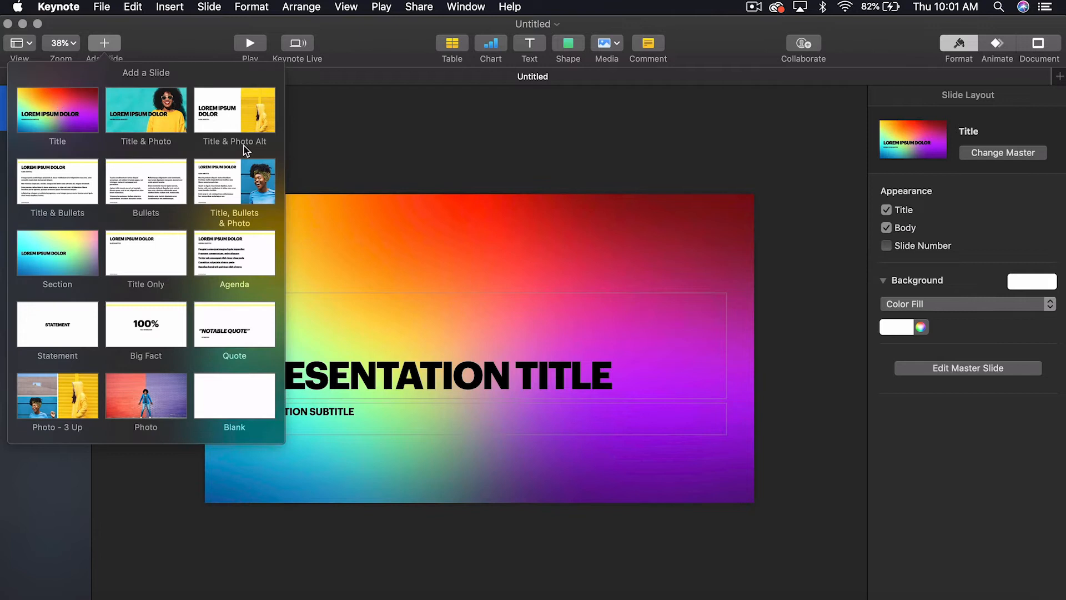
{"action": "left_click", "coordinate": [145, 109]}
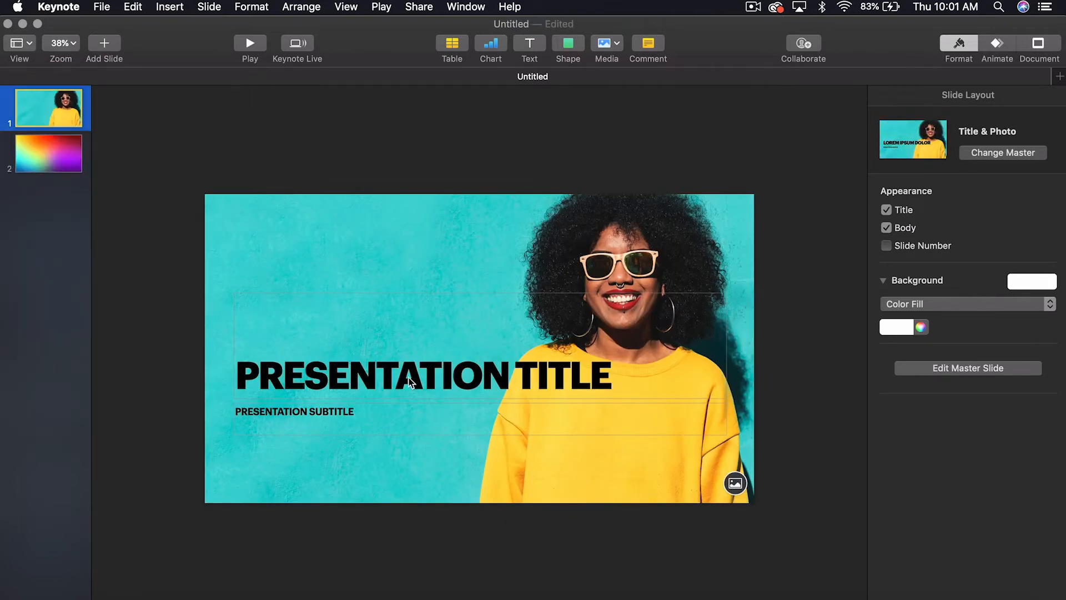
{"action": "mouse_move", "coordinate": [523, 259]}
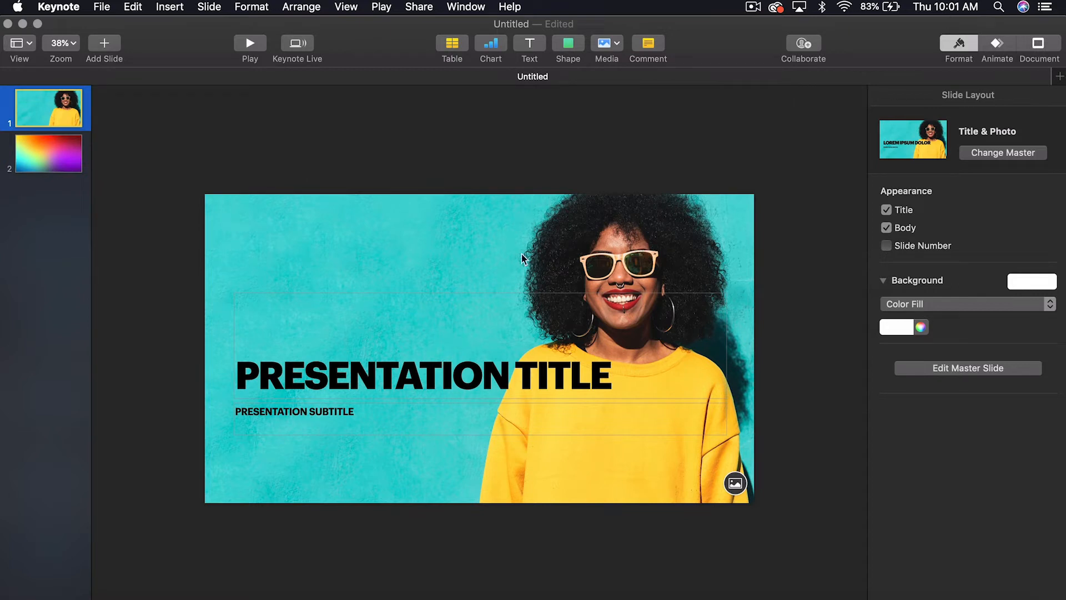
{"action": "mouse_move", "coordinate": [584, 248]}
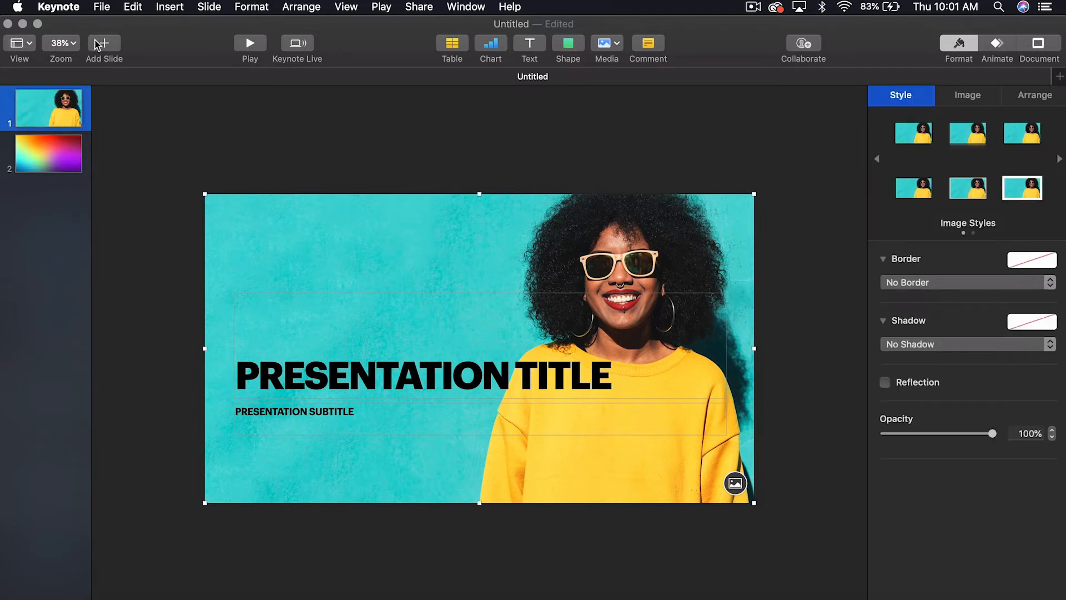
{"action": "left_click", "coordinate": [104, 43]}
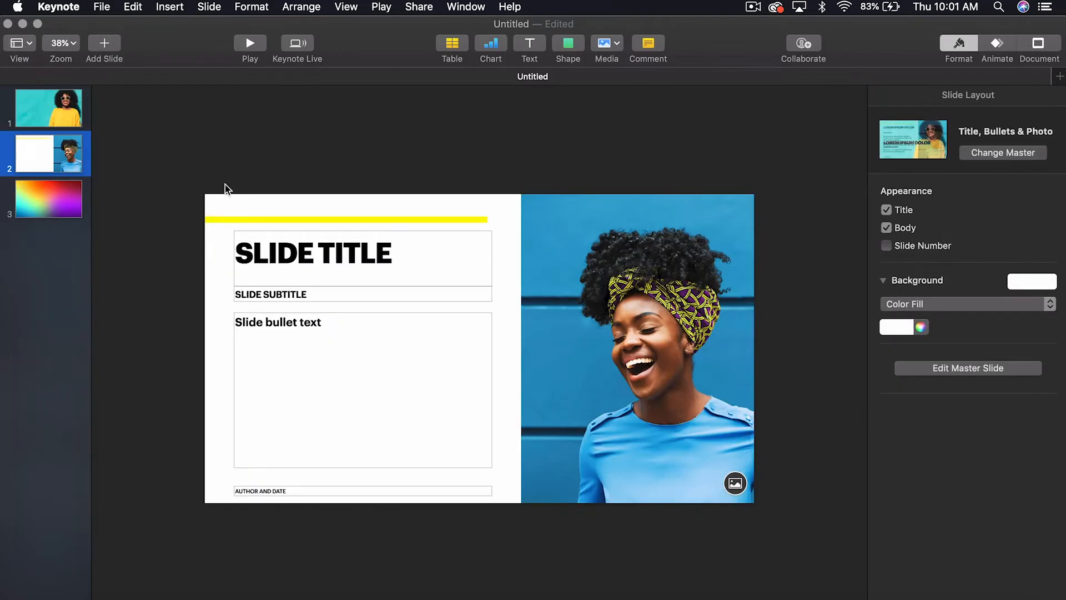
{"action": "left_click", "coordinate": [48, 108]}
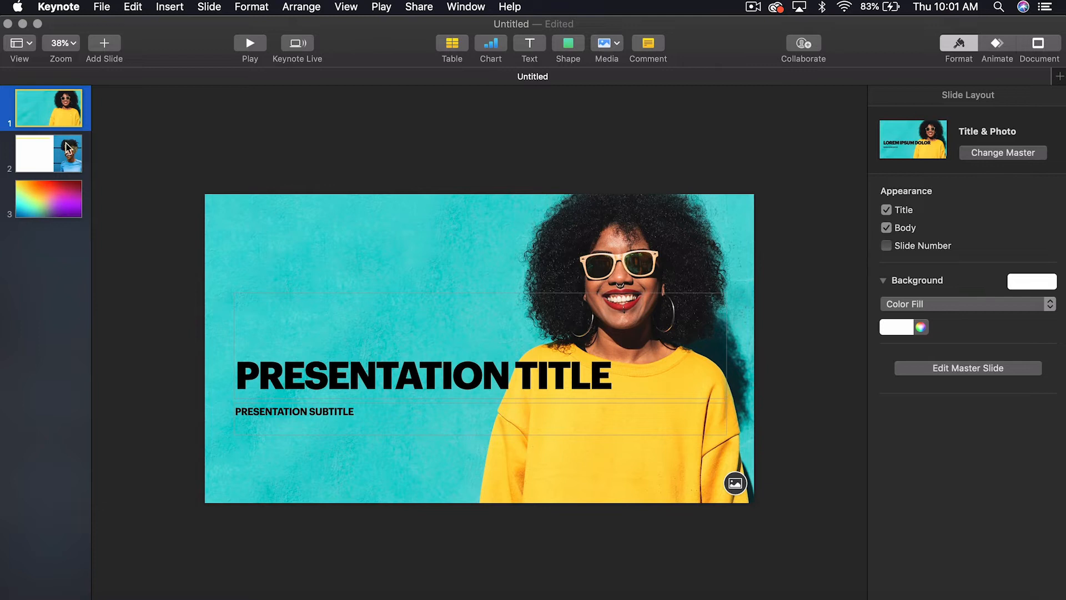
{"action": "left_click", "coordinate": [48, 153]}
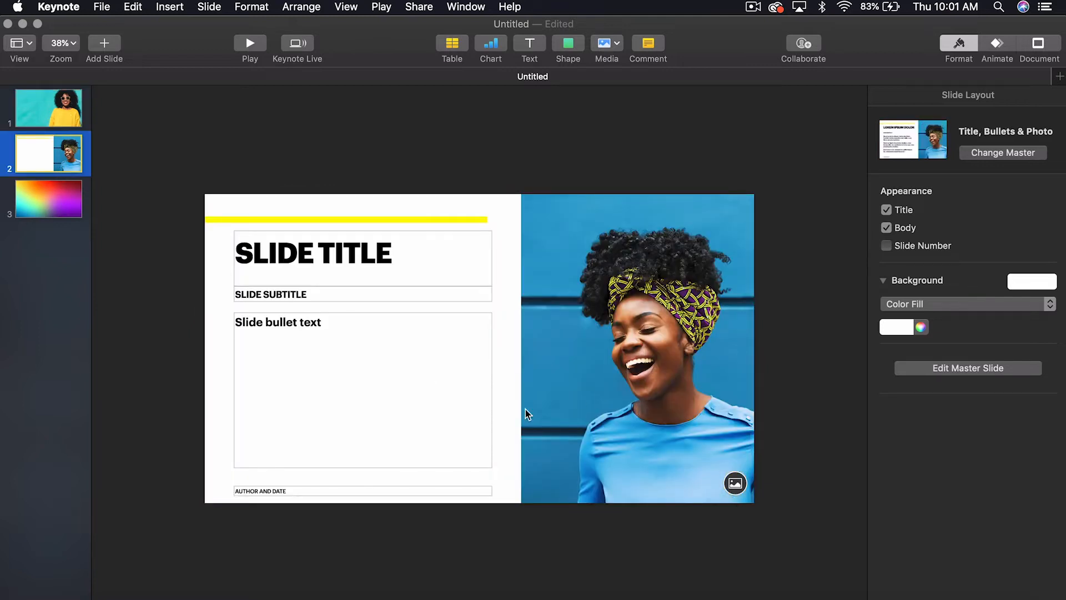
Add a Photo - 3 Up slide, then return to the first slide.
{"action": "left_click", "coordinate": [104, 43]}
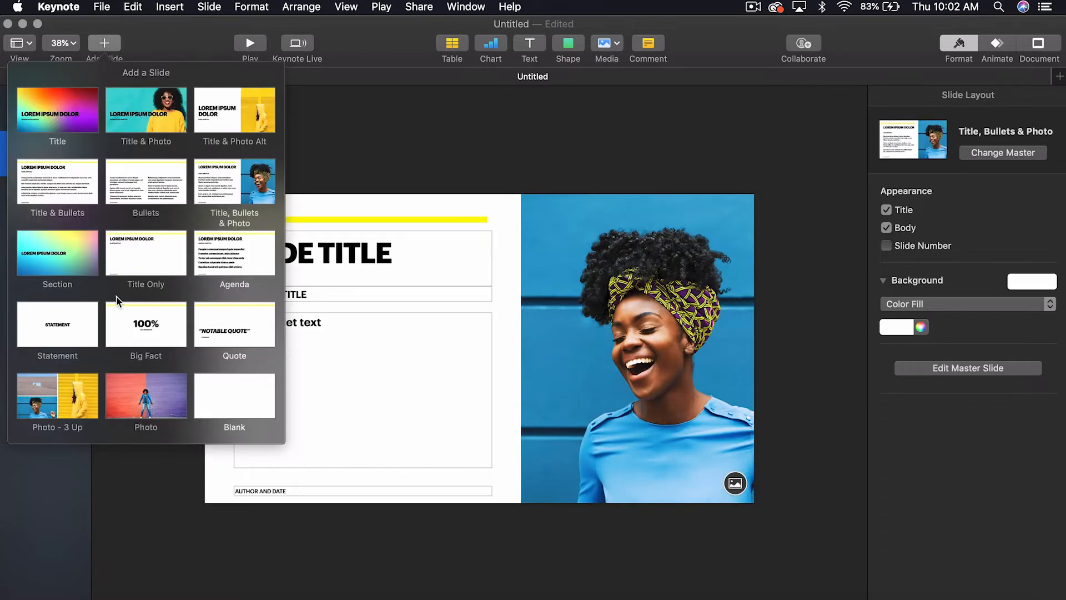
{"action": "mouse_move", "coordinate": [77, 404]}
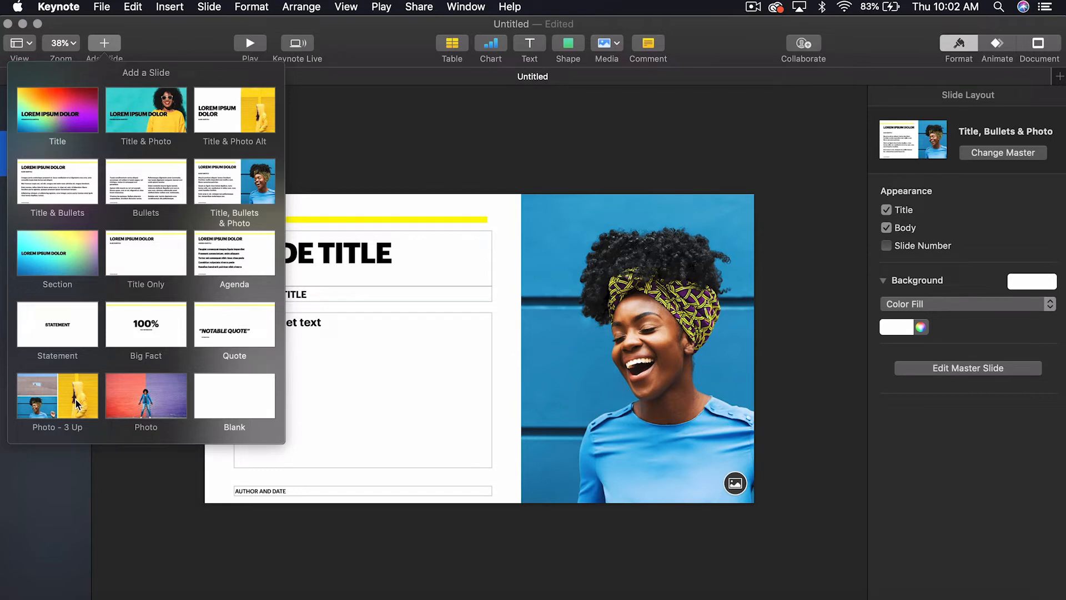
{"action": "left_click", "coordinate": [57, 395]}
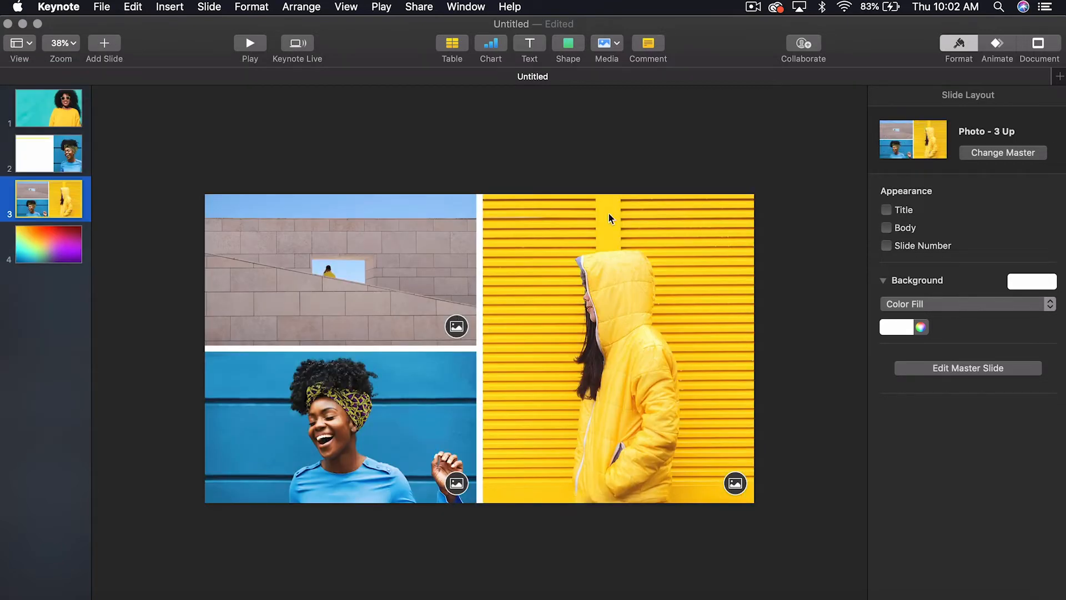
{"action": "mouse_move", "coordinate": [664, 361]}
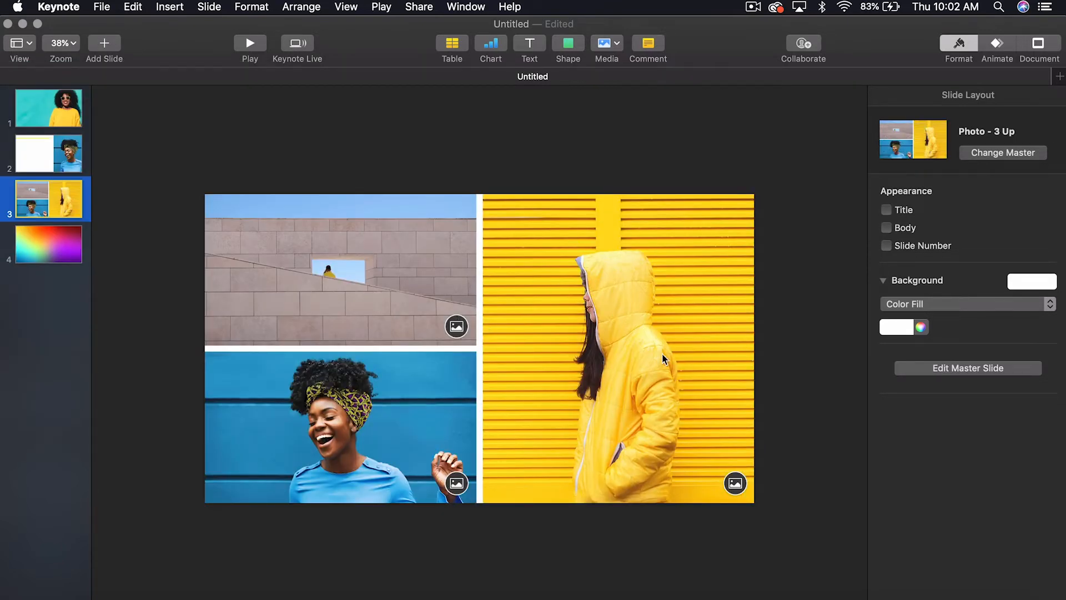
{"action": "mouse_move", "coordinate": [353, 405]}
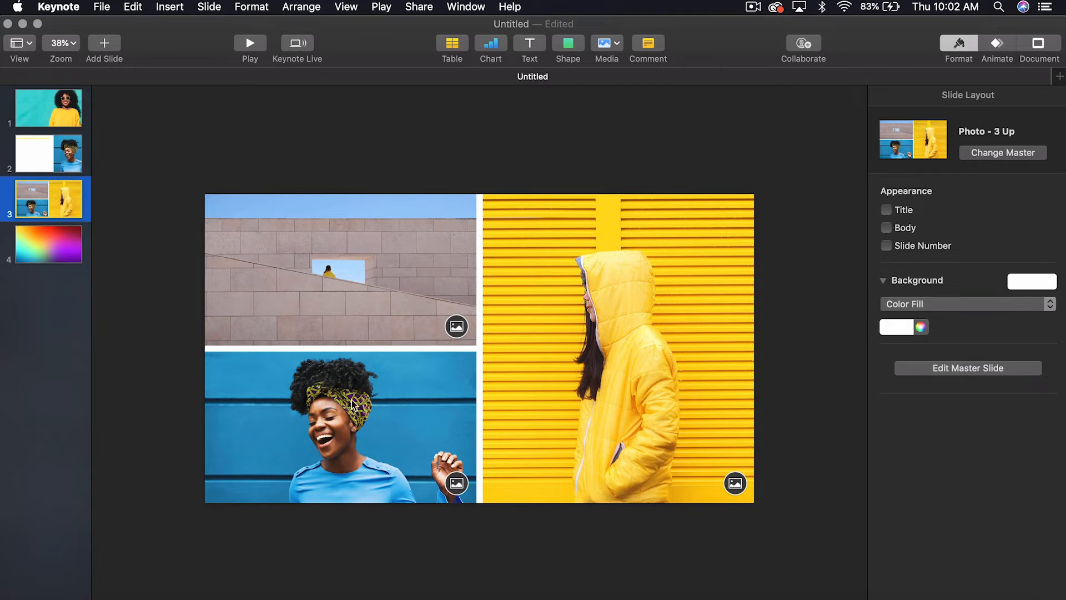
{"action": "mouse_move", "coordinate": [68, 165]}
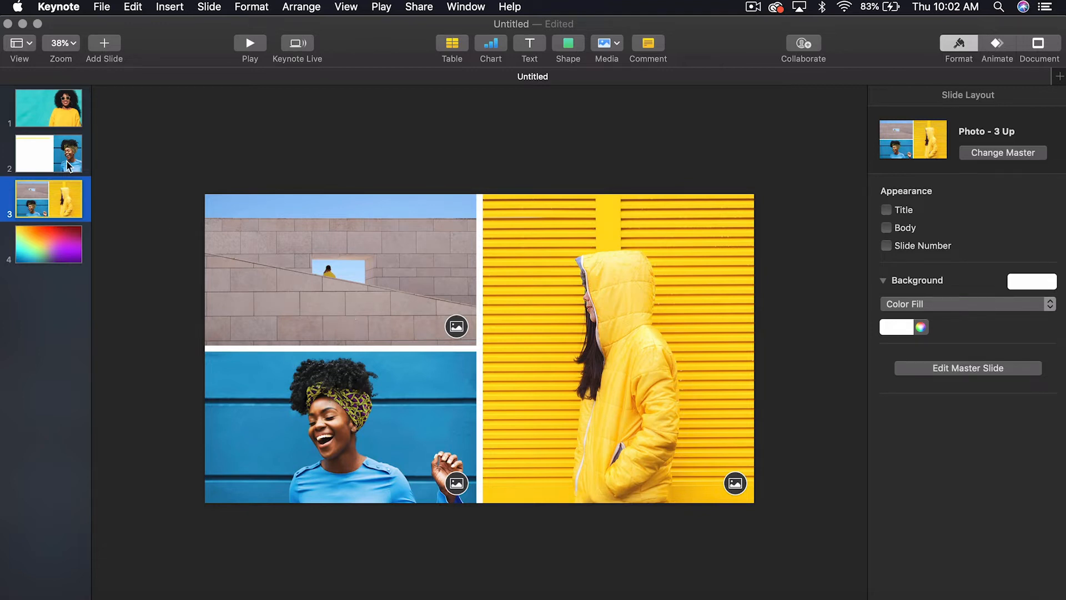
{"action": "left_click", "coordinate": [47, 107]}
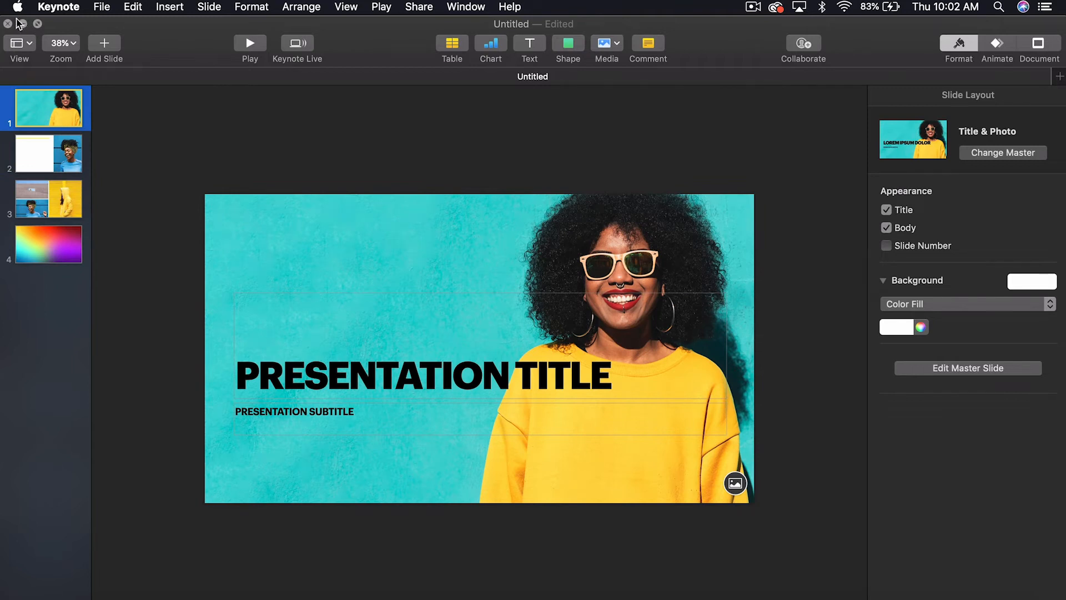
Close the untitled sample presentation and delete it instead of saving.
{"action": "left_click", "coordinate": [8, 23]}
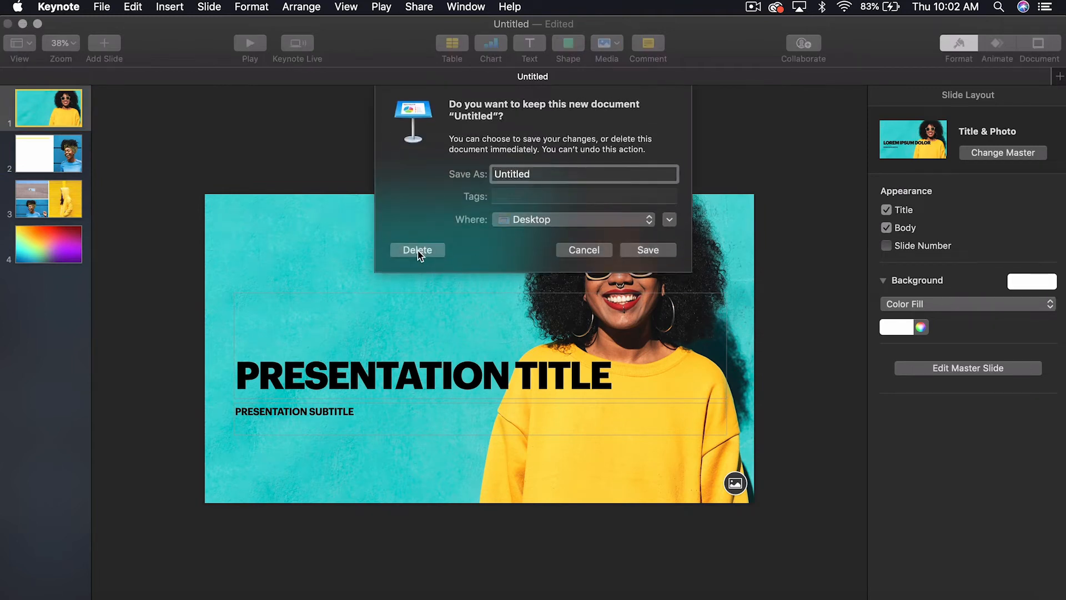
{"action": "left_click", "coordinate": [417, 250]}
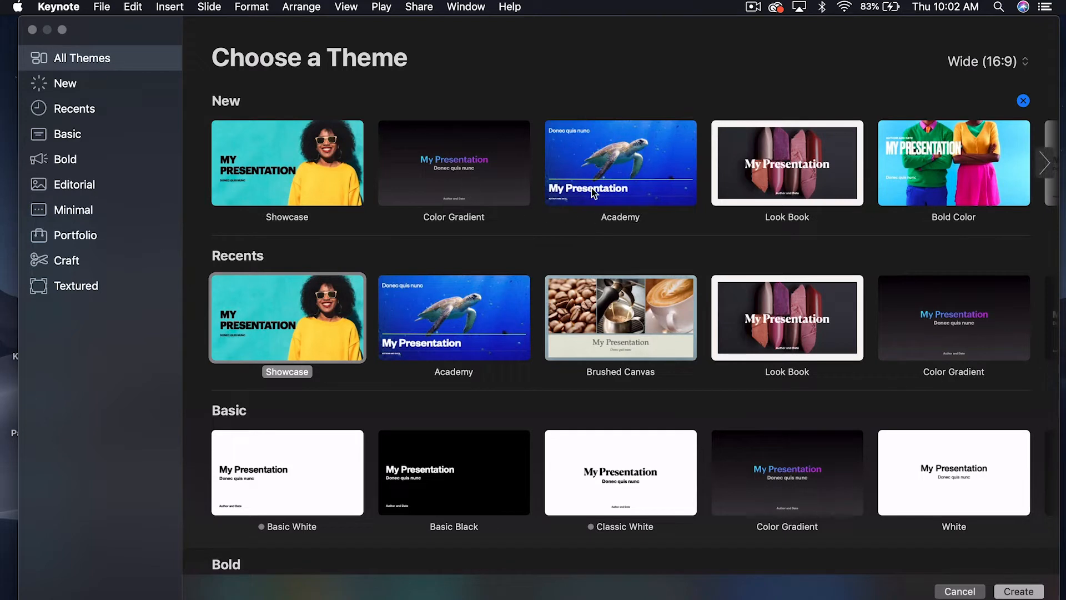
{"action": "mouse_move", "coordinate": [638, 164]}
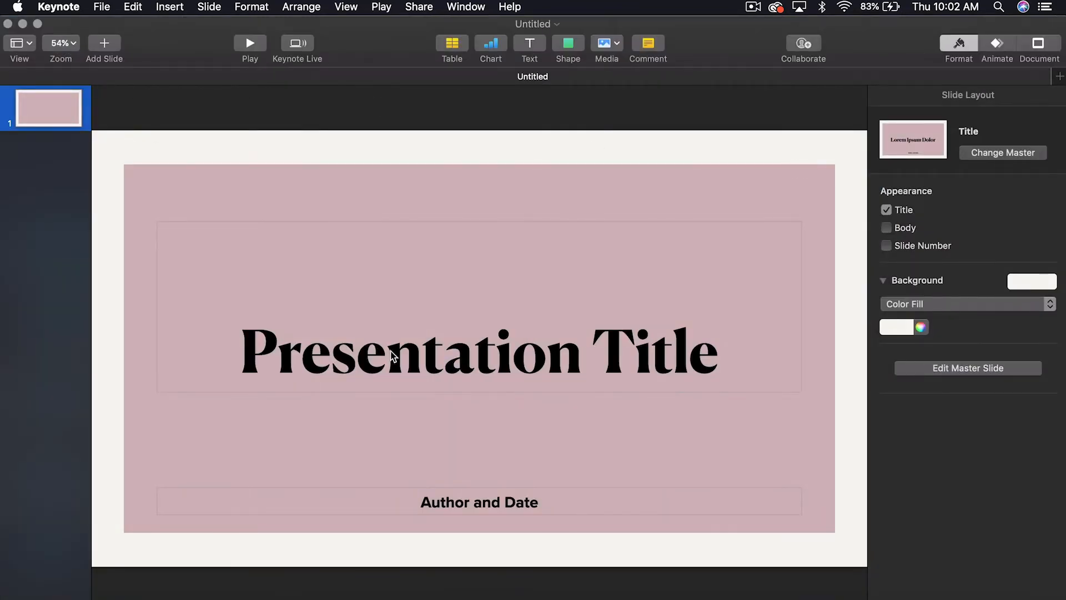
{"action": "mouse_move", "coordinate": [103, 49]}
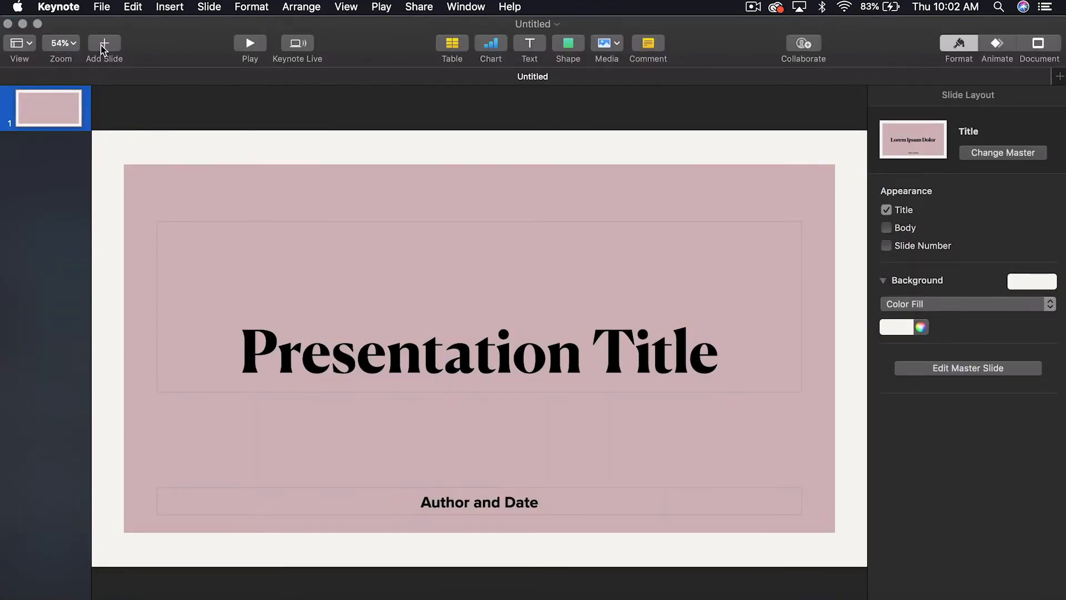
Add a Title & Photo slide, then a Title, Bullets & Photo slide after the title slide.
{"action": "left_click", "coordinate": [105, 43]}
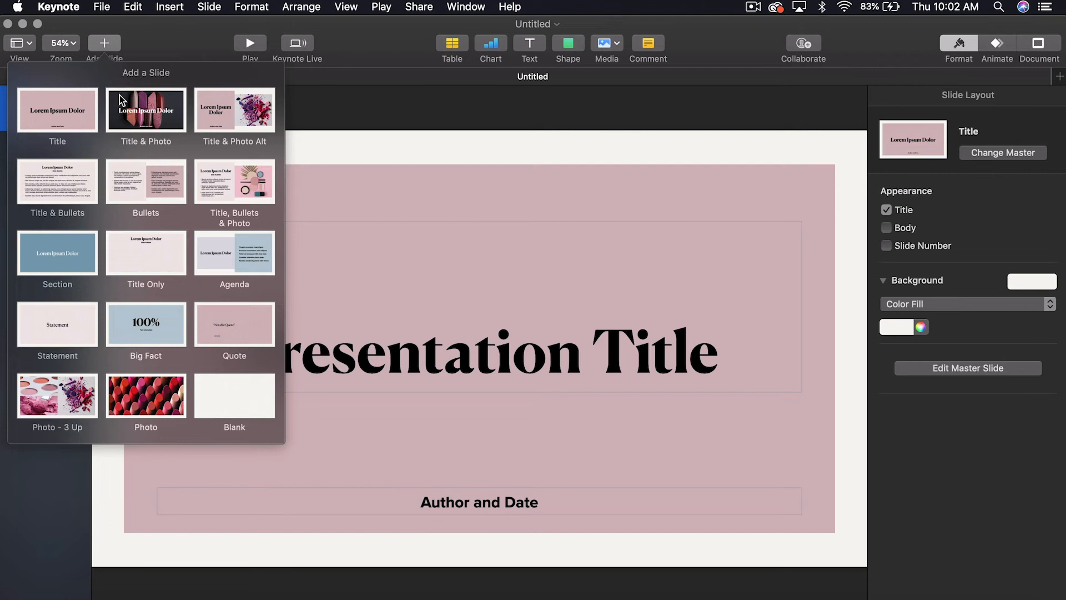
{"action": "left_click", "coordinate": [146, 110]}
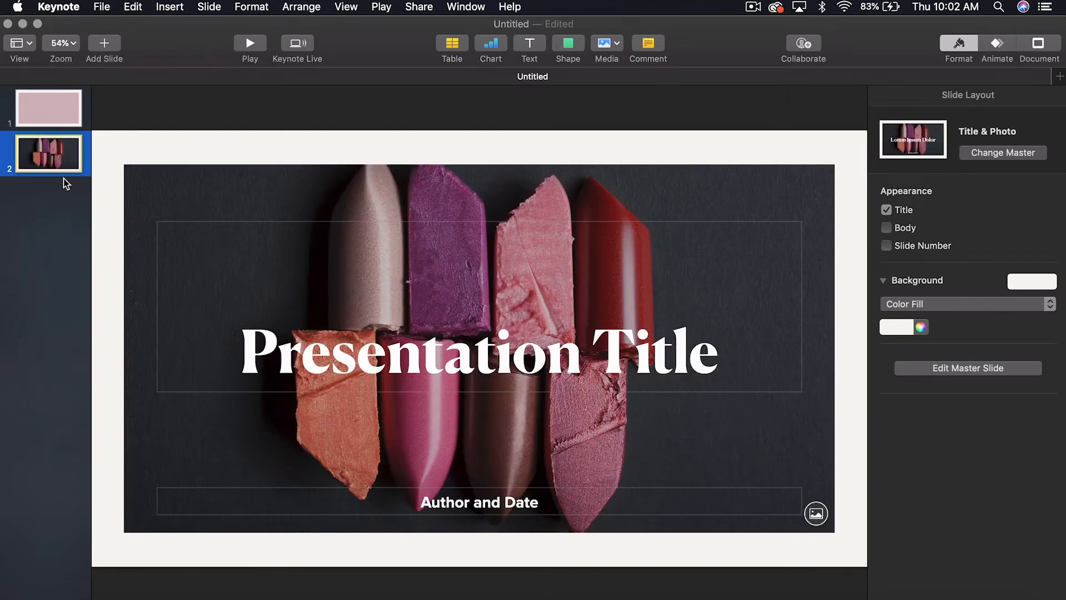
{"action": "left_click", "coordinate": [103, 43]}
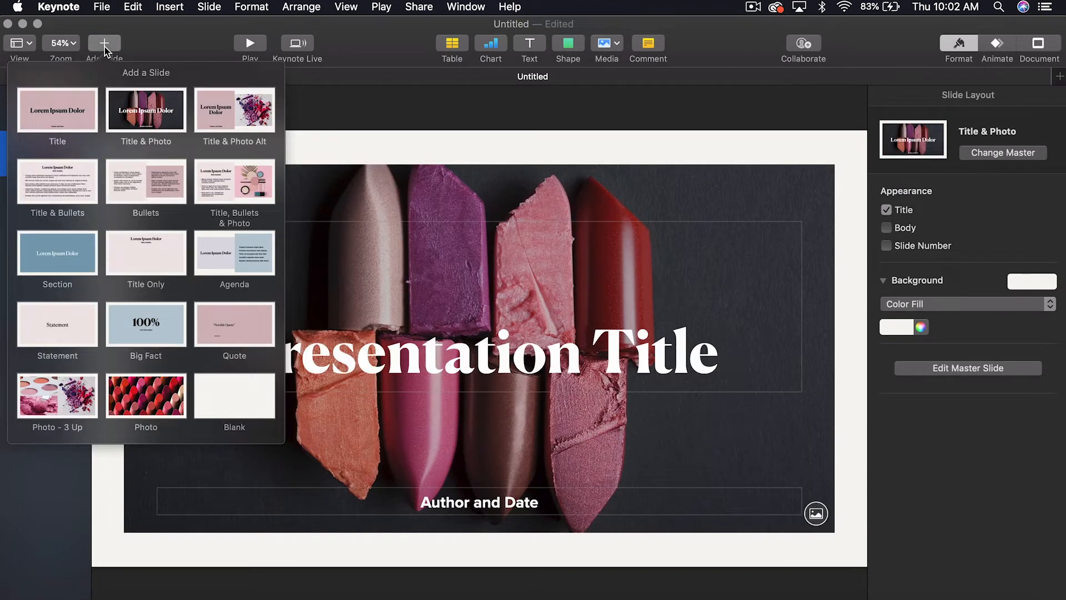
{"action": "left_click", "coordinate": [234, 181]}
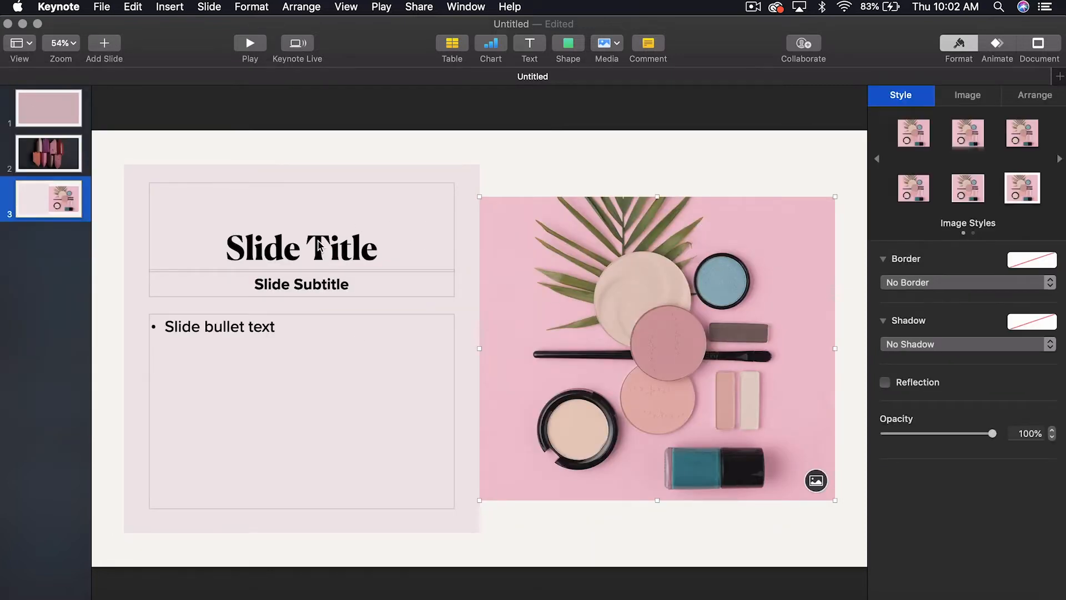
Enter subtitle 'This is cool' and bullets 'Read this' and 'Then read this' on slide 3.
{"action": "double_click", "coordinate": [301, 247]}
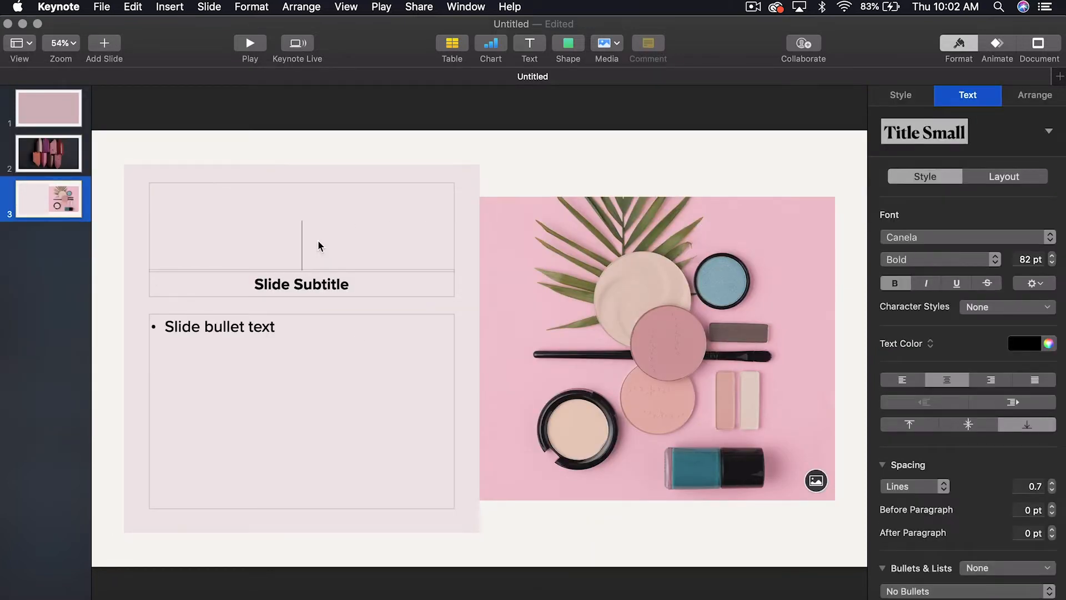
{"action": "type", "text": "Add ti"}
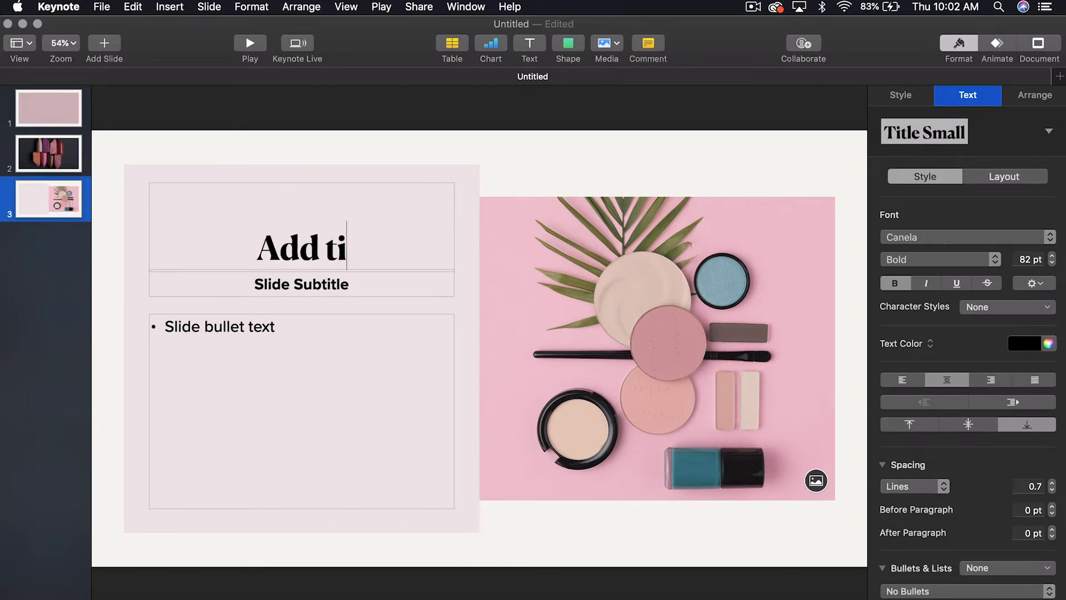
{"action": "left_click", "coordinate": [301, 283]}
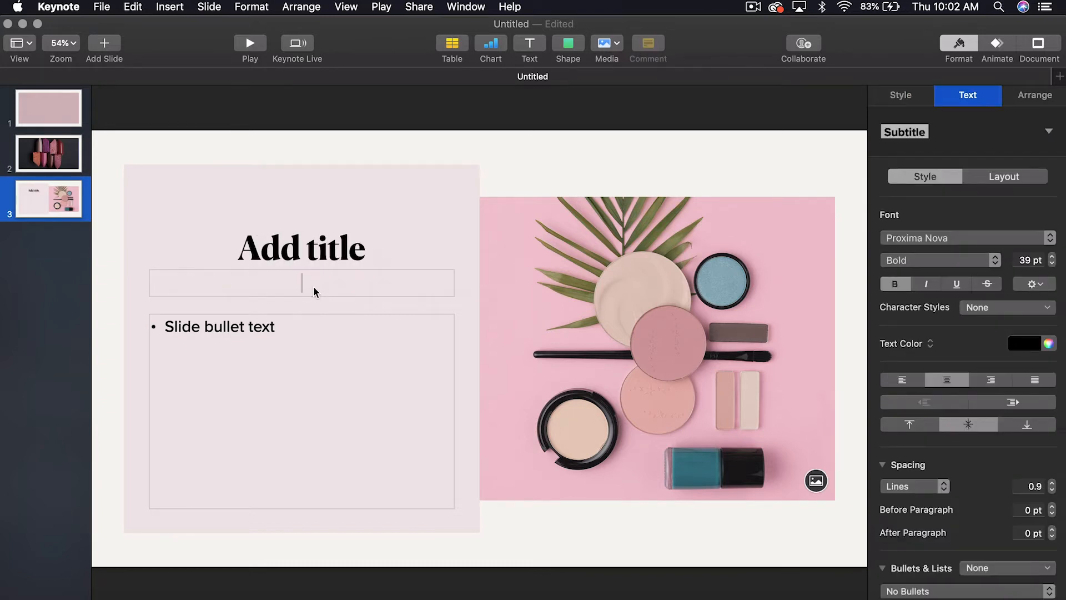
{"action": "type", "text": "This is cool"}
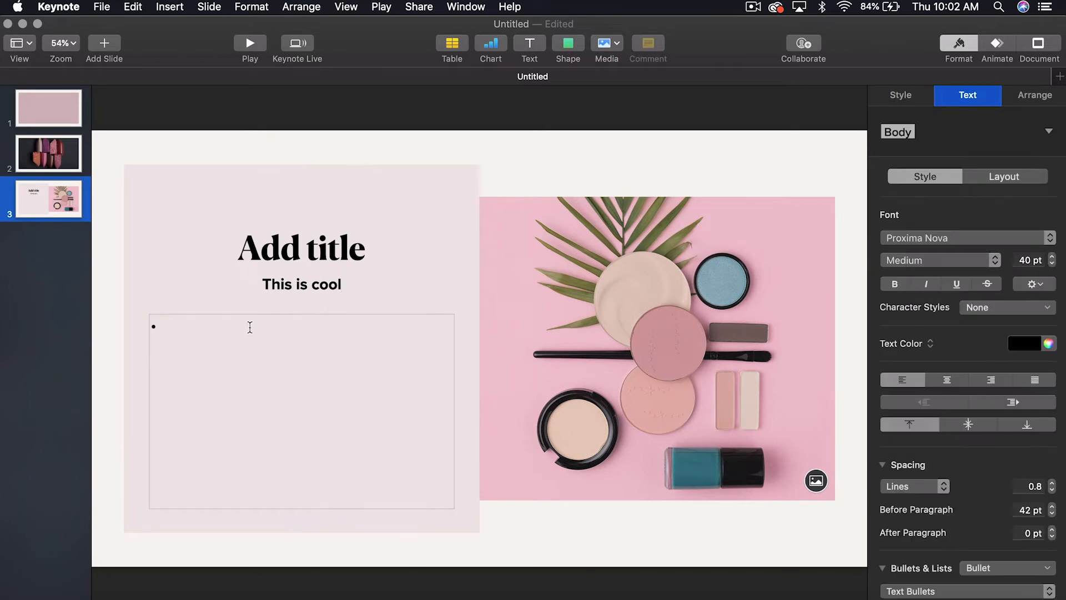
{"action": "type", "text": "Read this"}
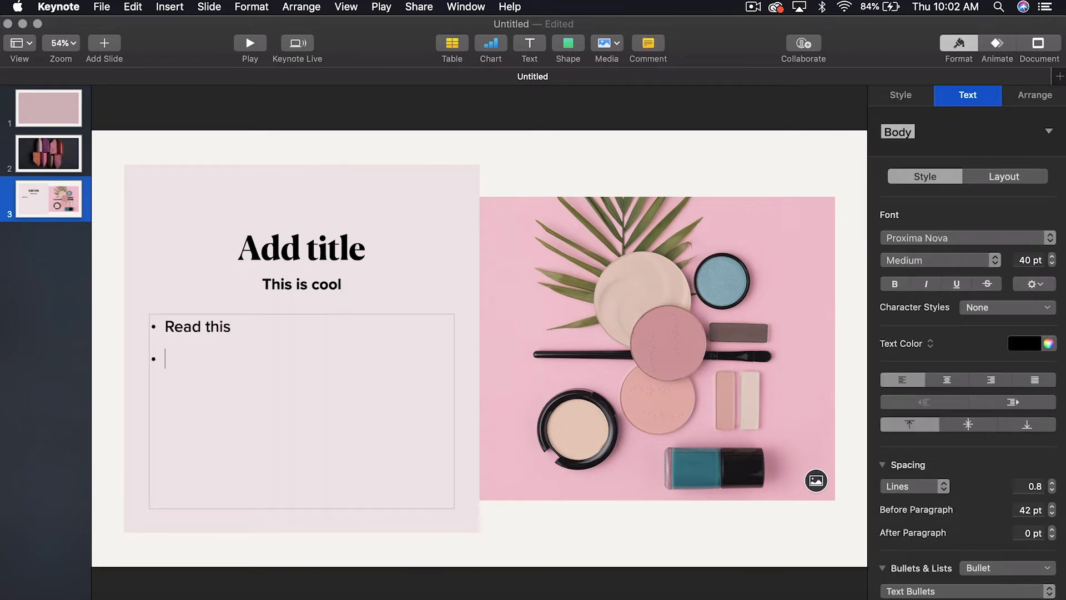
{"action": "type", "text": "Then read this"}
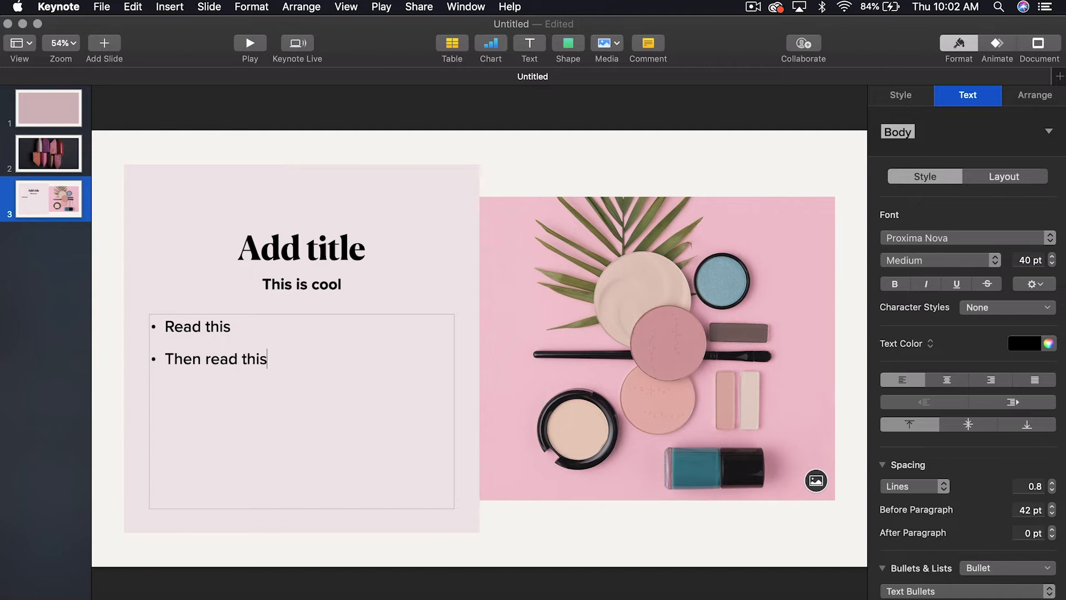
{"action": "left_click", "coordinate": [614, 298]}
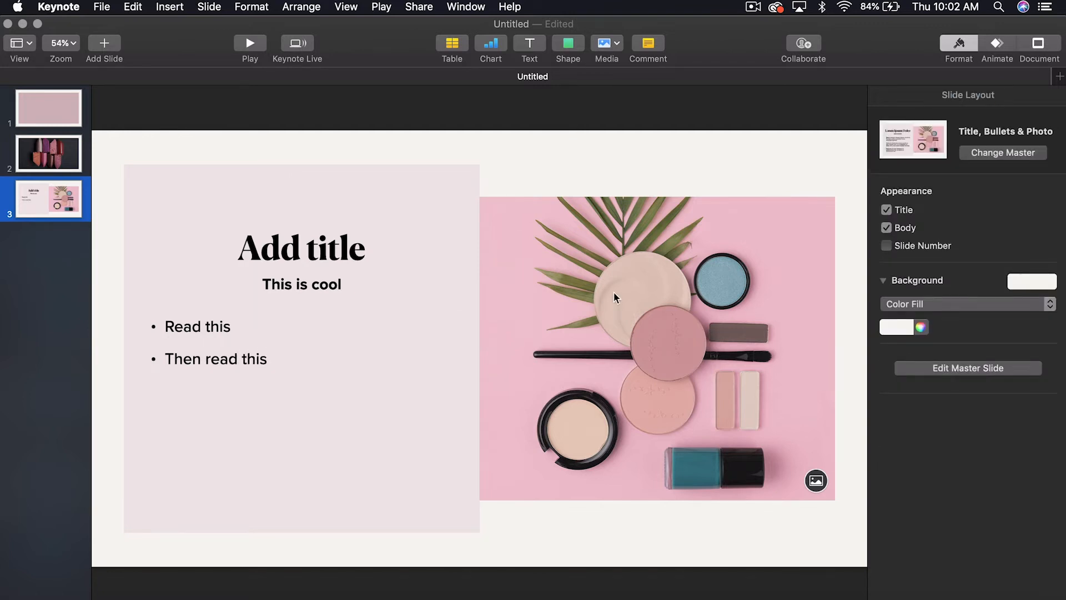
{"action": "mouse_move", "coordinate": [296, 252]}
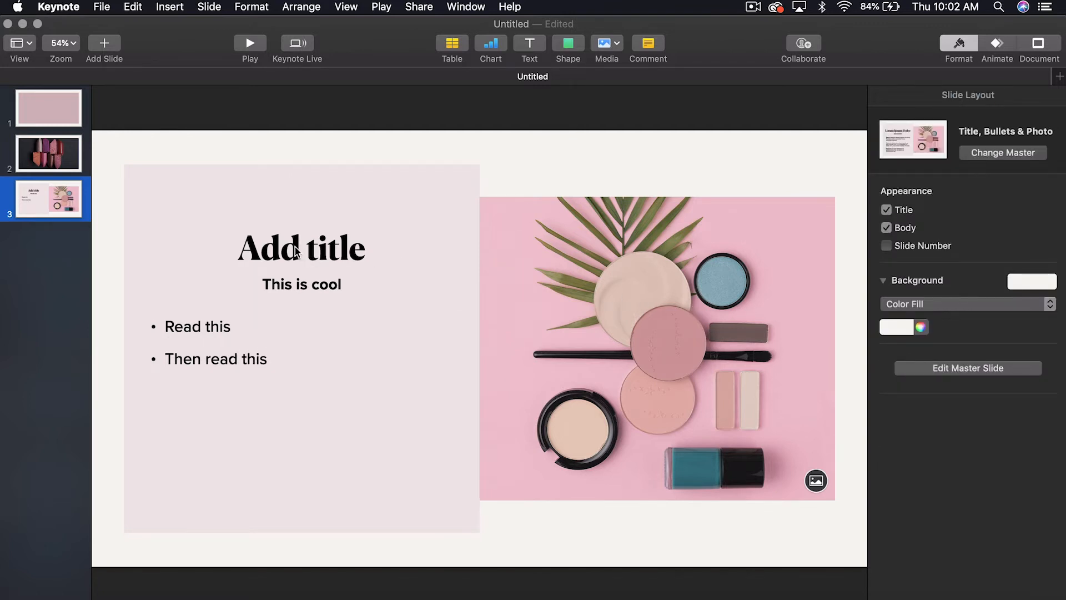
Replace the slide title with 'Font'.
{"action": "left_click", "coordinate": [301, 247]}
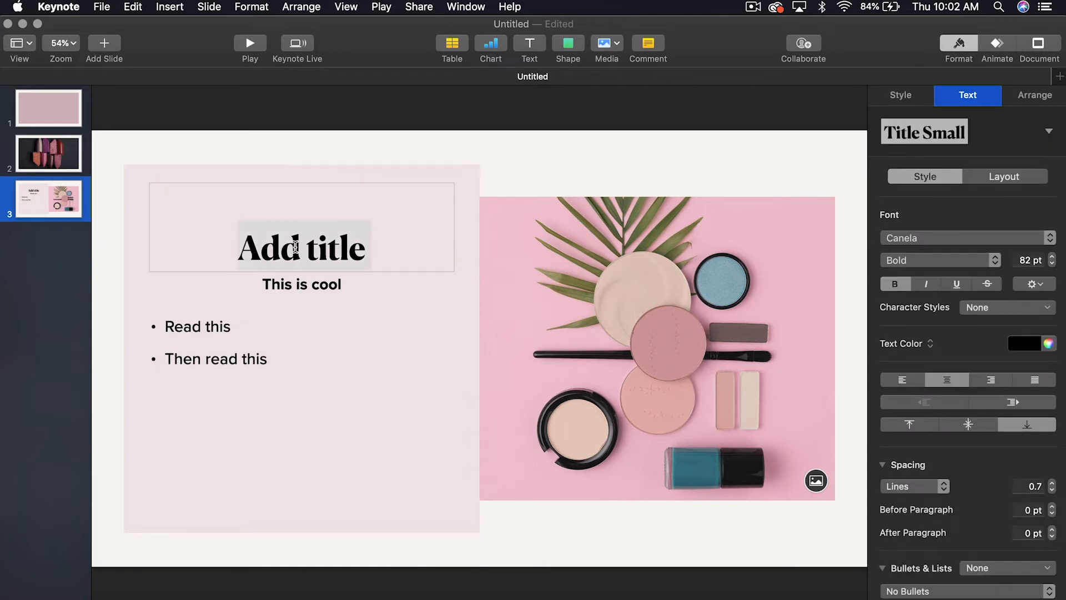
{"action": "type", "text": "Font"}
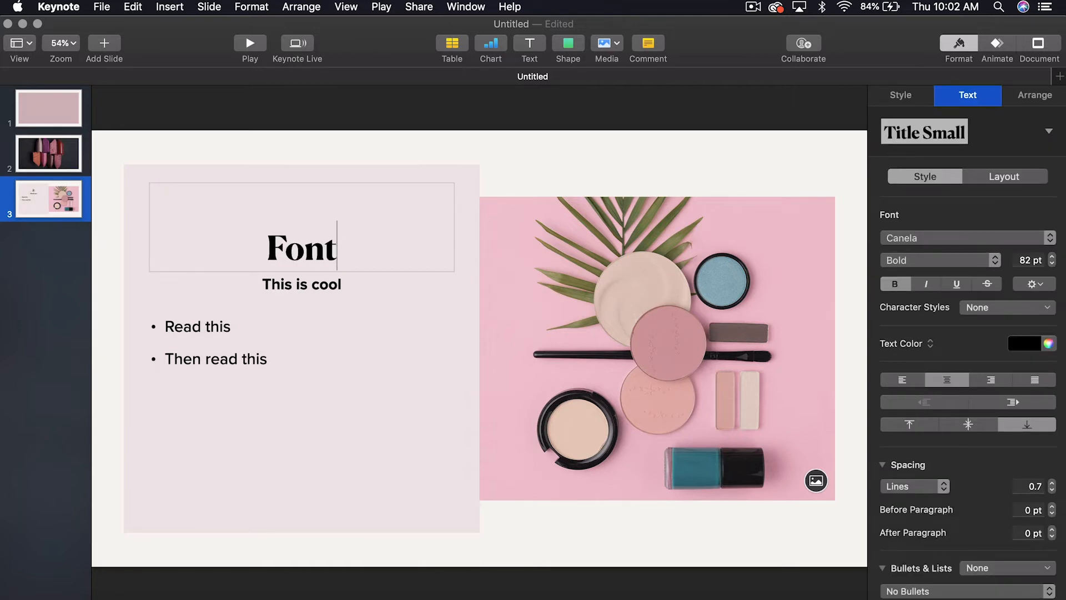
{"action": "left_click", "coordinate": [286, 270]}
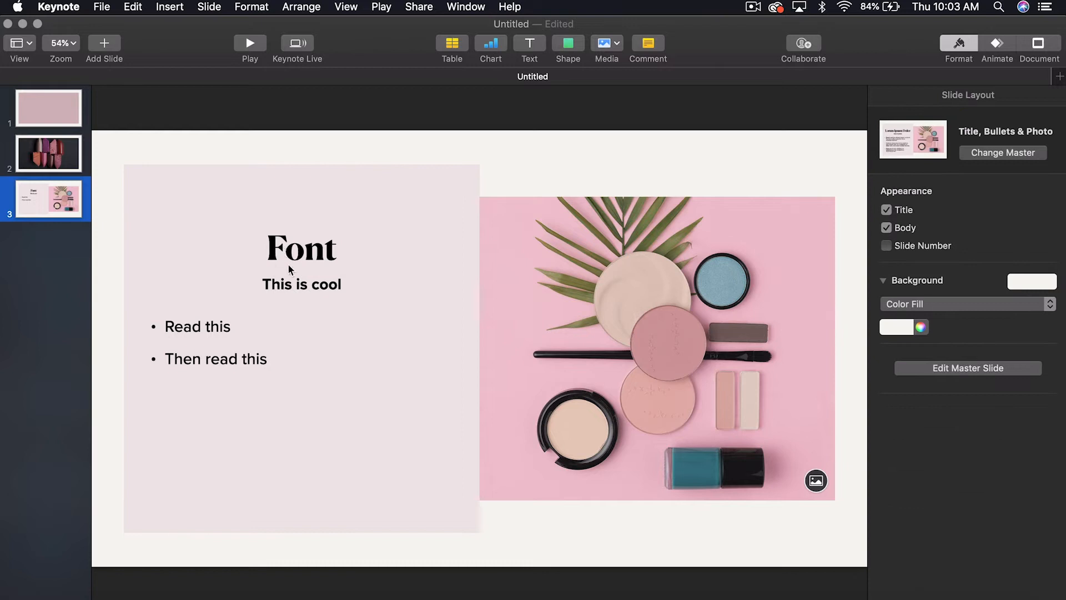
{"action": "mouse_move", "coordinate": [587, 391]}
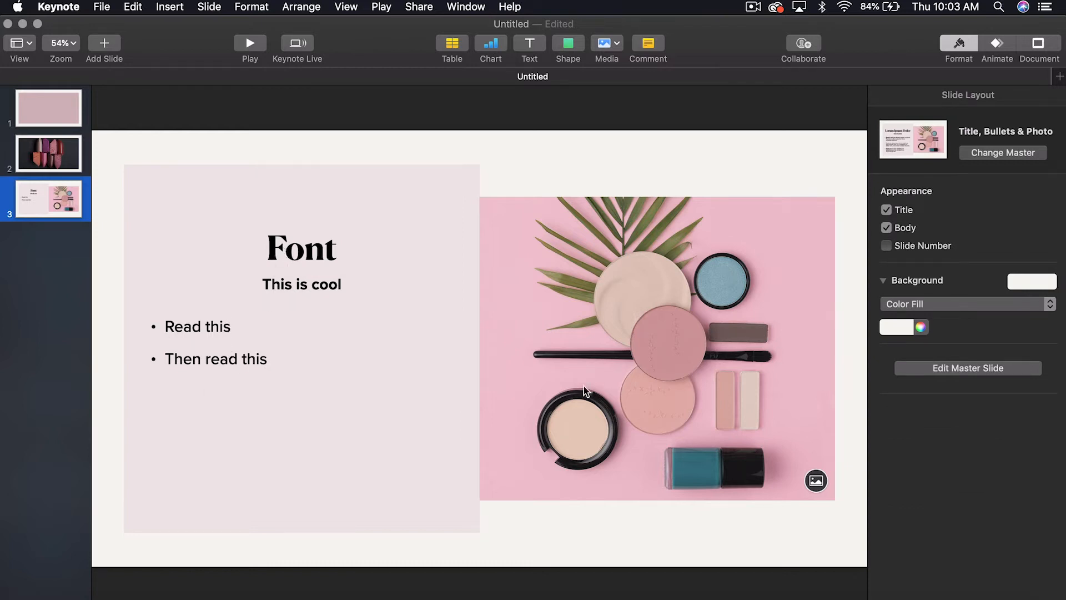
Add a slide using the full Photo layout.
{"action": "left_click", "coordinate": [105, 43]}
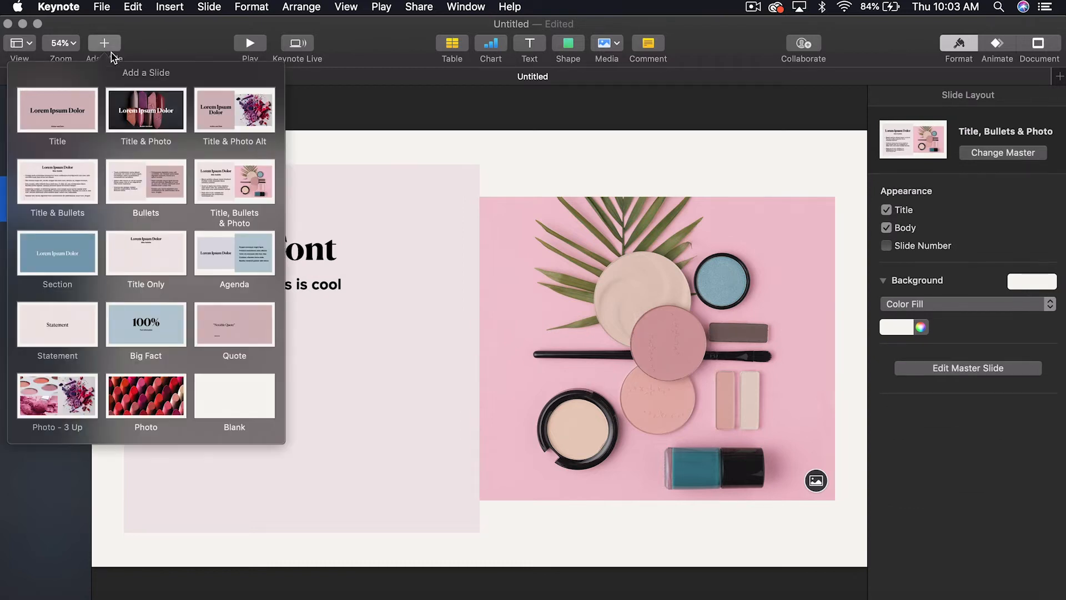
{"action": "mouse_move", "coordinate": [146, 395]}
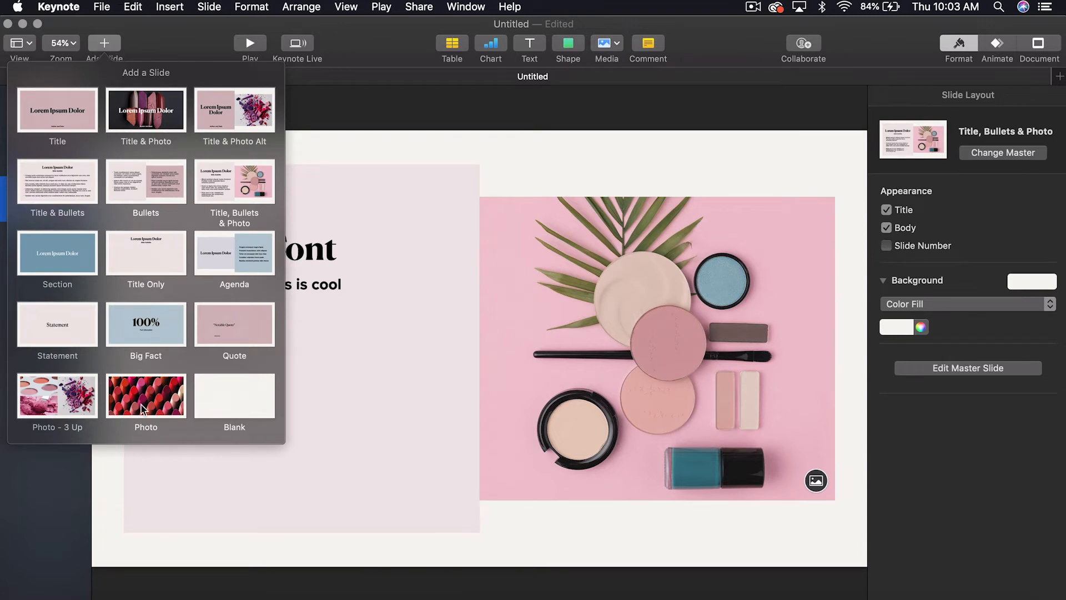
{"action": "left_click", "coordinate": [145, 395]}
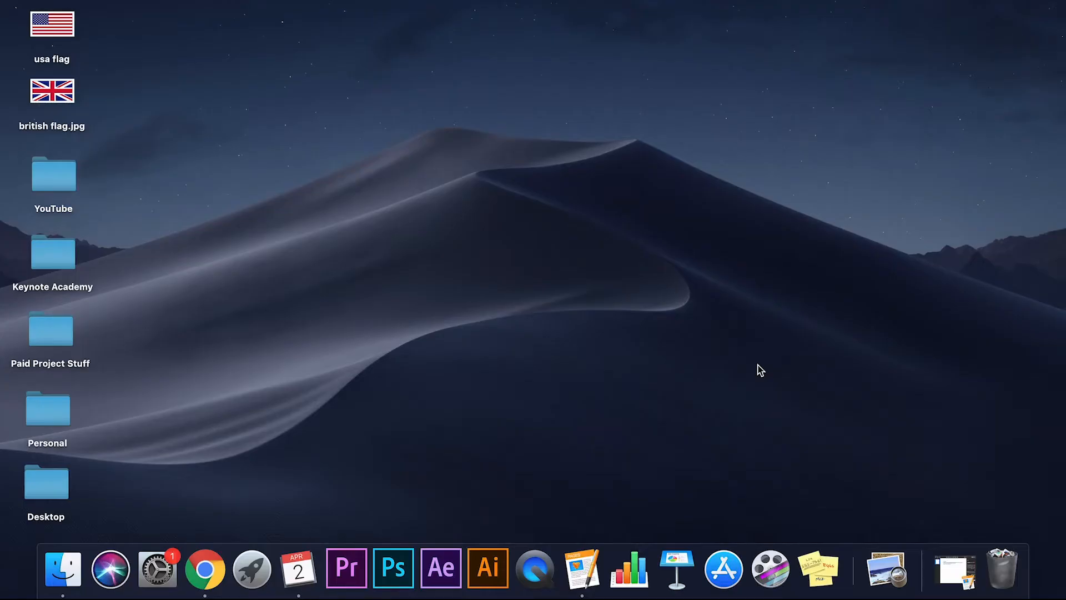
{"action": "mouse_move", "coordinate": [689, 390]}
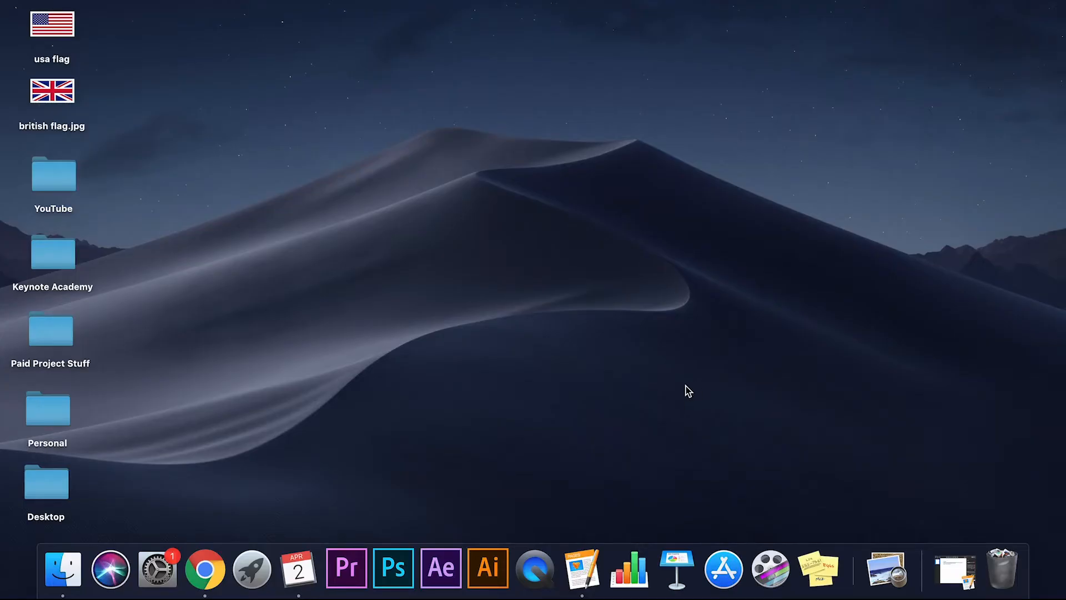
{"action": "mouse_move", "coordinate": [605, 169]}
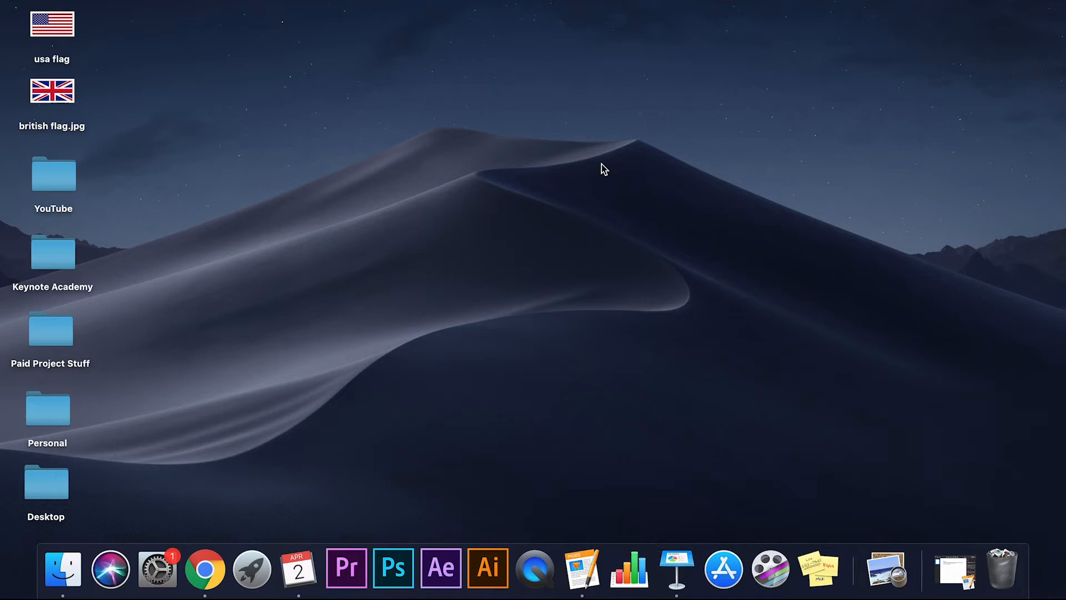
Relaunch Keynote with a Black theme deck and remove the title slide's placeholder text boxes.
{"action": "left_click", "coordinate": [675, 569]}
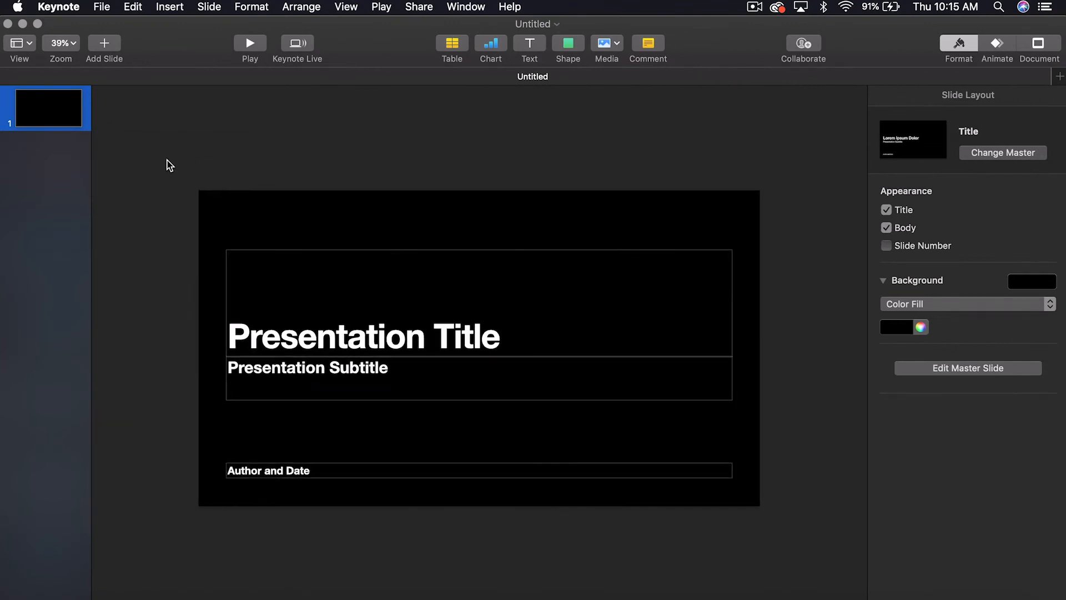
{"action": "left_click", "coordinate": [887, 210]}
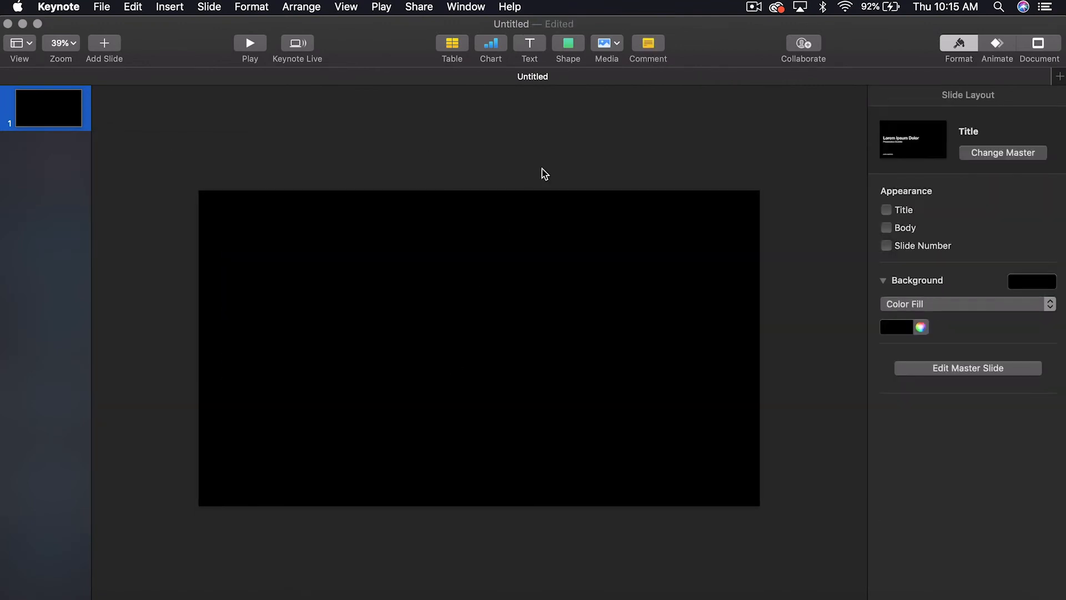
{"action": "mouse_move", "coordinate": [550, 55]}
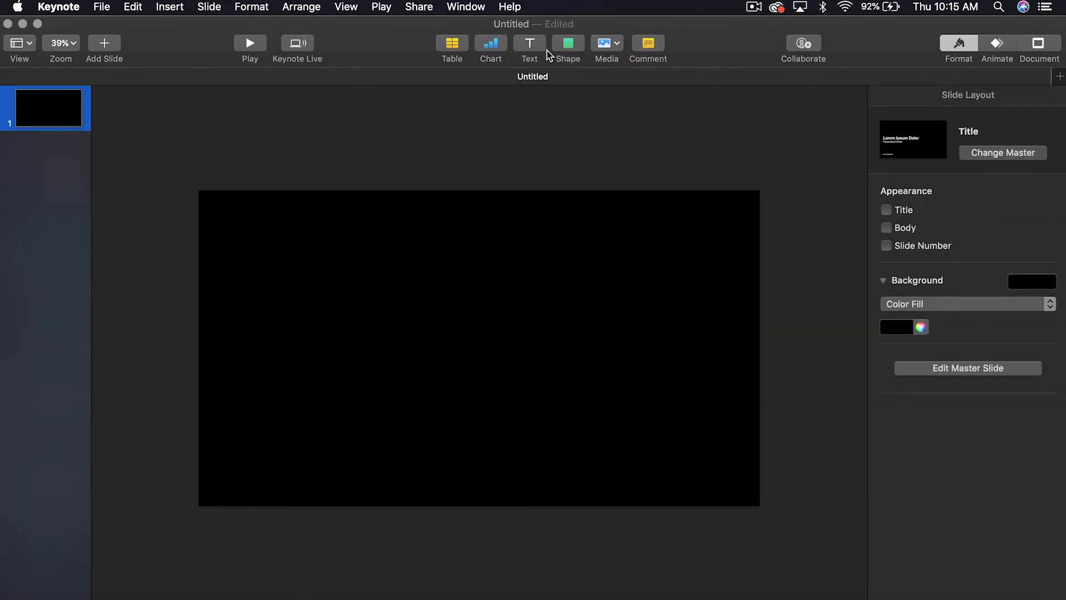
Browse the shape library's Geometry category, then scroll through the Objects category.
{"action": "left_click", "coordinate": [568, 43]}
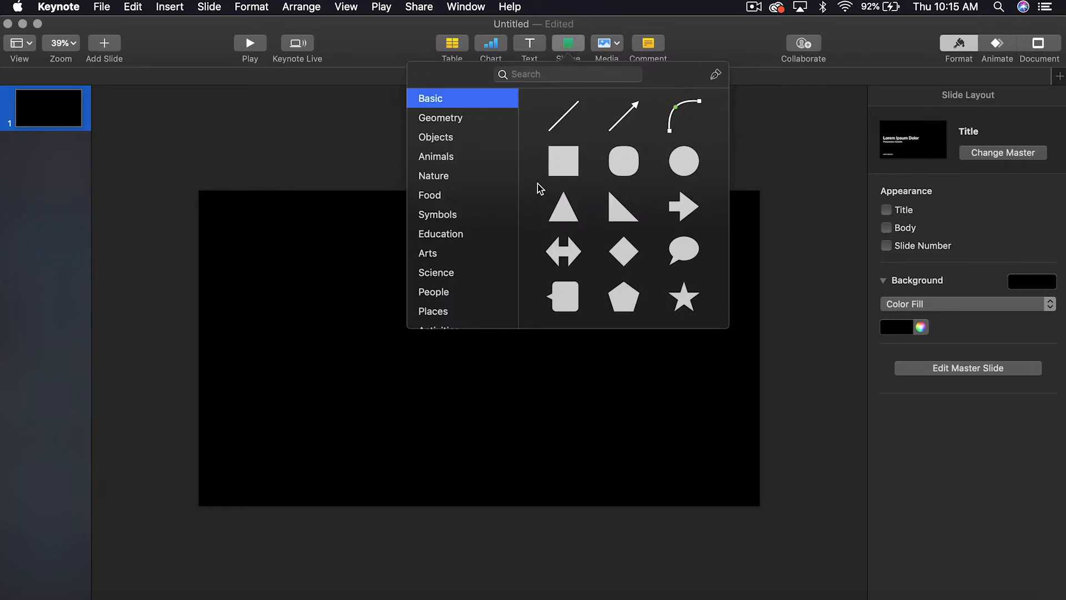
{"action": "left_click", "coordinate": [441, 118]}
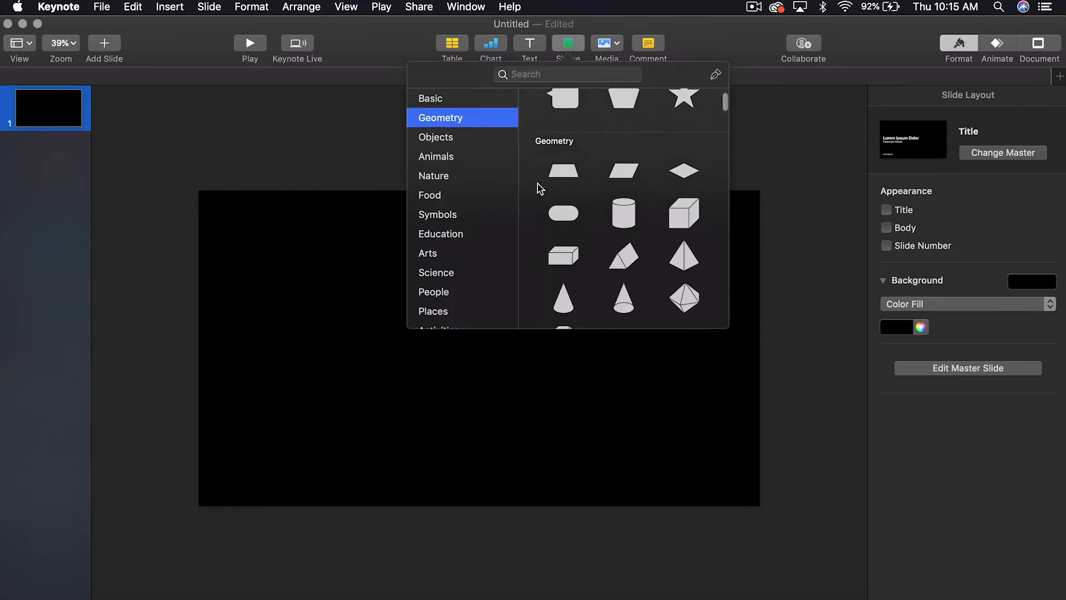
{"action": "scroll", "scroll_direction": "down", "scroll_amount": 3}
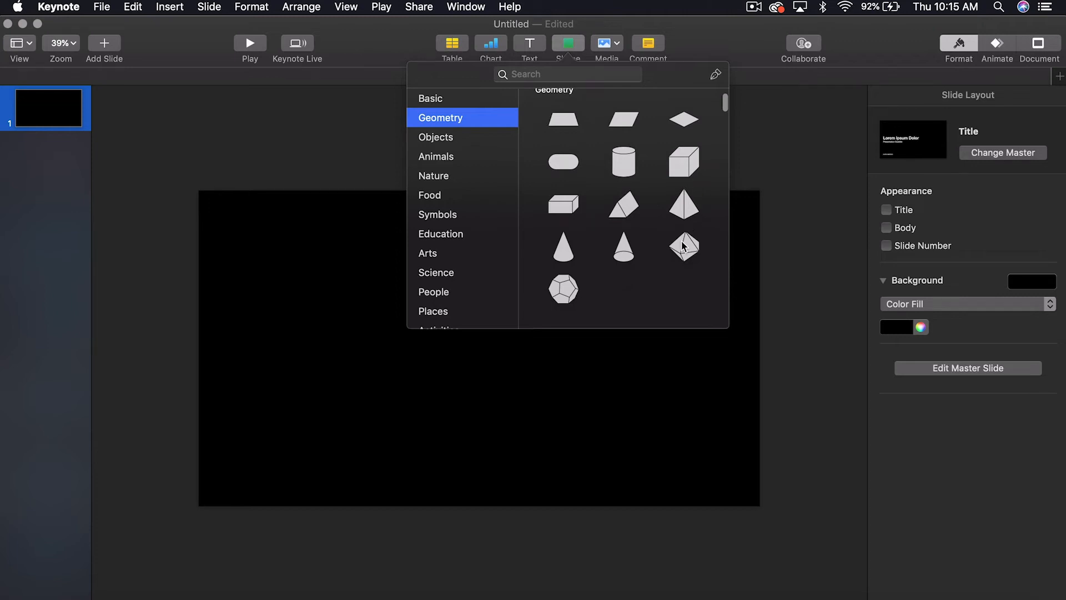
{"action": "left_click", "coordinate": [436, 137]}
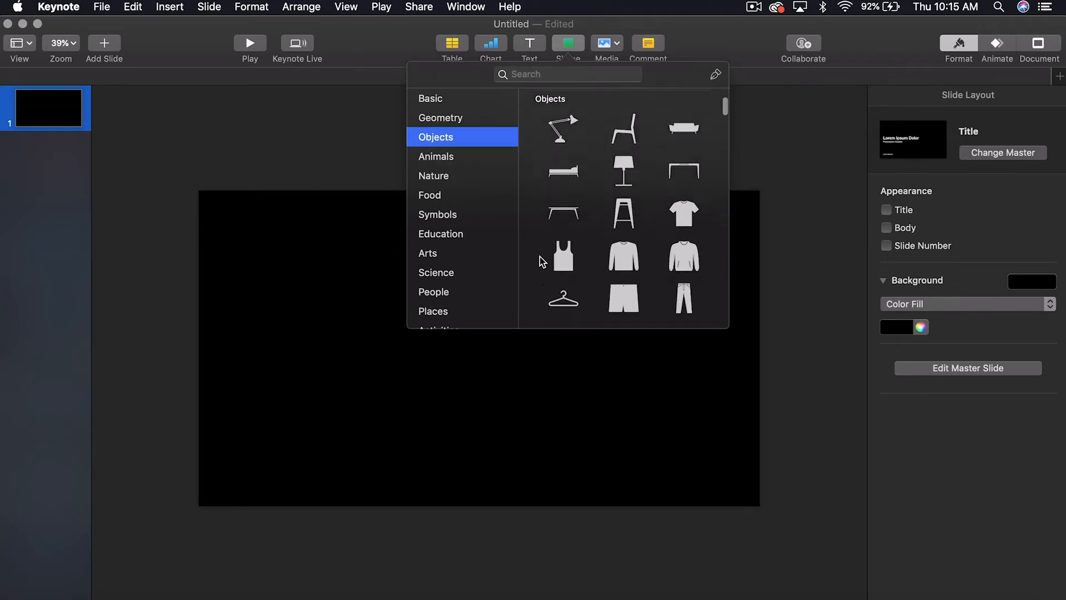
{"action": "scroll", "scroll_direction": "down", "scroll_amount": 3}
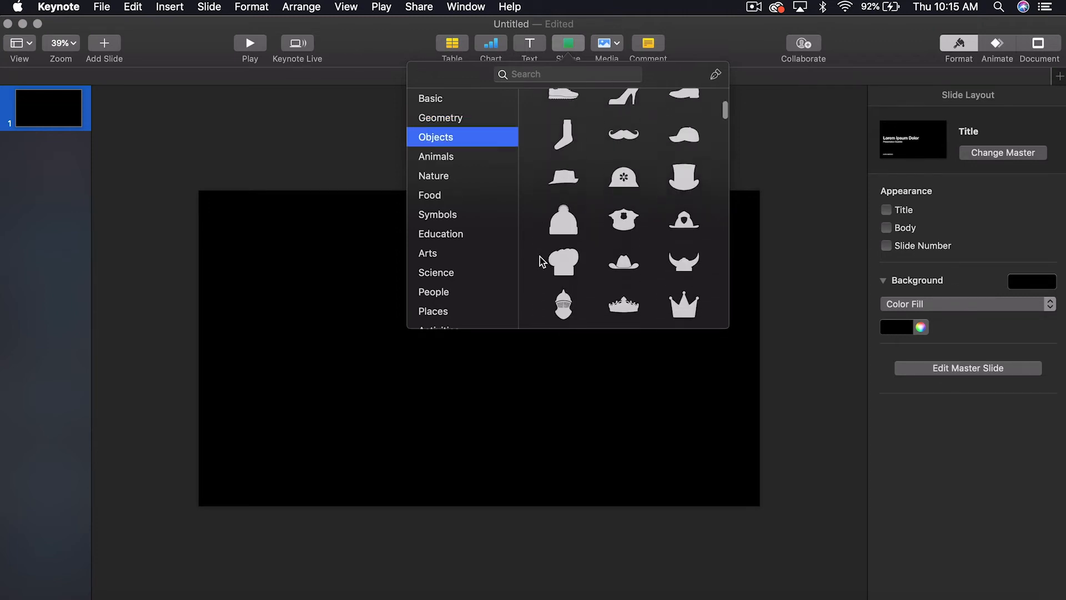
{"action": "scroll", "scroll_direction": "down", "scroll_amount": 3}
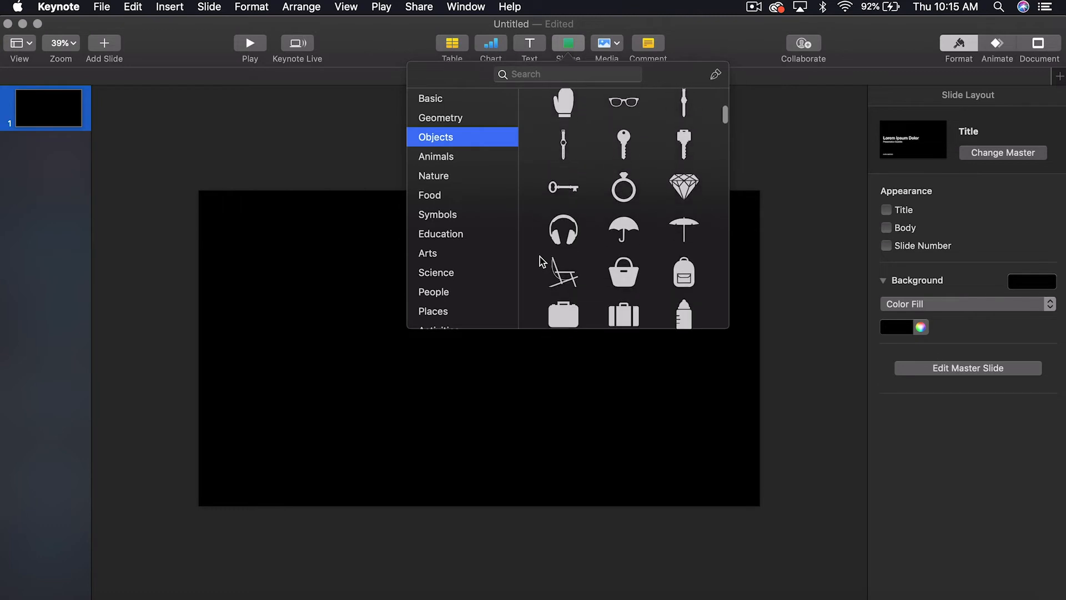
{"action": "scroll", "scroll_direction": "down", "scroll_amount": 3}
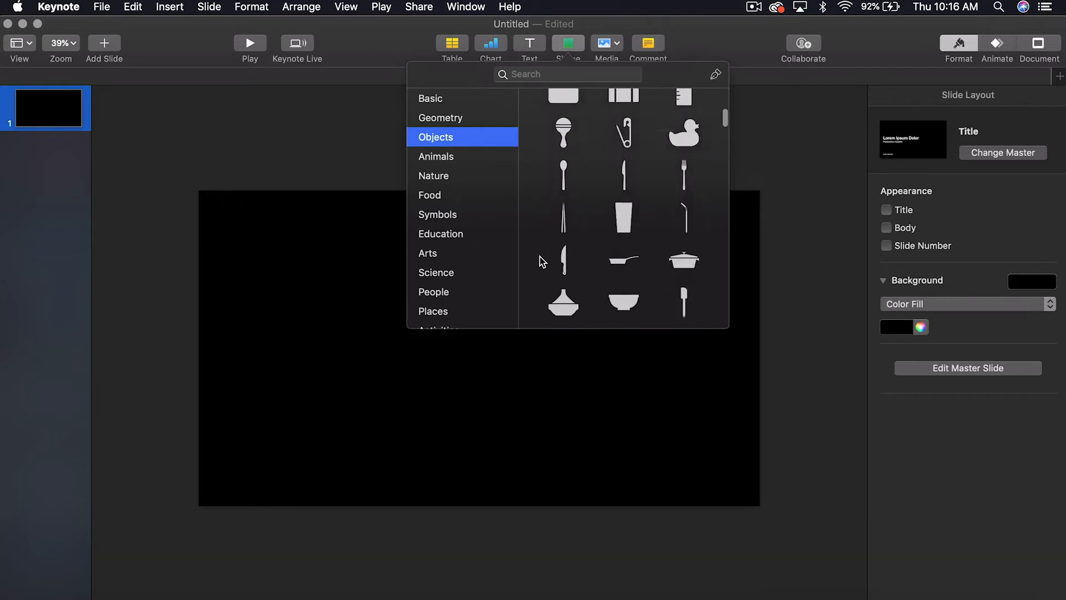
{"action": "scroll", "scroll_direction": "down", "scroll_amount": 3}
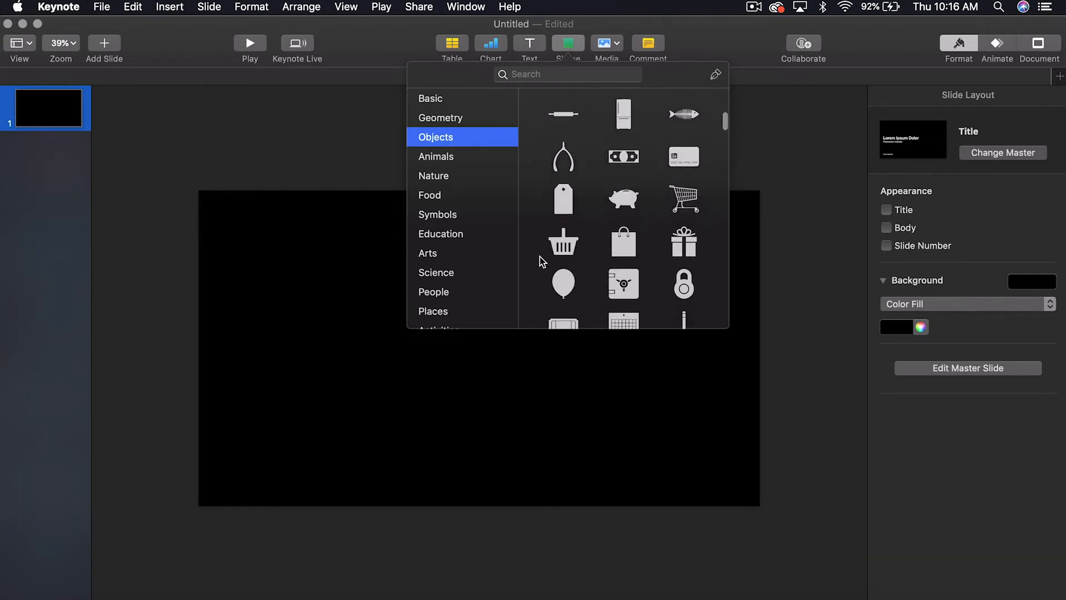
{"action": "scroll", "scroll_direction": "down", "scroll_amount": 3}
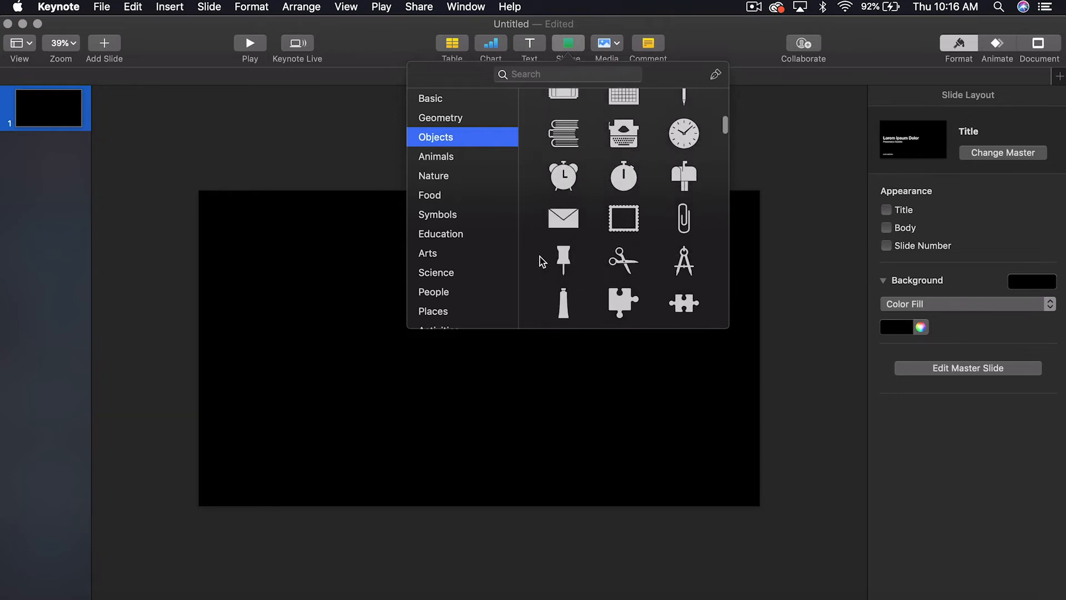
{"action": "scroll", "scroll_direction": "down", "scroll_amount": 3}
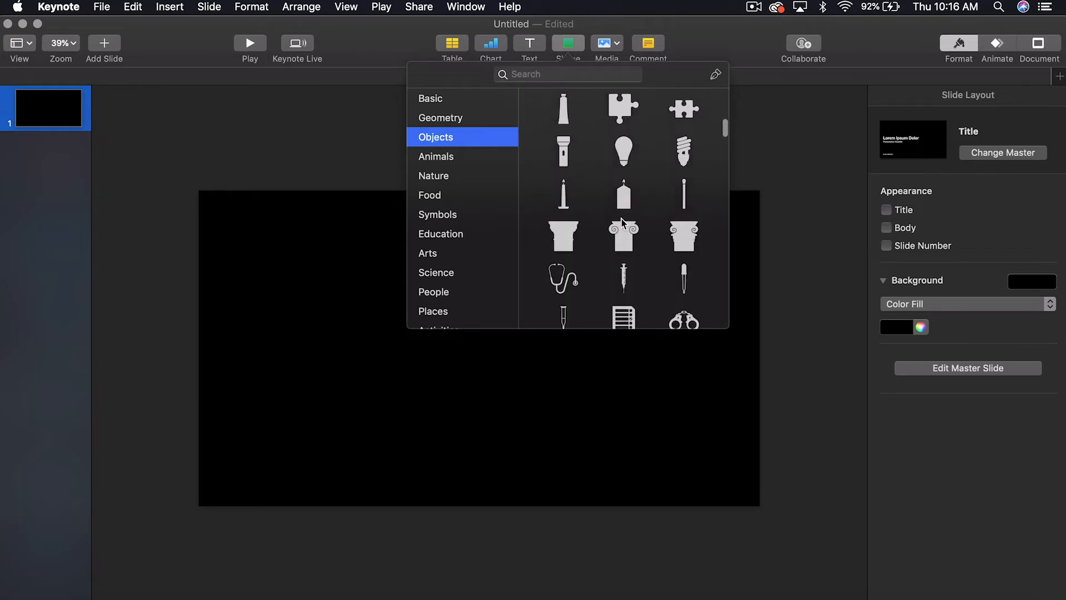
{"action": "scroll", "scroll_direction": "down", "scroll_amount": 3}
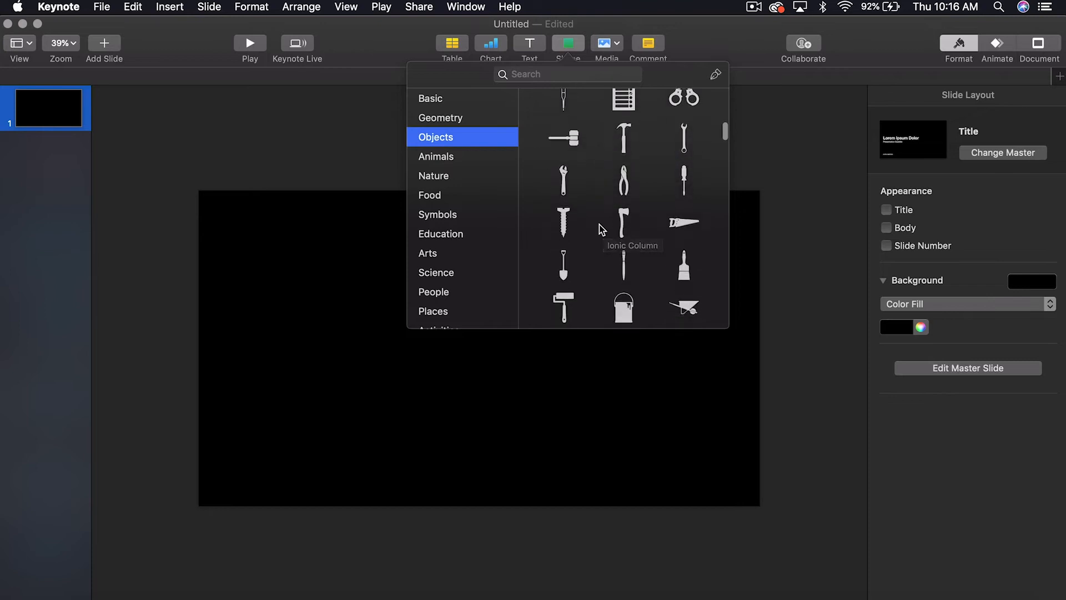
{"action": "scroll", "scroll_direction": "down", "scroll_amount": 3}
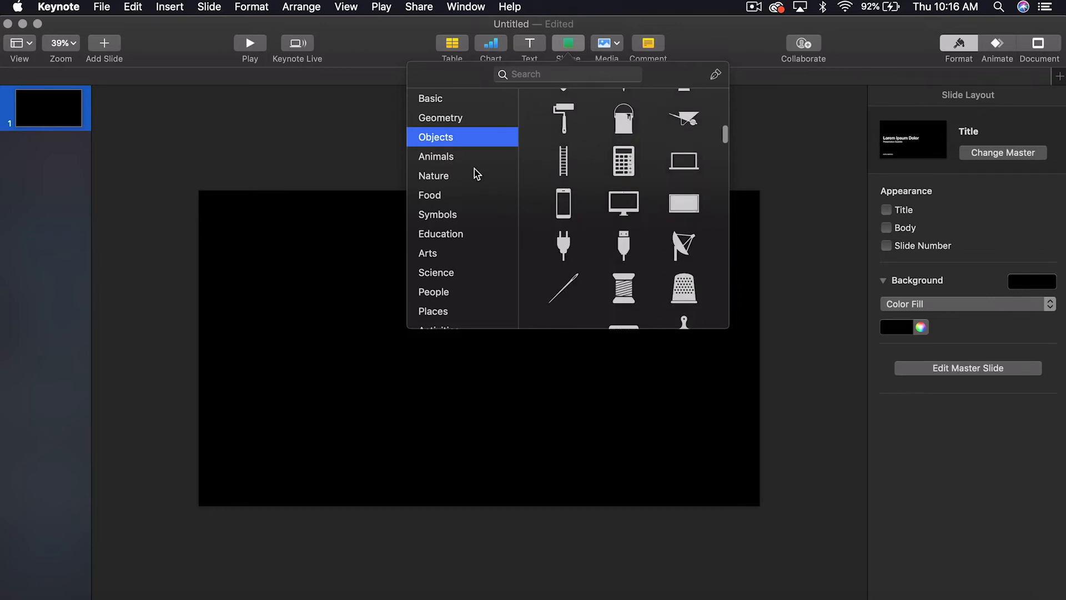
{"action": "scroll", "scroll_direction": "down", "scroll_amount": 3}
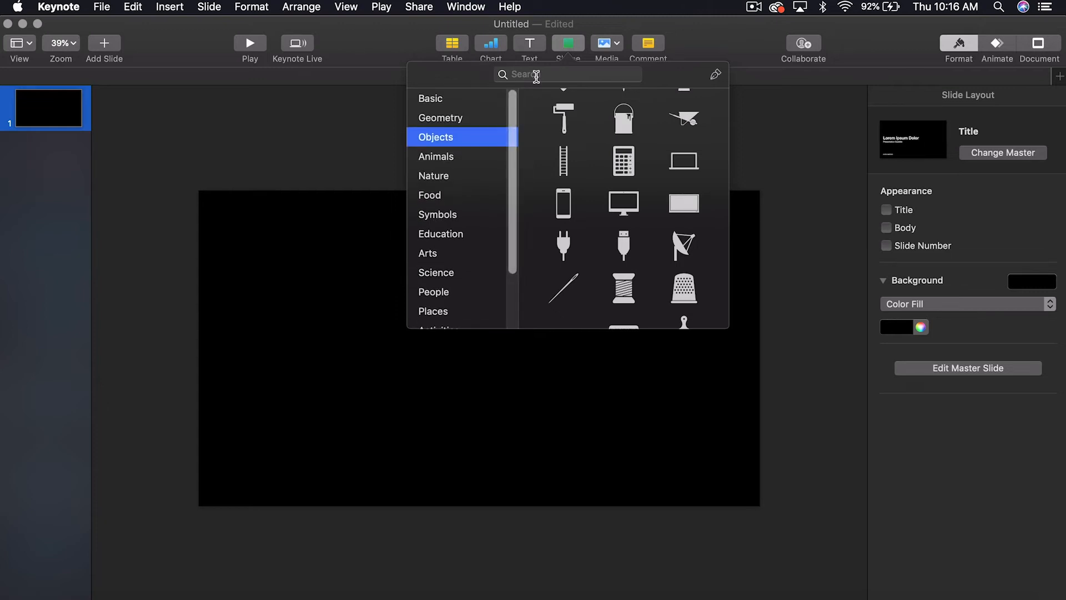
Search the shape library for 'ship'.
{"action": "left_click", "coordinate": [567, 74]}
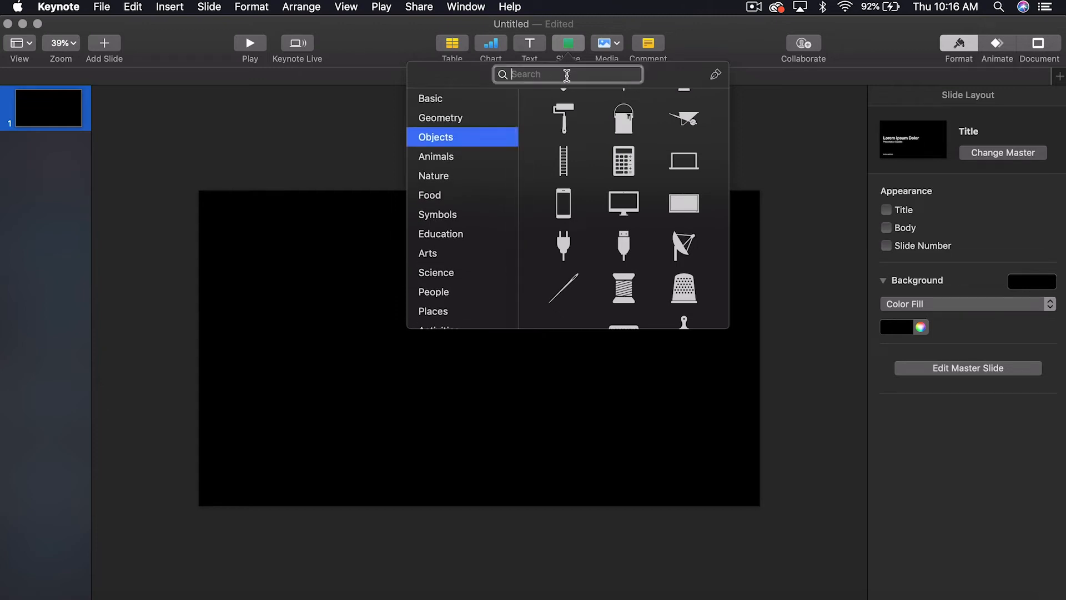
{"action": "type", "text": "ship"}
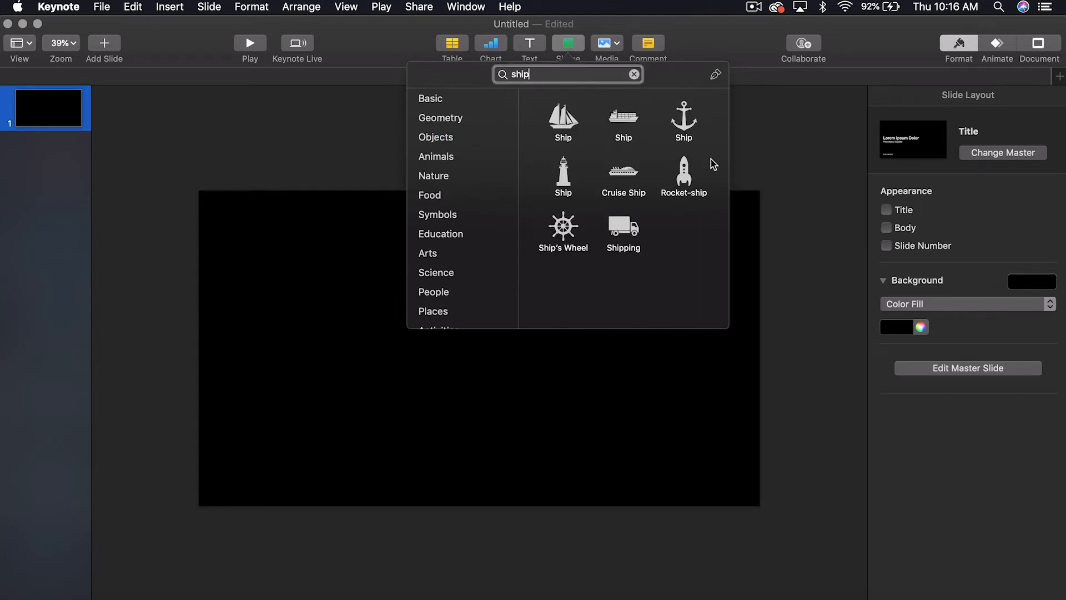
{"action": "mouse_move", "coordinate": [565, 238]}
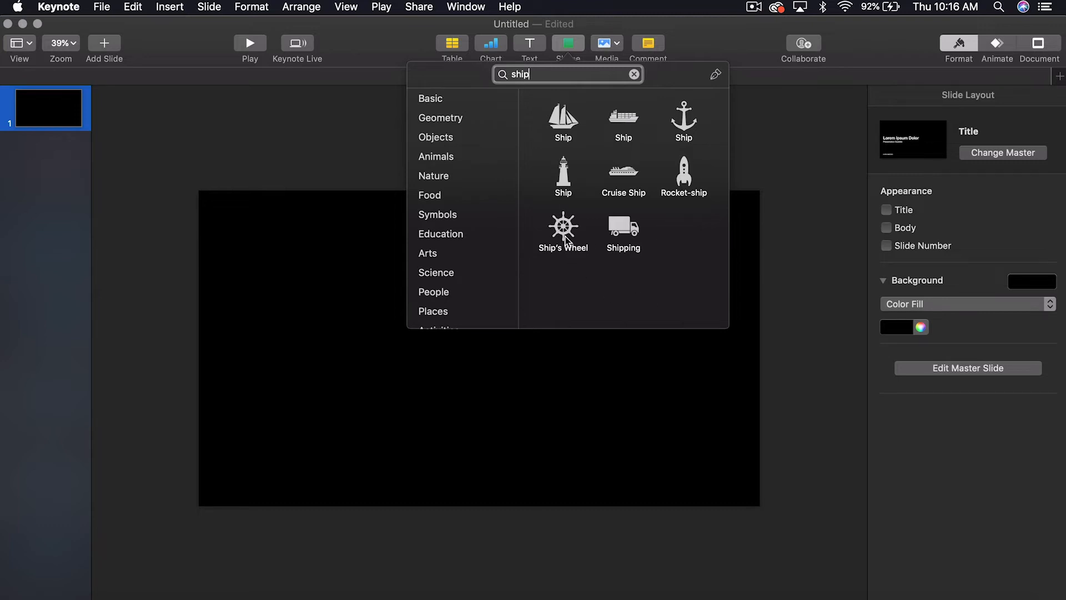
{"action": "mouse_move", "coordinate": [686, 253]}
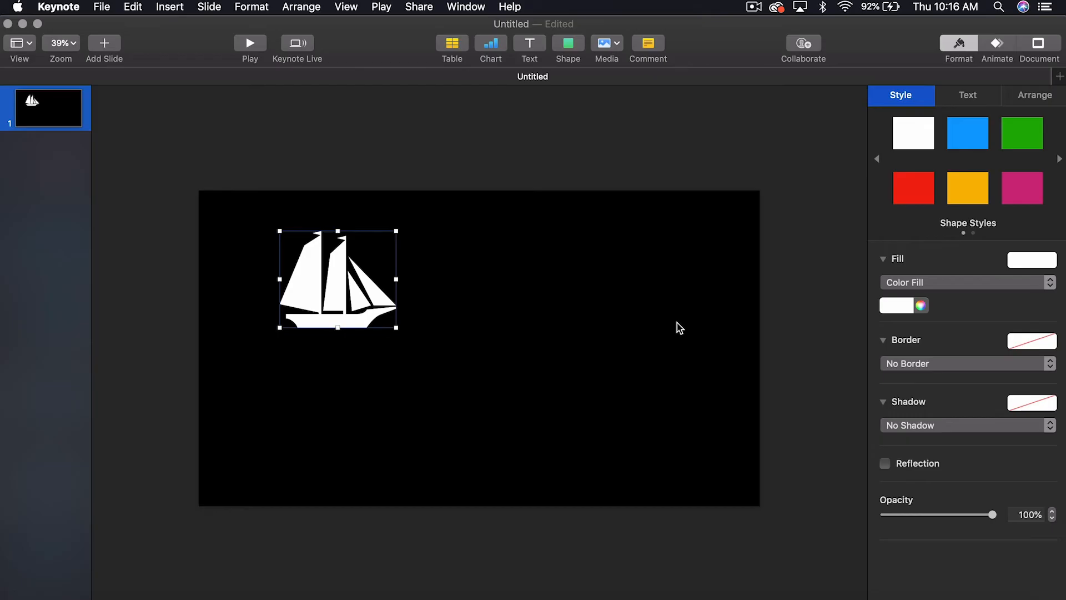
{"action": "mouse_move", "coordinate": [943, 136]}
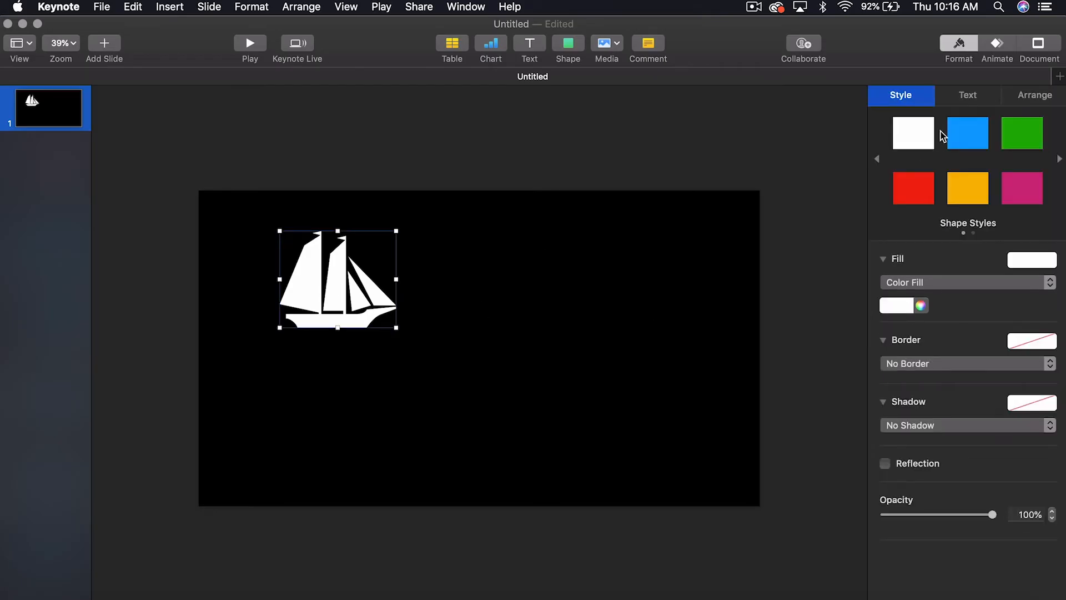
{"action": "mouse_move", "coordinate": [923, 286]}
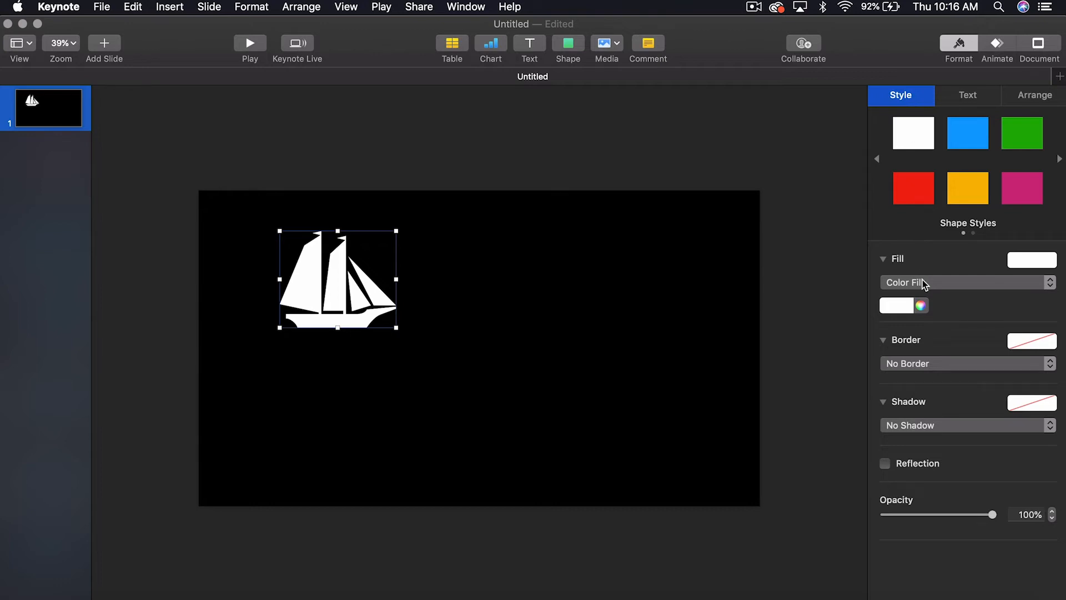
Bring up the Fill type pop-up for the ship's blue gradient fill in the Style inspector.
{"action": "left_click", "coordinate": [966, 282]}
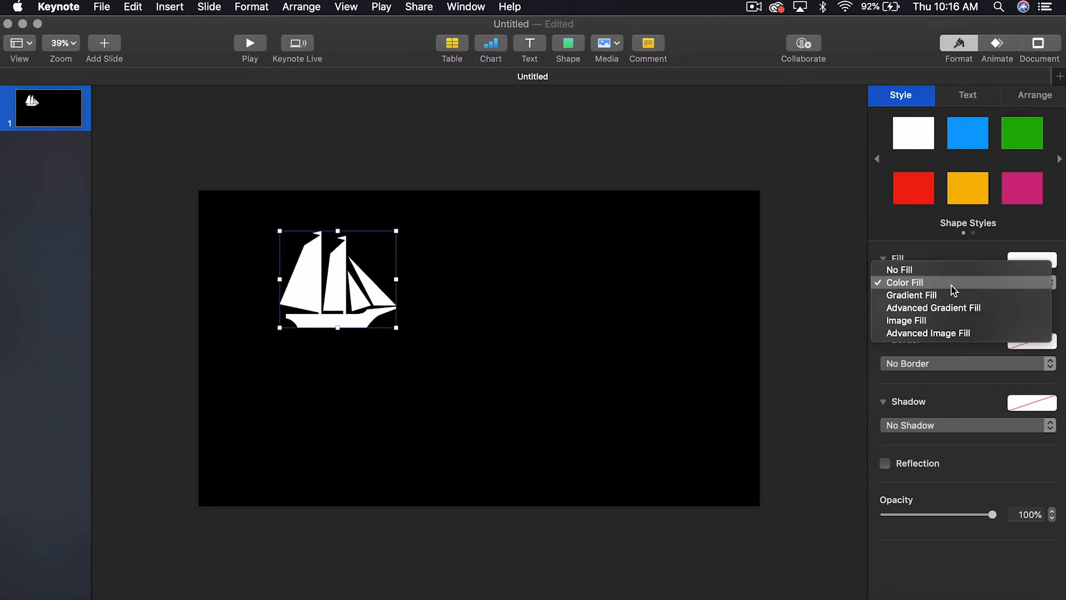
{"action": "left_click", "coordinate": [911, 295]}
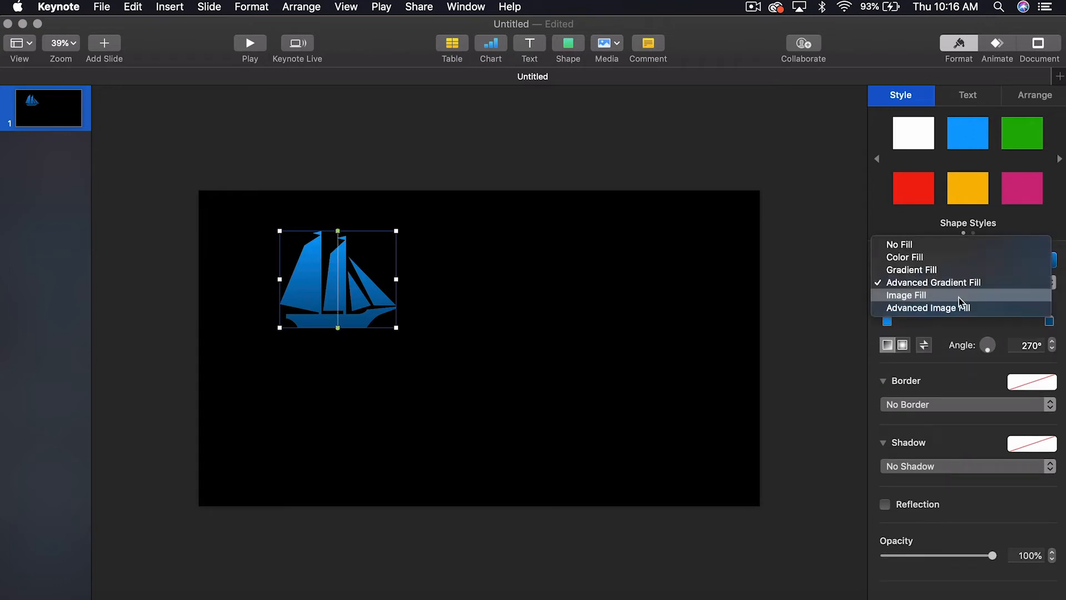
{"action": "mouse_move", "coordinate": [941, 304]}
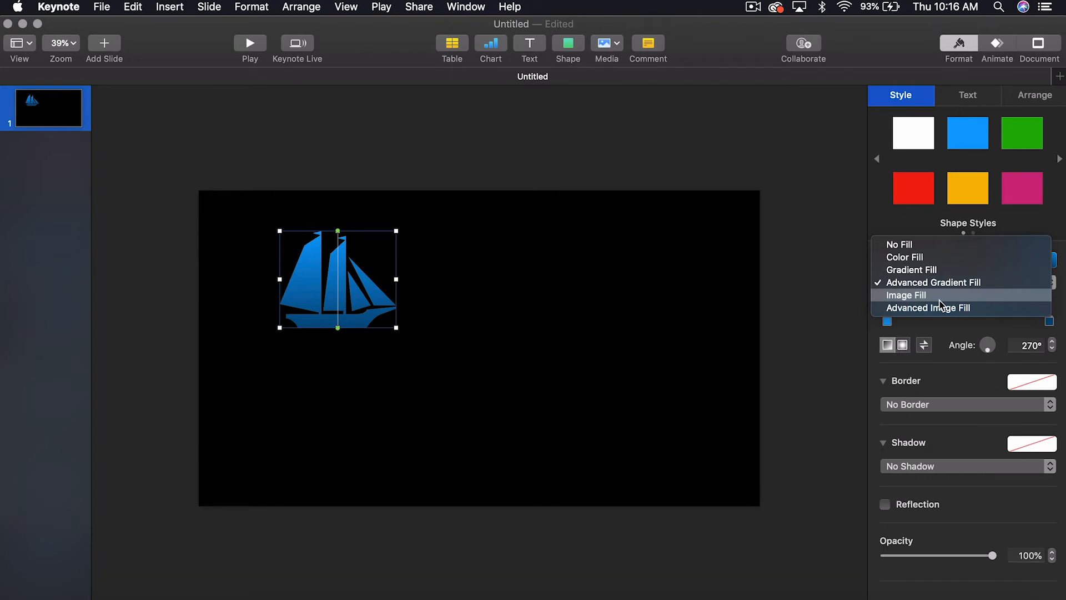
Give the ship an Image Fill using british flag.jpg, set to Scale to Fit.
{"action": "left_click", "coordinate": [908, 294]}
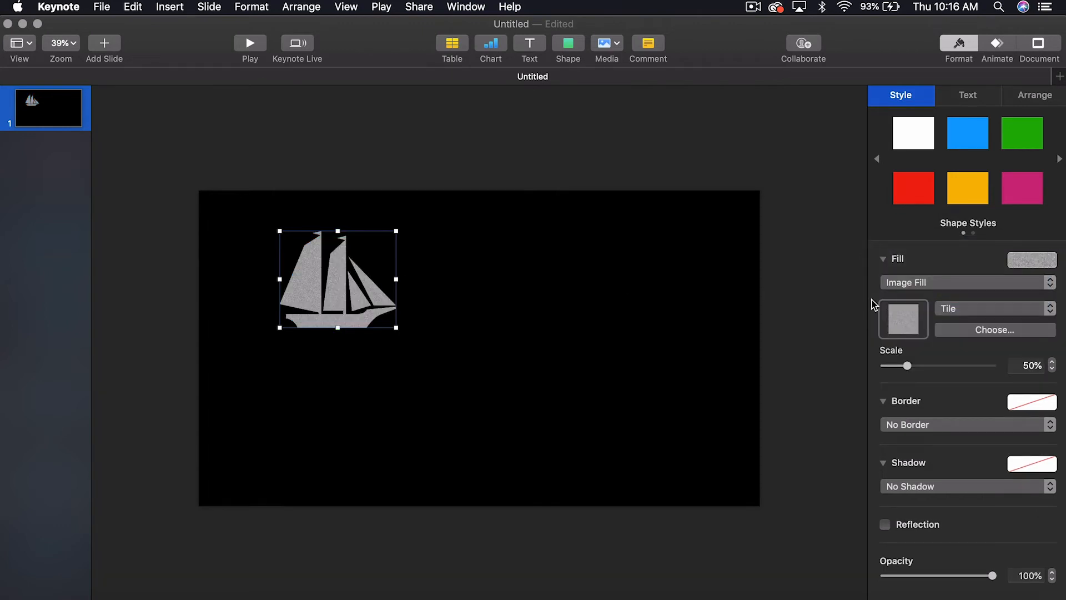
{"action": "mouse_move", "coordinate": [993, 330]}
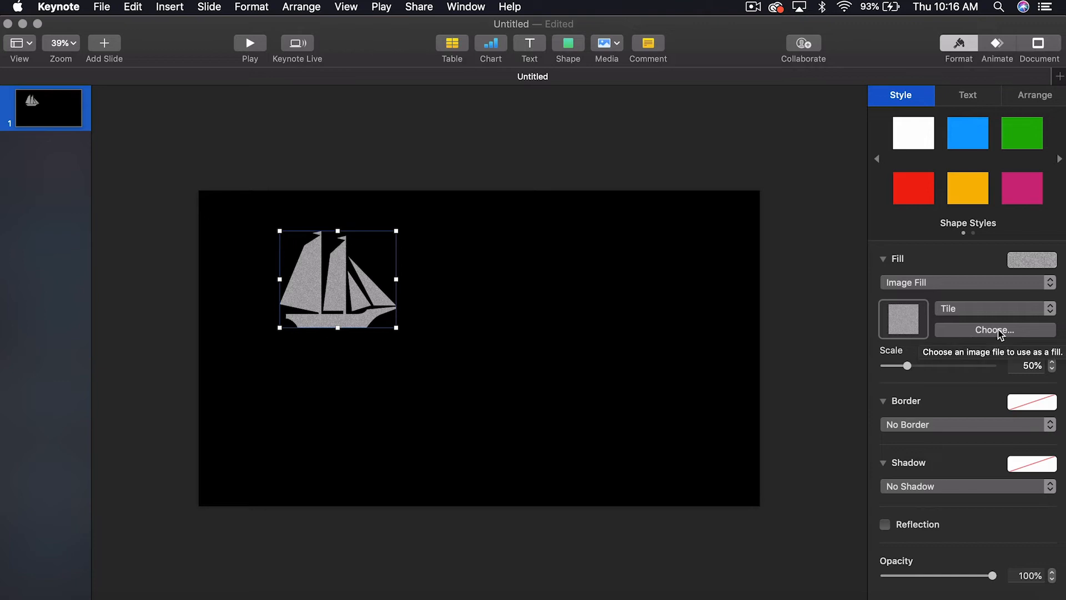
{"action": "left_click", "coordinate": [993, 330]}
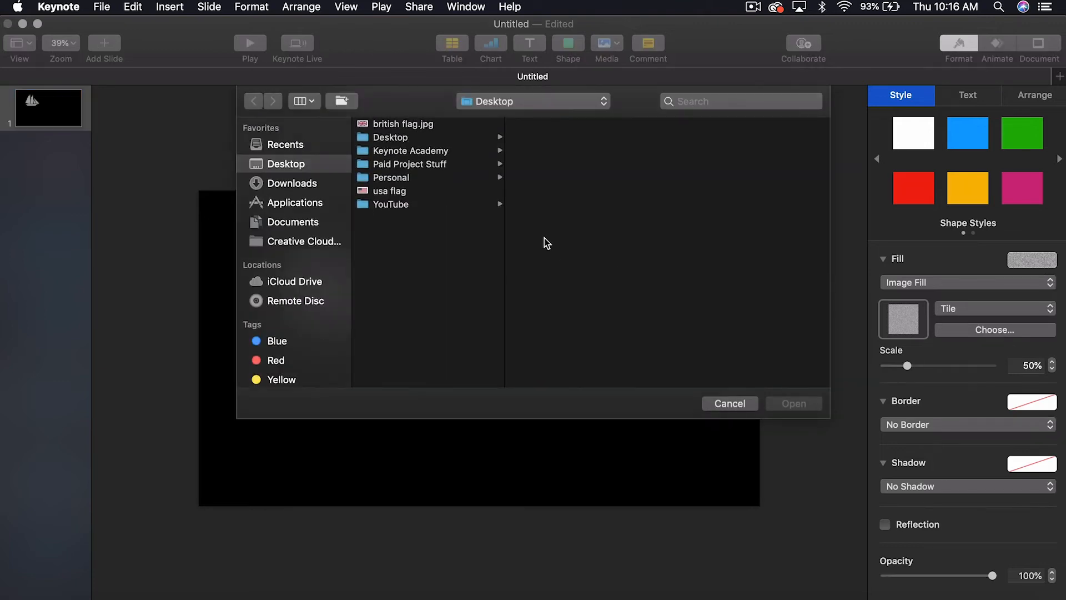
{"action": "mouse_move", "coordinate": [411, 135]}
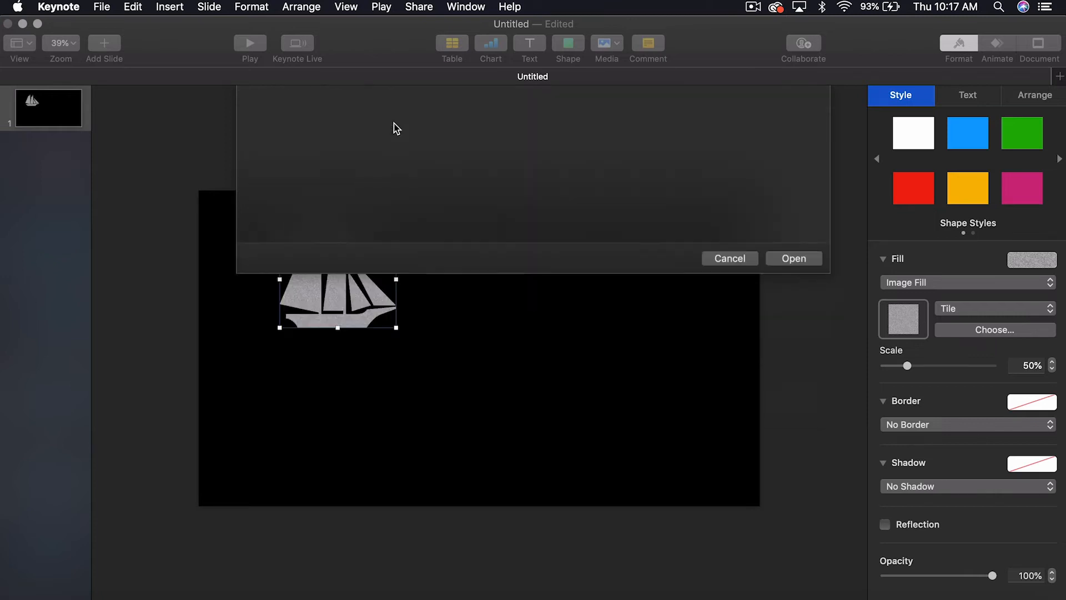
{"action": "left_click", "coordinate": [793, 259]}
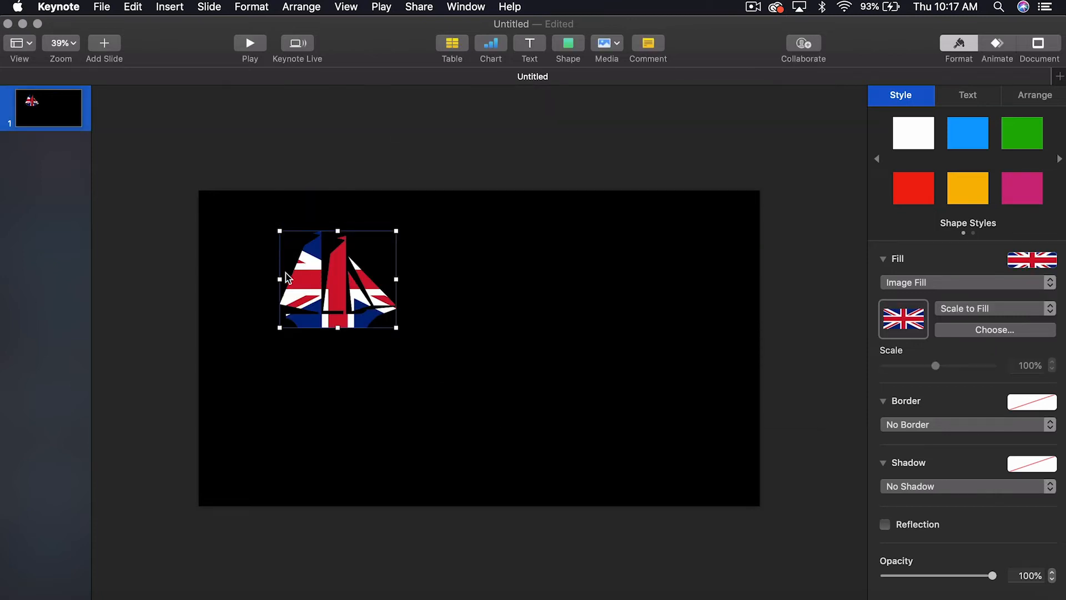
{"action": "mouse_move", "coordinate": [294, 285]}
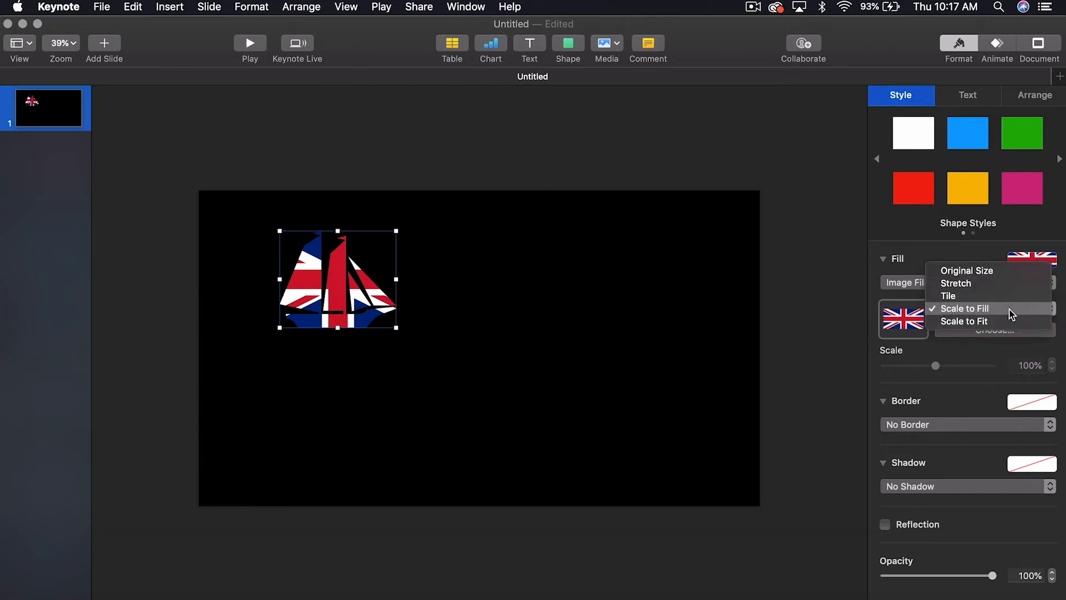
{"action": "left_click", "coordinate": [964, 321]}
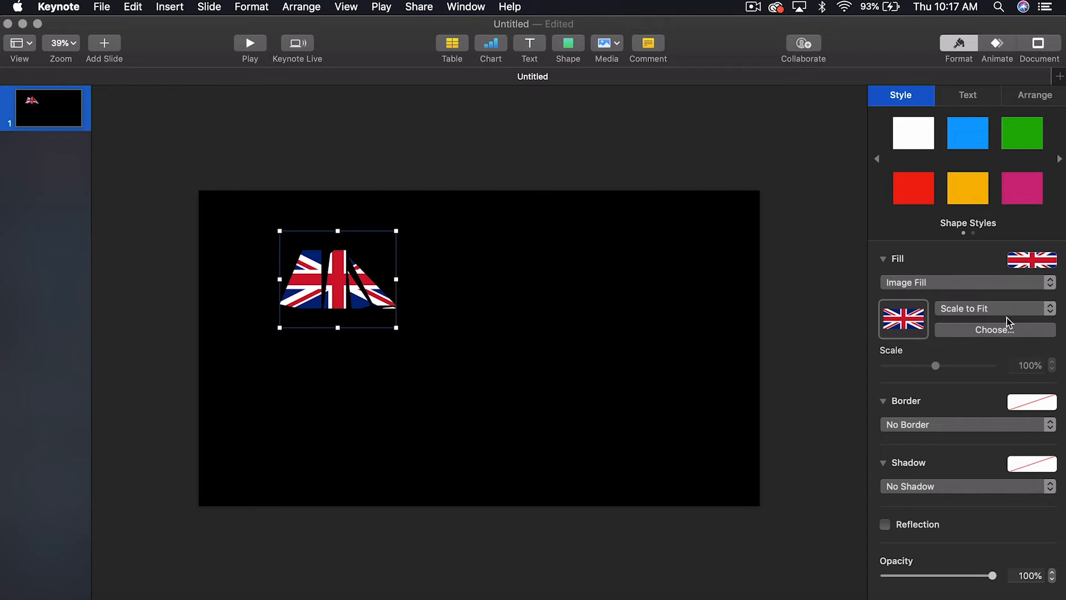
Try Tile, Stretch and Original Size for the flag fill, then settle on Scale to Fill.
{"action": "left_click", "coordinate": [993, 308]}
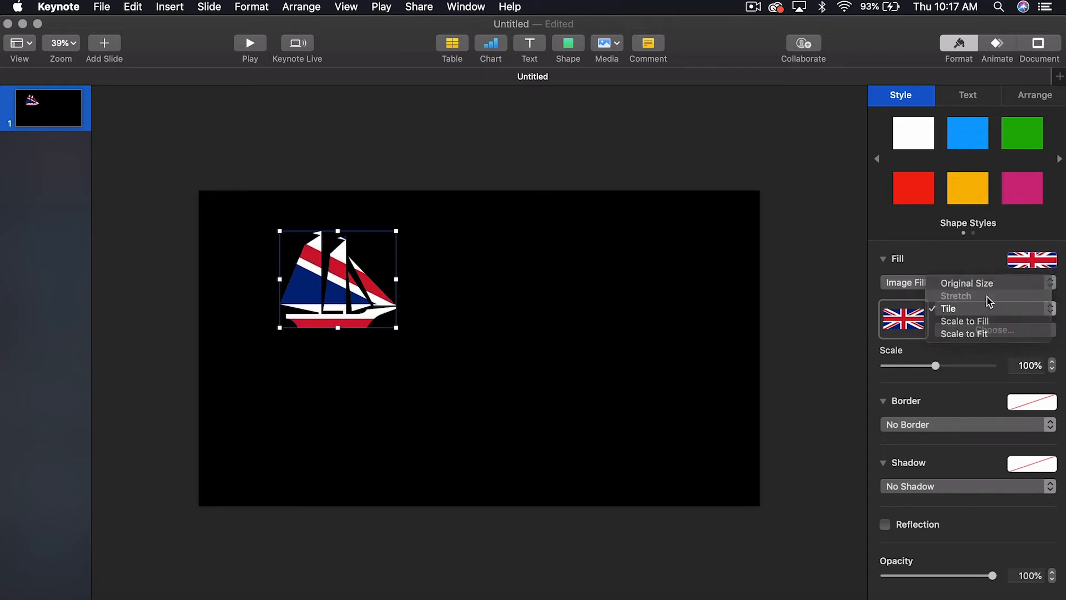
{"action": "left_click", "coordinate": [956, 308]}
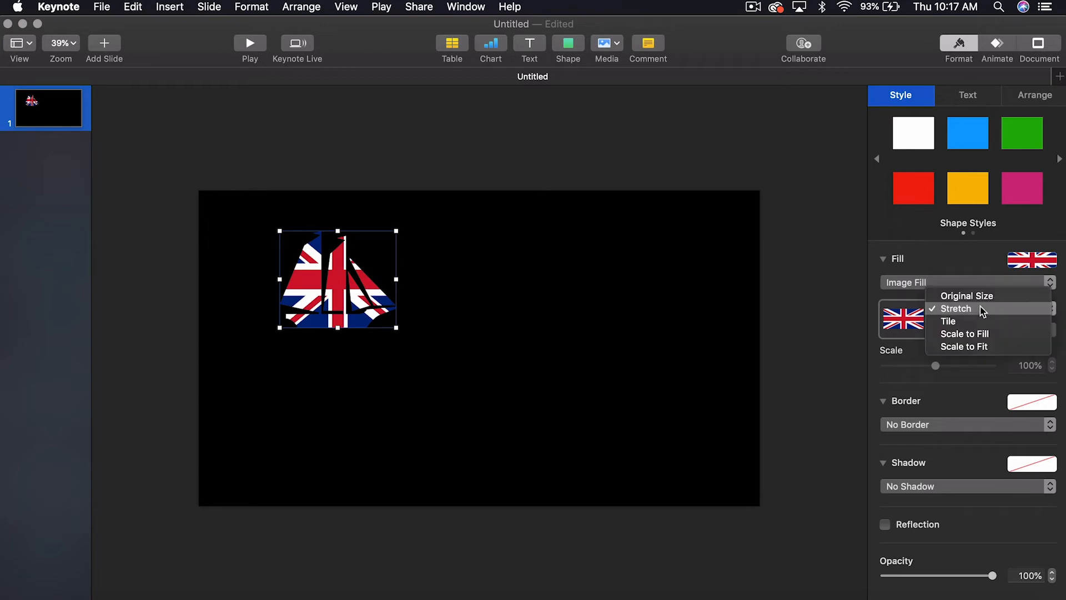
{"action": "left_click", "coordinate": [968, 296]}
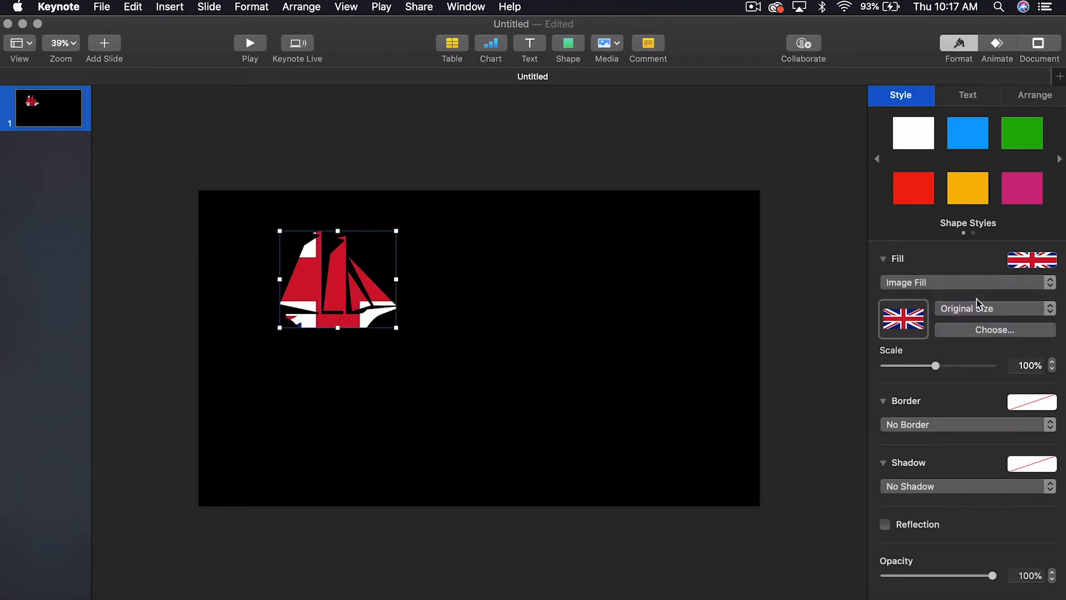
{"action": "left_click", "coordinate": [993, 307]}
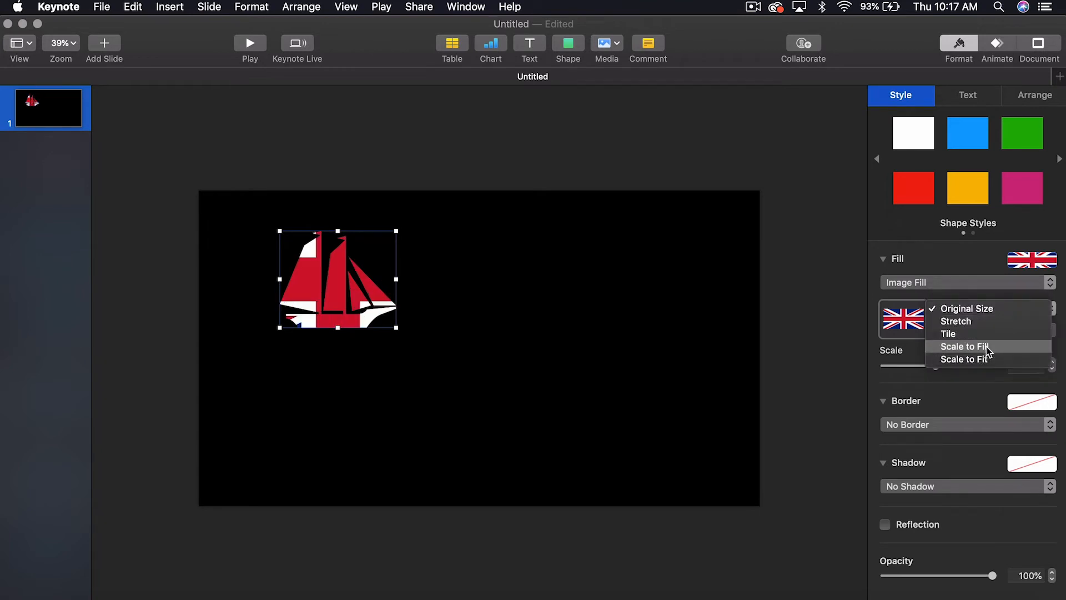
{"action": "left_click", "coordinate": [965, 346]}
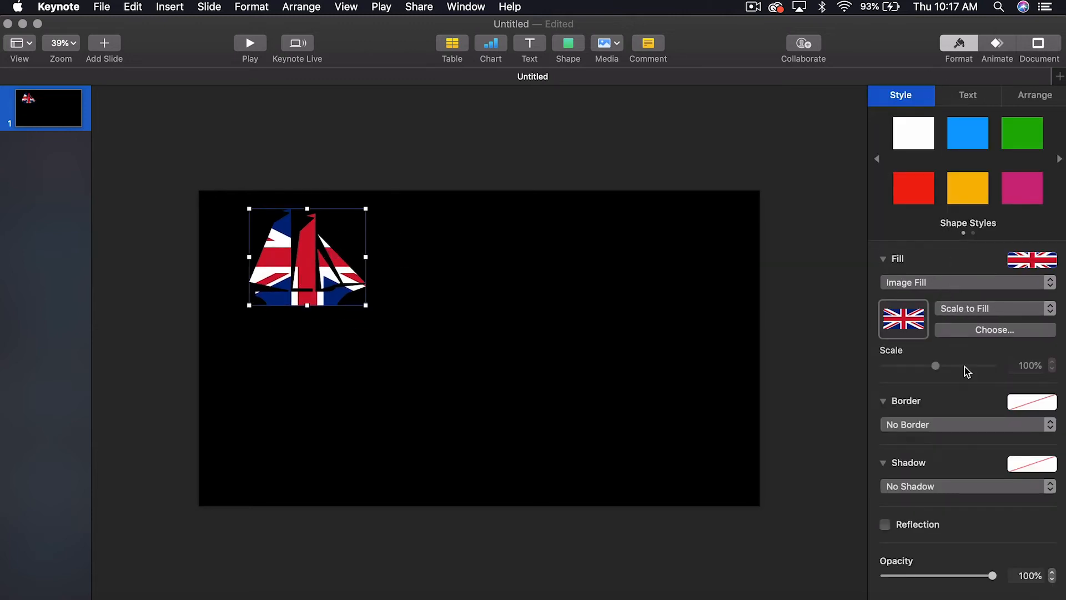
Give the ship a white Line border, 3 pt wide.
{"action": "left_click", "coordinate": [969, 424]}
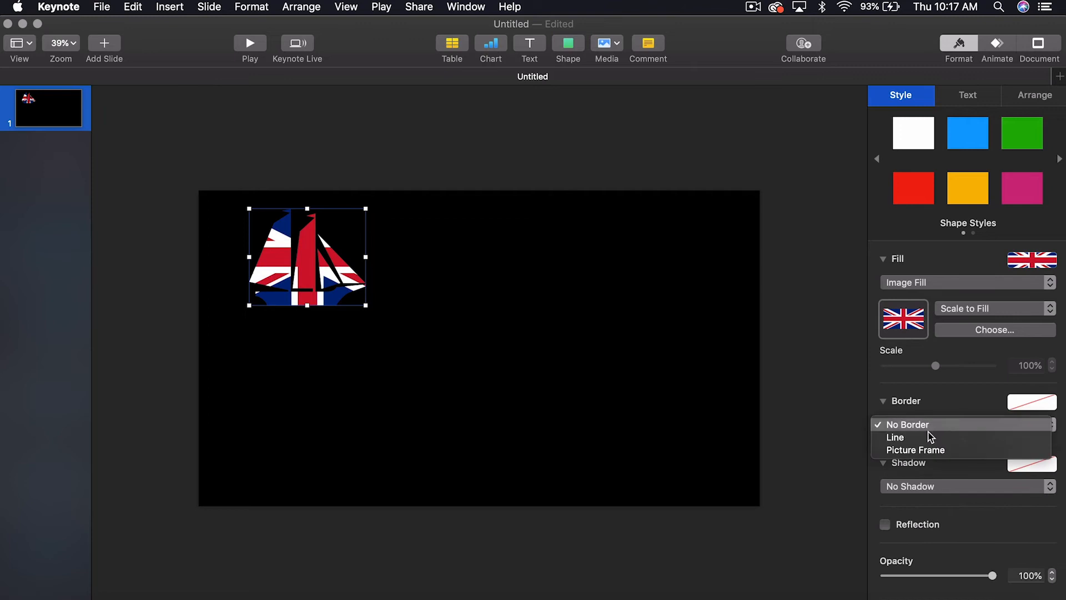
{"action": "left_click", "coordinate": [896, 436]}
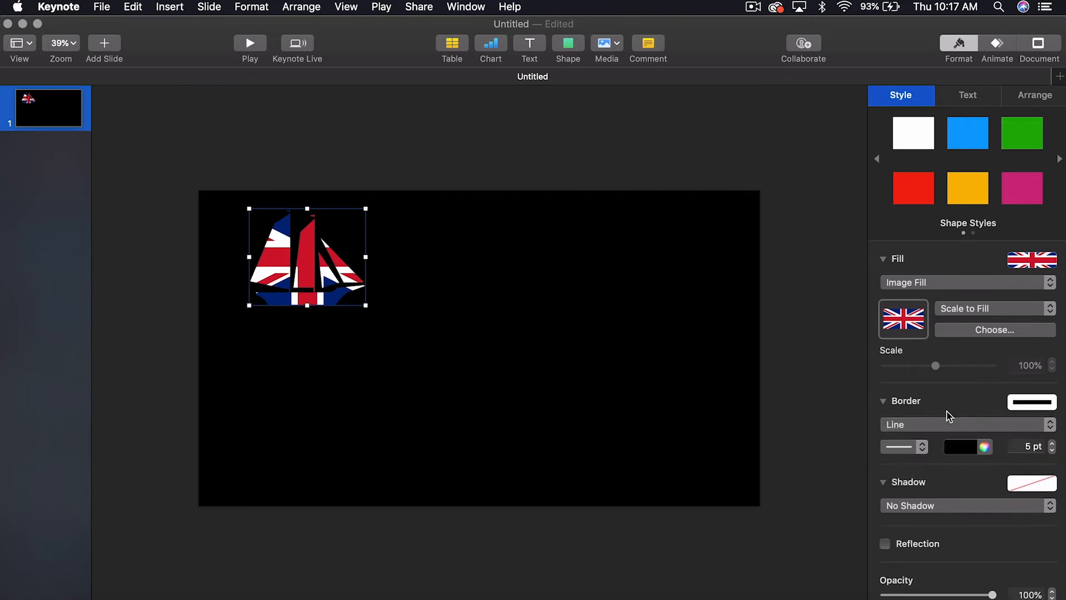
{"action": "left_click", "coordinate": [961, 446]}
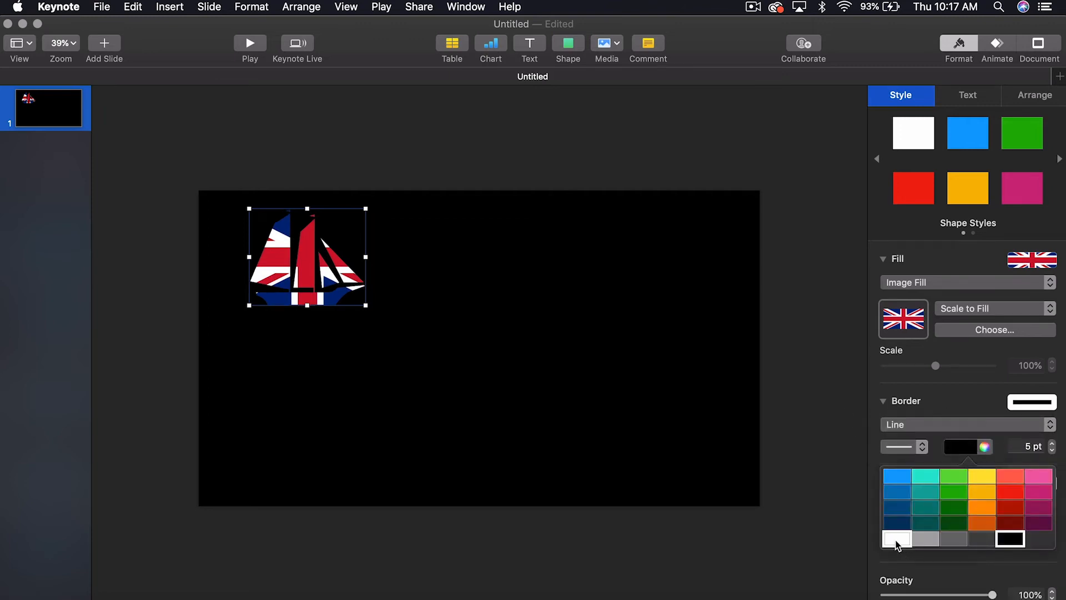
{"action": "left_click", "coordinate": [896, 538]}
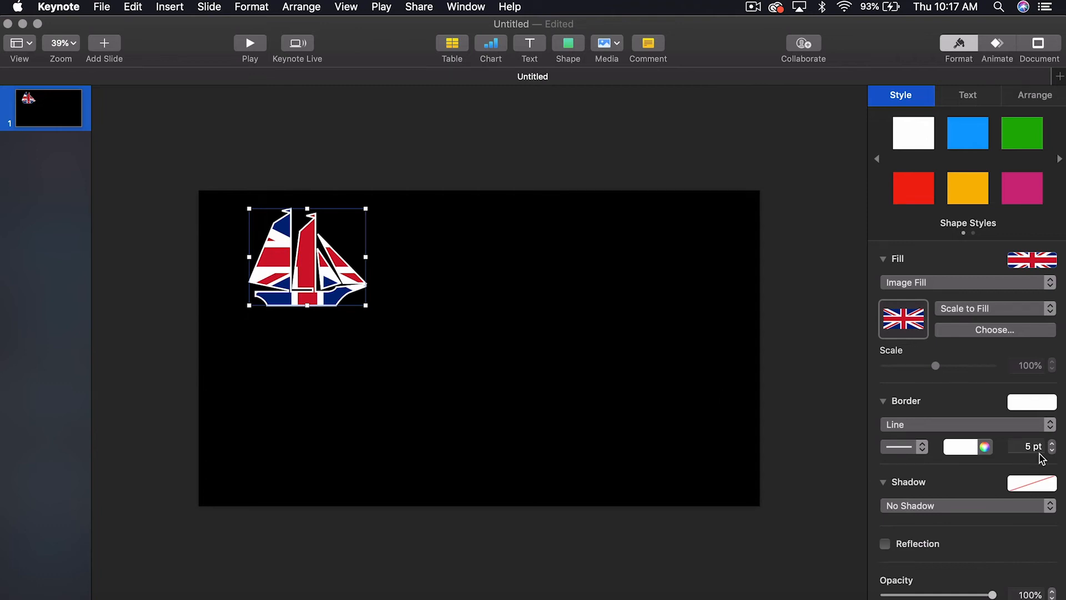
{"action": "left_click", "coordinate": [1053, 450]}
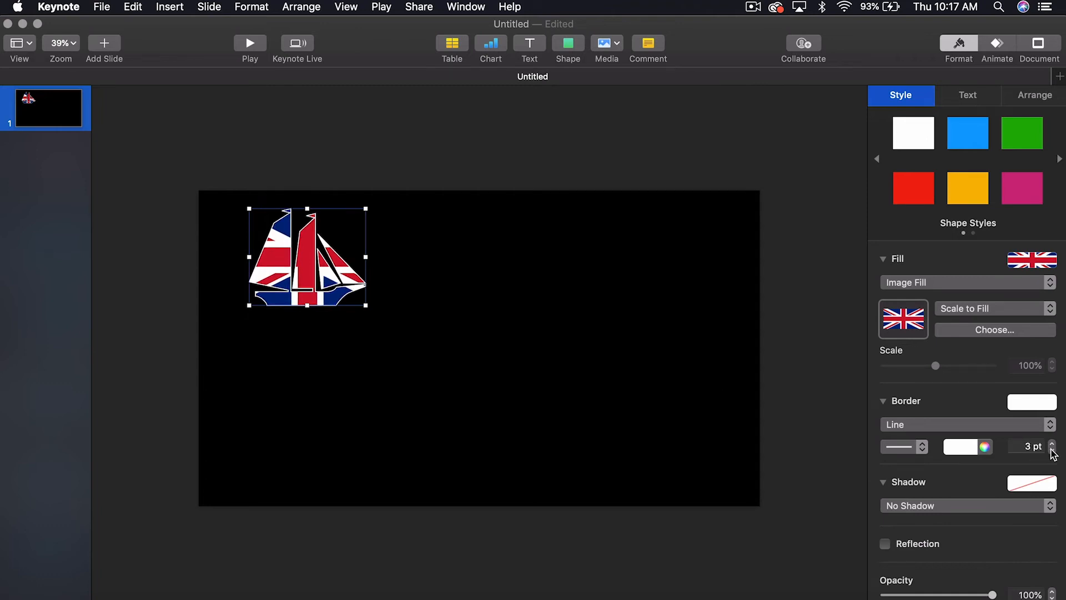
Add a Drop Shadow to the ship and choose its colour.
{"action": "left_click", "coordinate": [965, 505]}
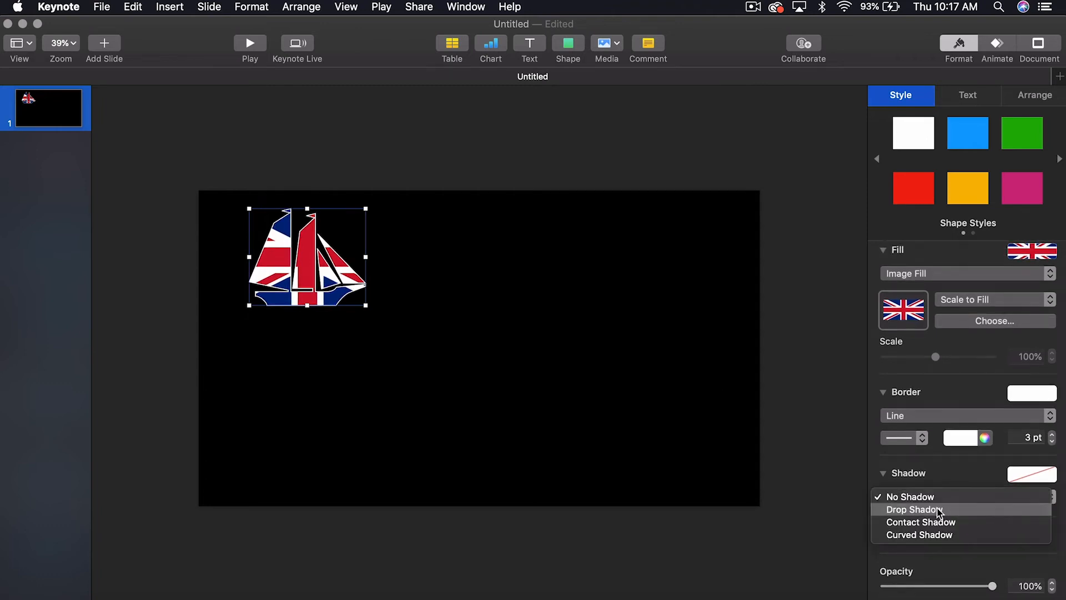
{"action": "left_click", "coordinate": [917, 510]}
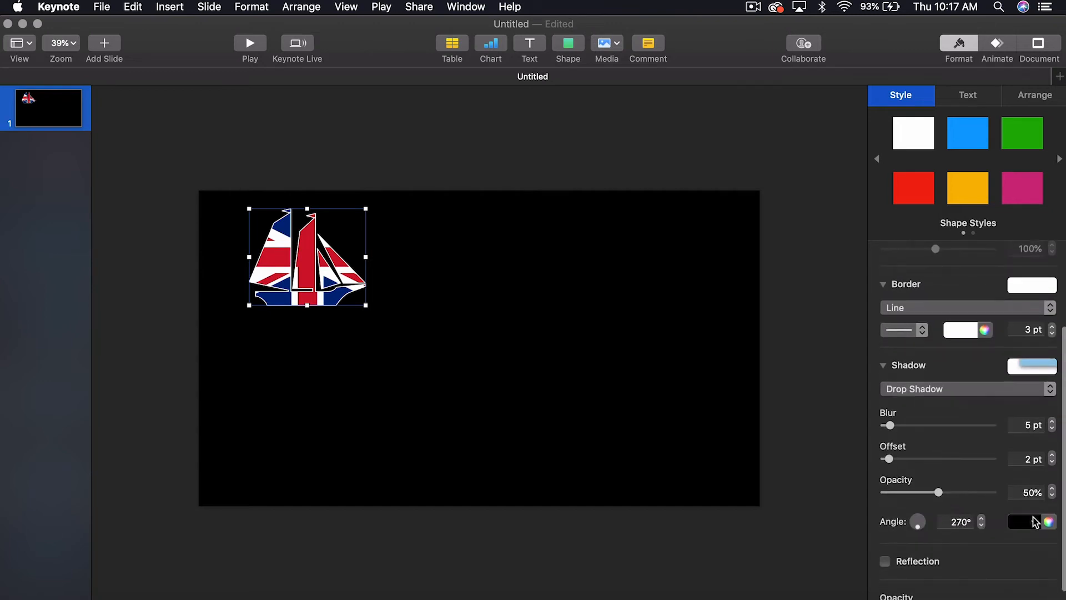
{"action": "left_click", "coordinate": [1023, 522]}
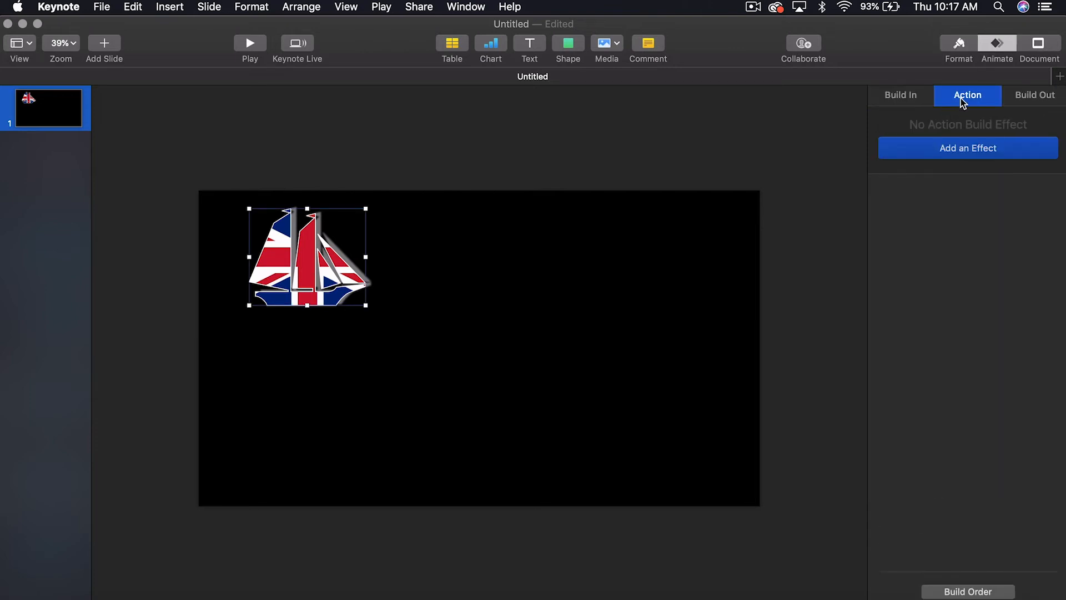
Look through the ship's Build In, Action and Build Out animation tabs via Animate.
{"action": "left_click", "coordinate": [967, 148]}
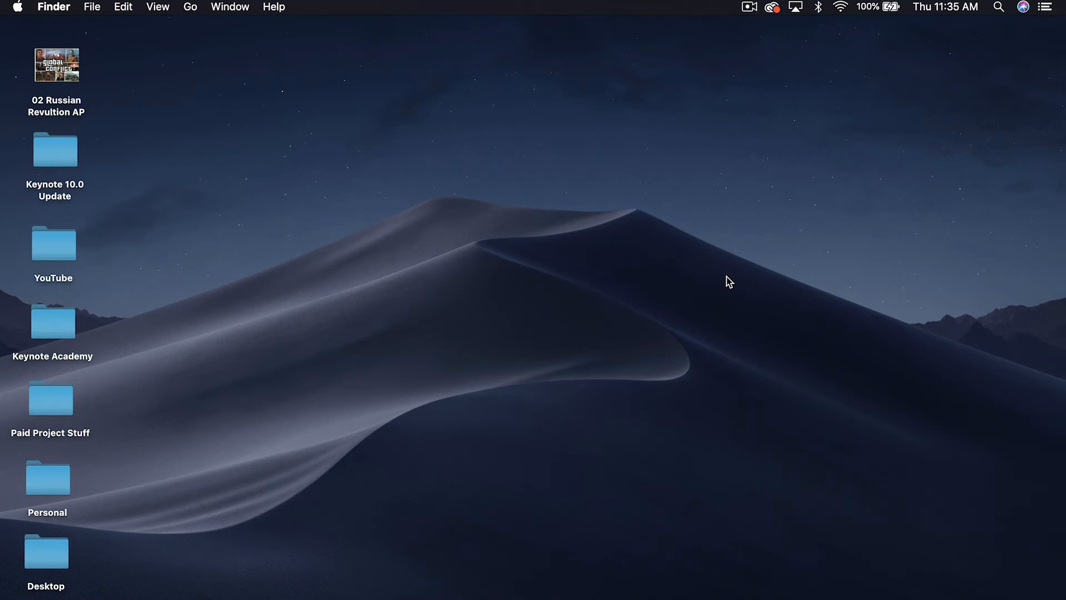
Open the 02 Russian Revultion AP presentation from the desktop in Keynote.
{"action": "left_click", "coordinate": [57, 66]}
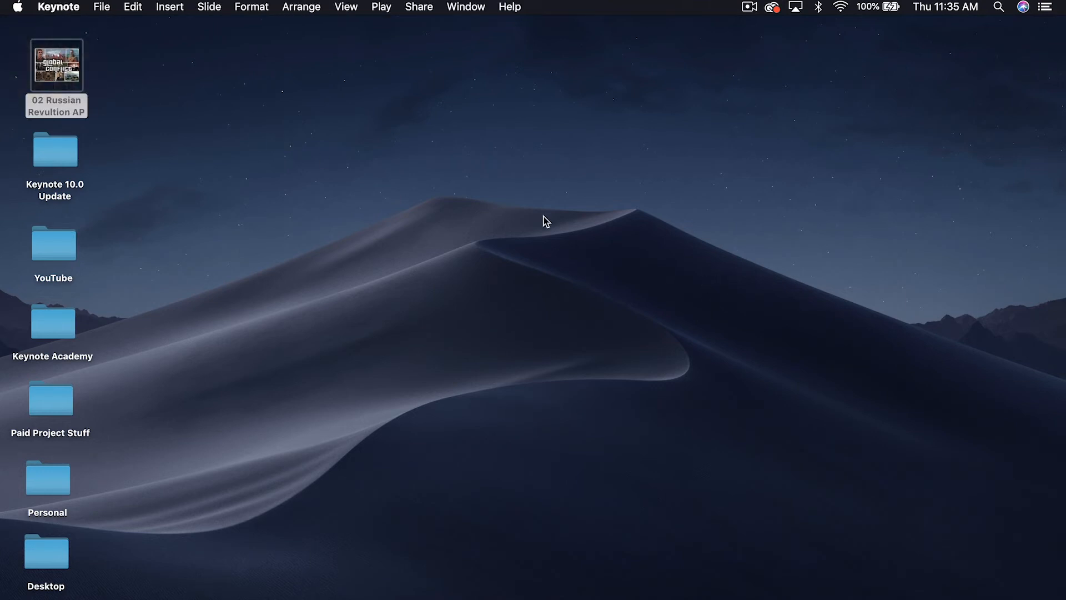
{"action": "double_click", "coordinate": [55, 64]}
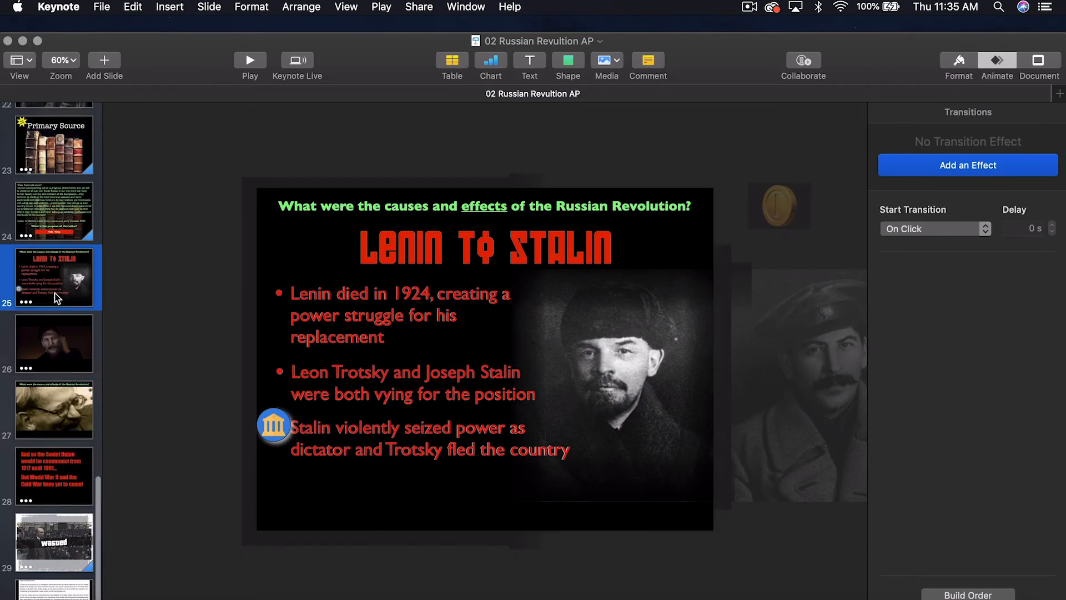
{"action": "left_click", "coordinate": [54, 144]}
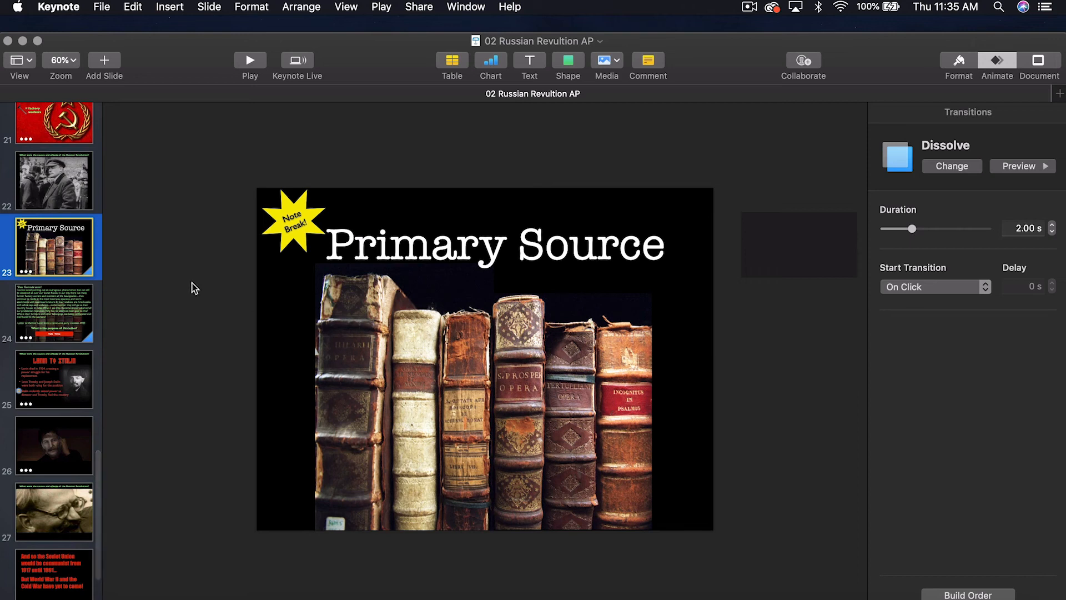
{"action": "mouse_move", "coordinate": [151, 279]}
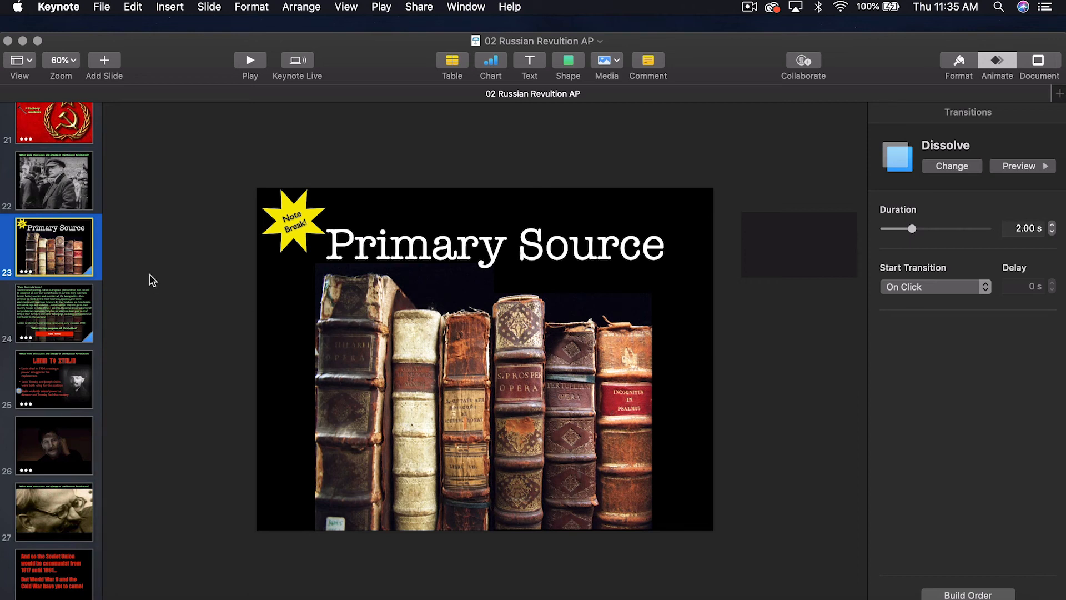
{"action": "mouse_move", "coordinate": [70, 307]}
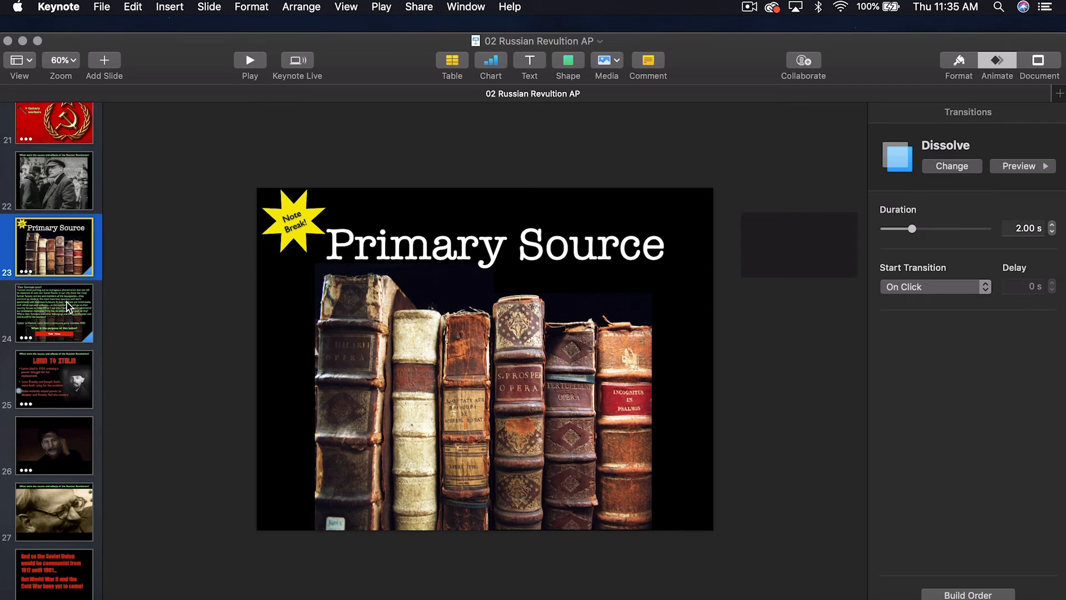
{"action": "mouse_move", "coordinate": [502, 220]}
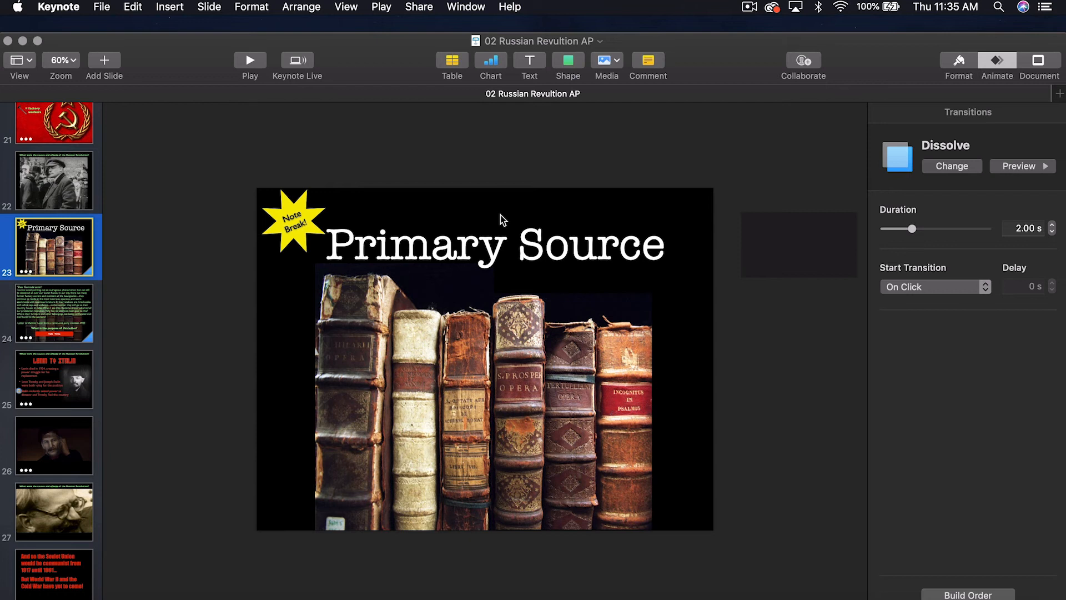
{"action": "mouse_move", "coordinate": [250, 69]}
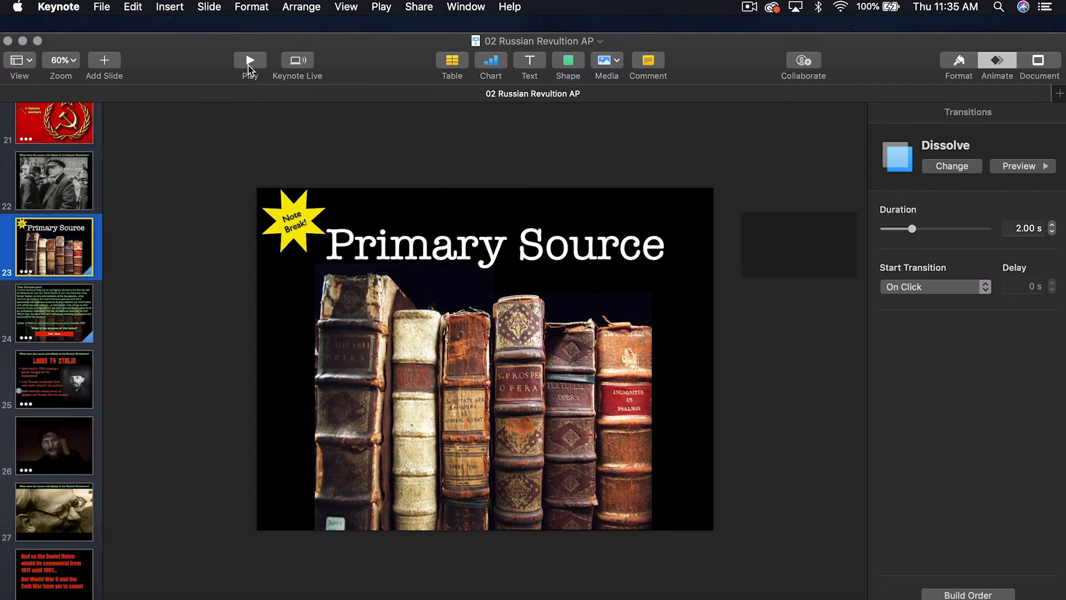
Play the slideshow through to the Lenin letter slide, then return to editing with the letter text selected.
{"action": "left_click", "coordinate": [248, 60]}
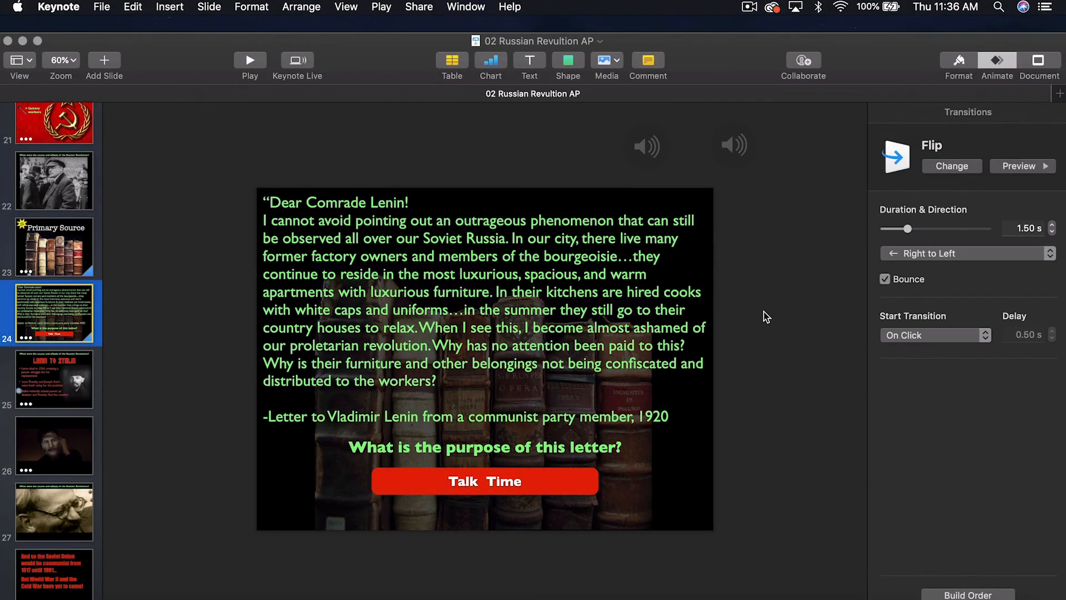
{"action": "mouse_move", "coordinate": [404, 289]}
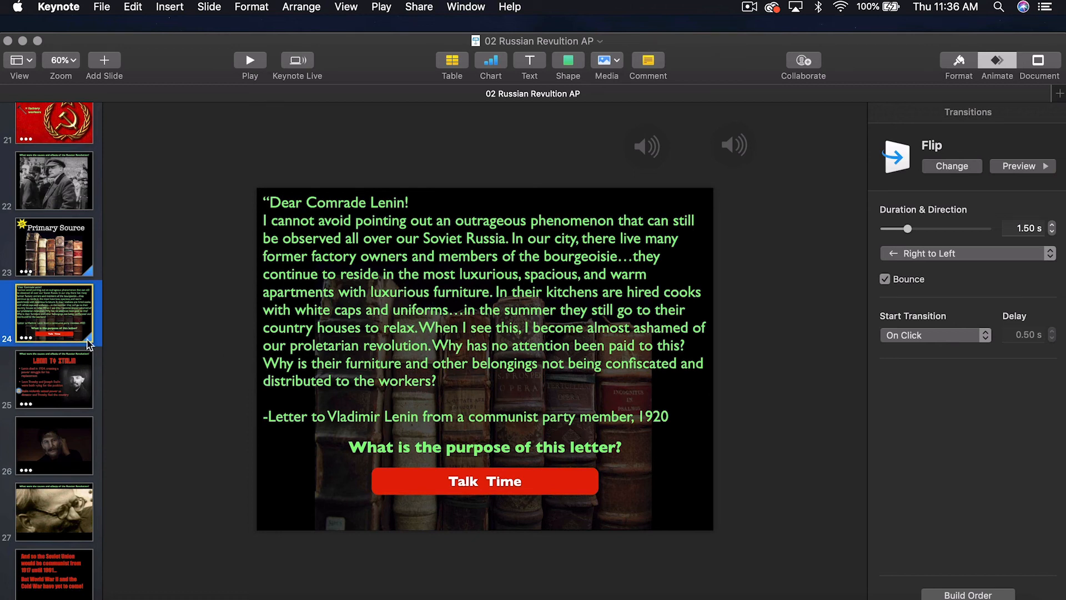
{"action": "left_click", "coordinate": [104, 60]}
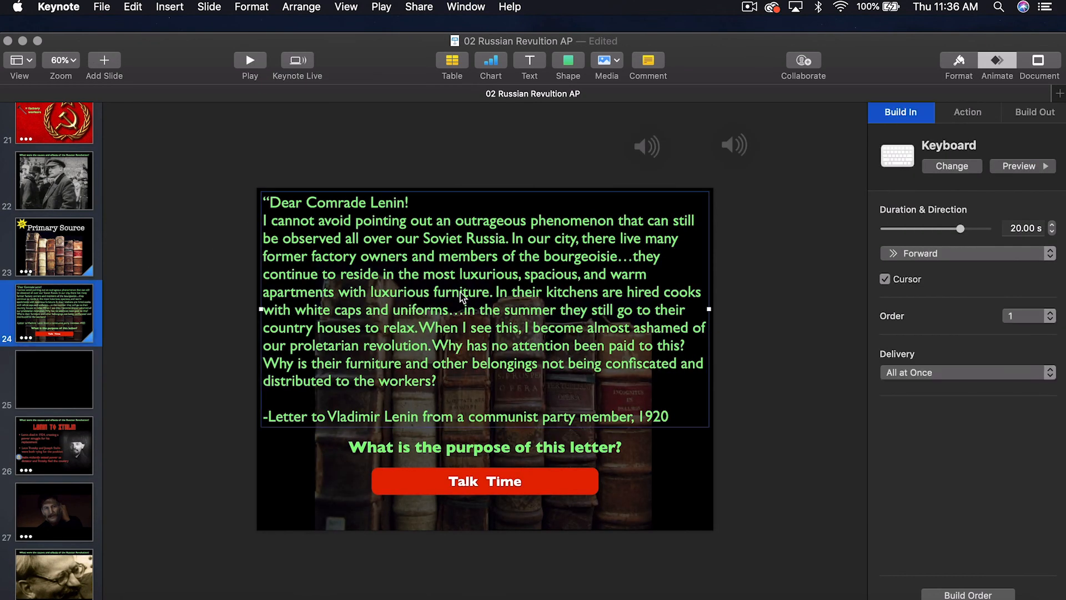
Go to the new slide 25 and bring up the text box's Text formatting settings.
{"action": "left_click", "coordinate": [53, 379]}
{"action": "type", "text": "I typ"}
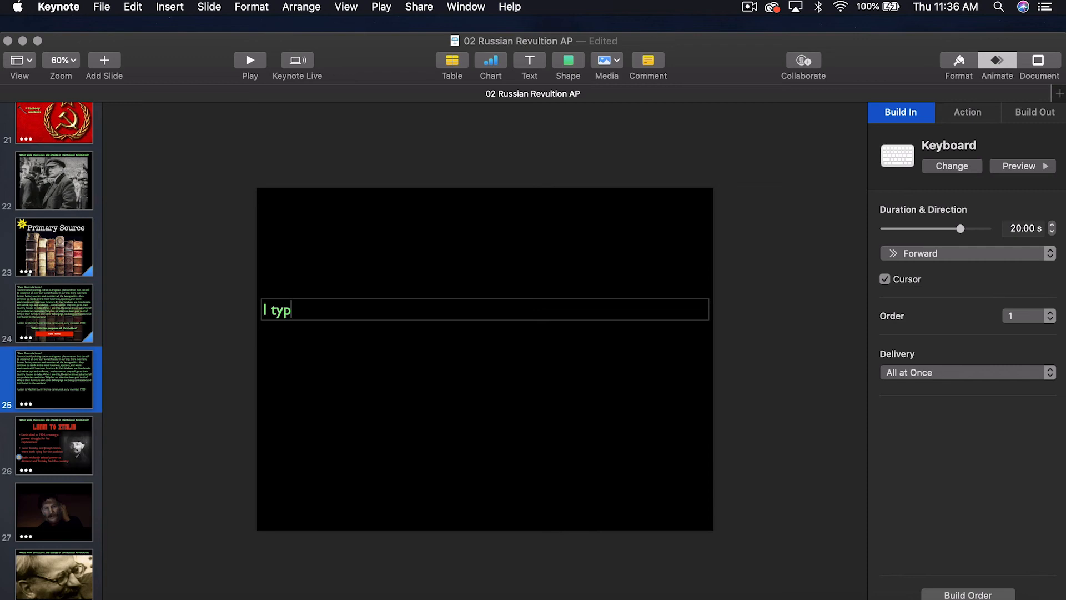
{"action": "type", "text": "e this"}
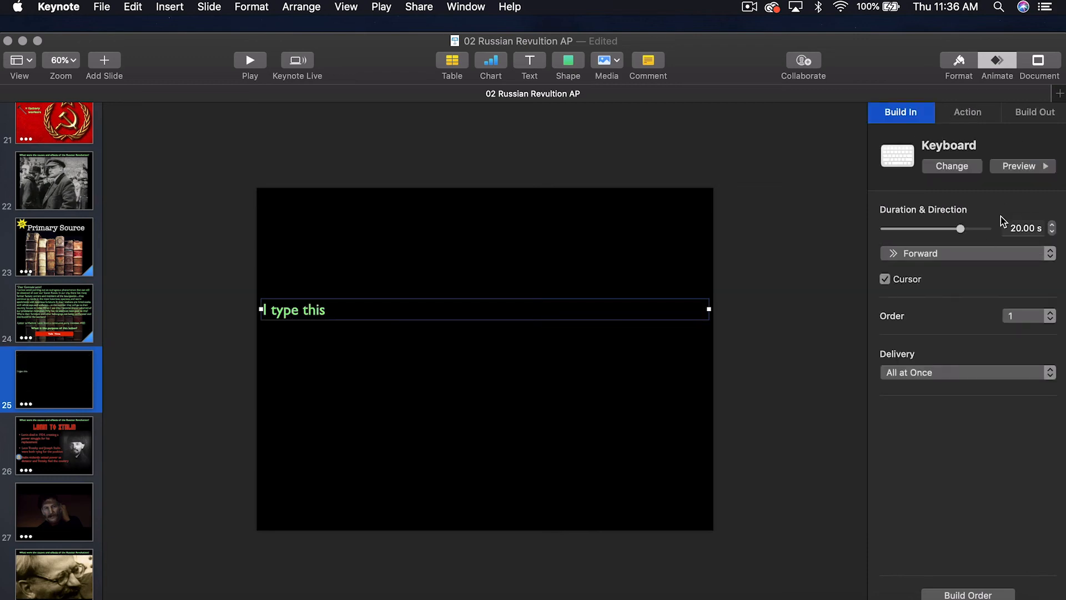
{"action": "left_click", "coordinate": [957, 61]}
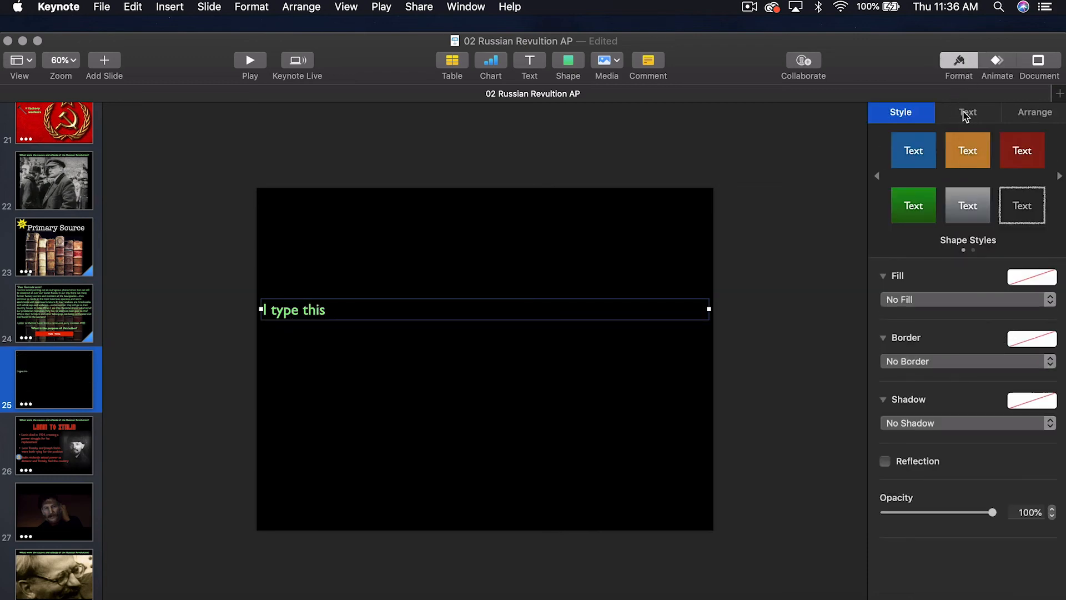
{"action": "left_click", "coordinate": [968, 113]}
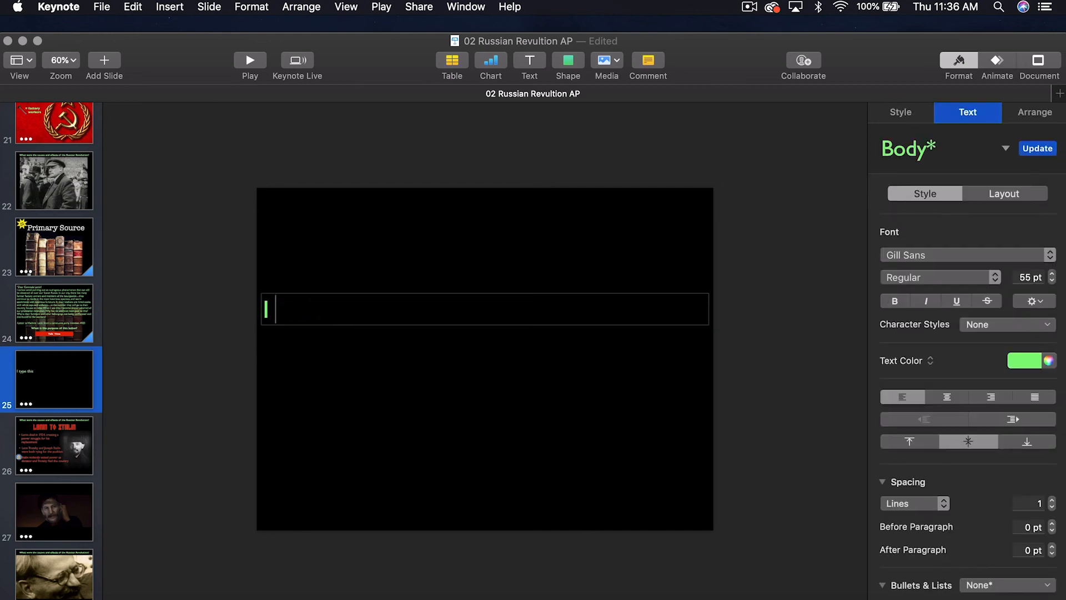
Type 'I'm typing this sentence.' in green and show its Keyboard build-in animation settings.
{"action": "type", "text": "I'm typing t"}
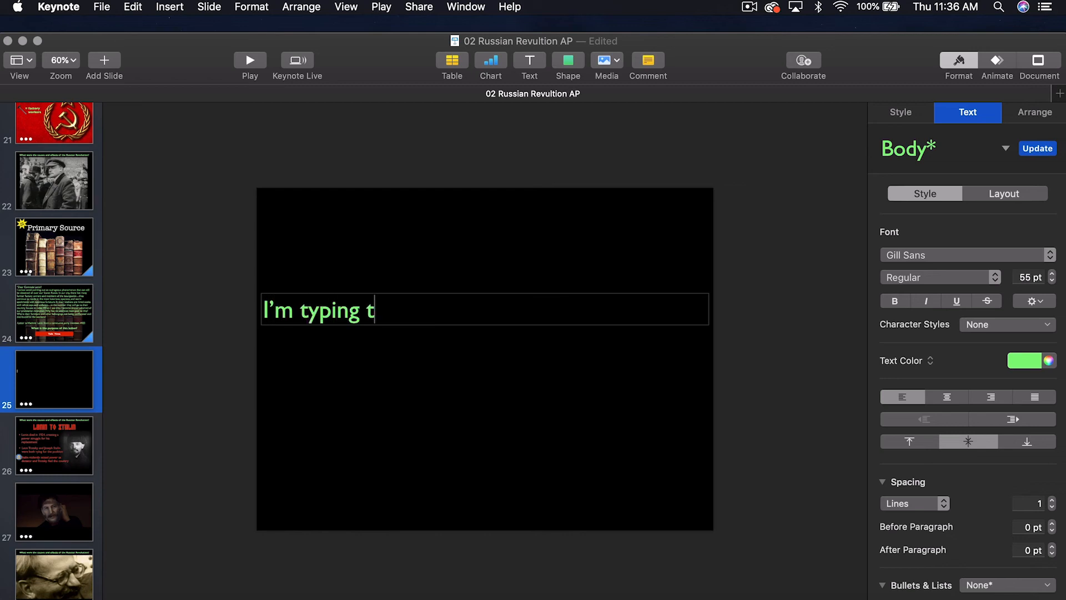
{"action": "type", "text": "his sentence."}
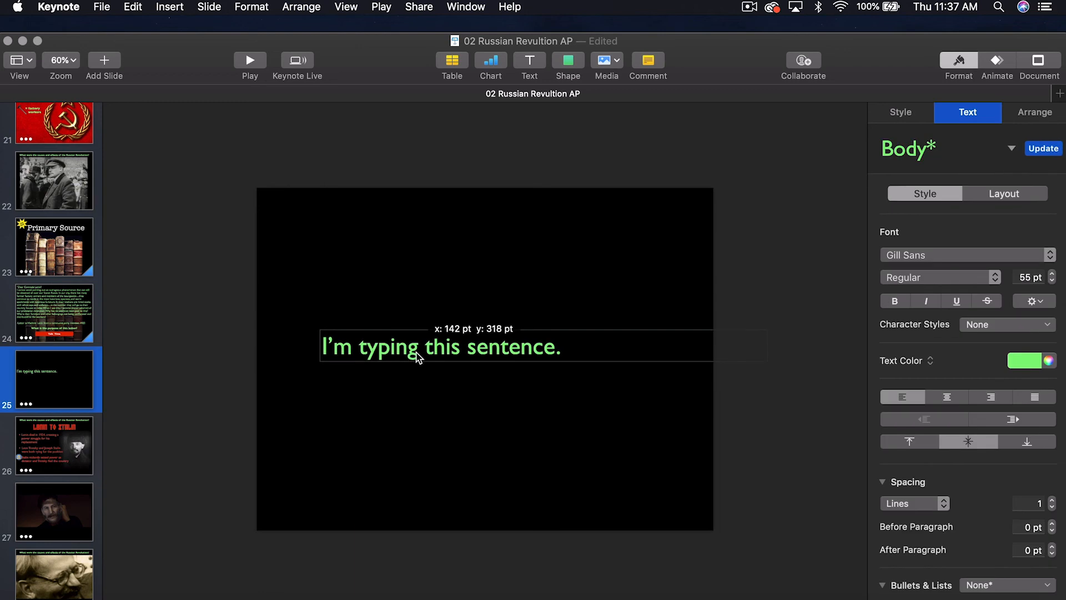
{"action": "left_click", "coordinate": [997, 66]}
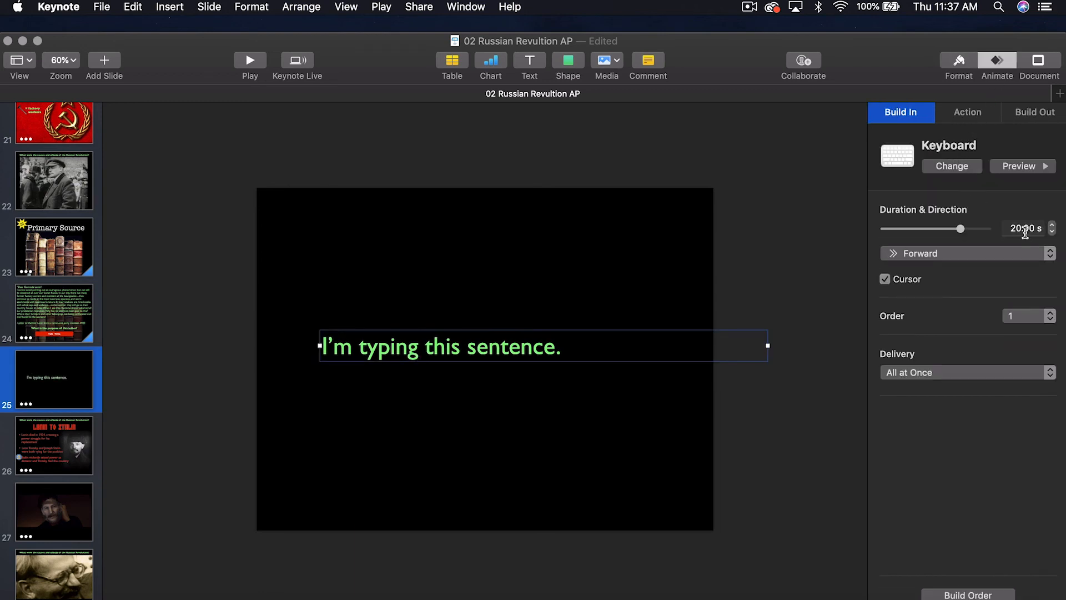
Reselect the sentence, finish typing it, and shorten its Keyboard build-in to 5 s, previewed.
{"action": "left_click", "coordinate": [592, 418]}
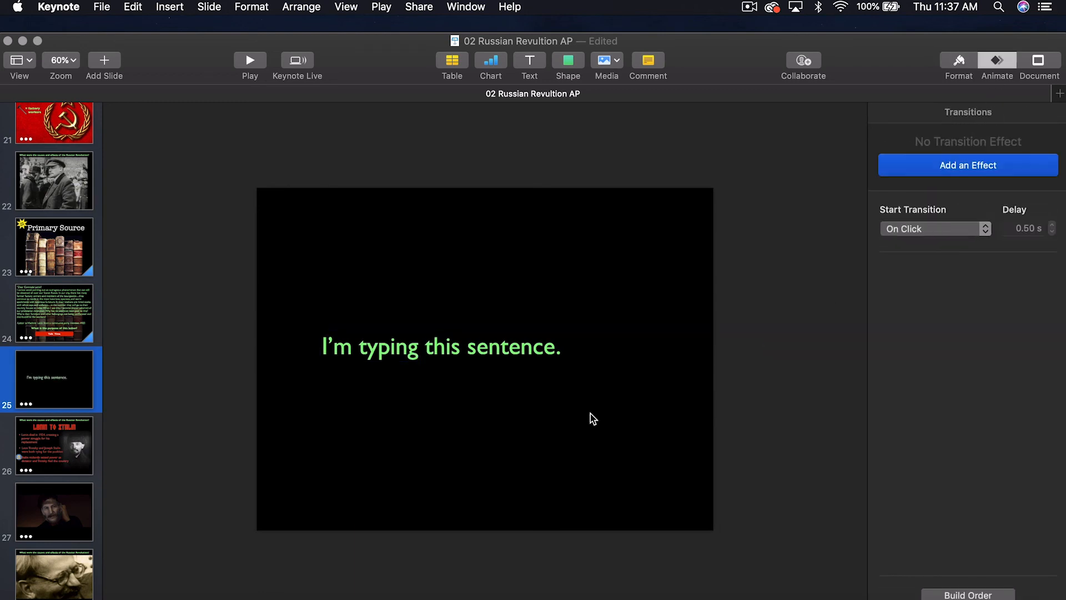
{"action": "left_click", "coordinate": [440, 346]}
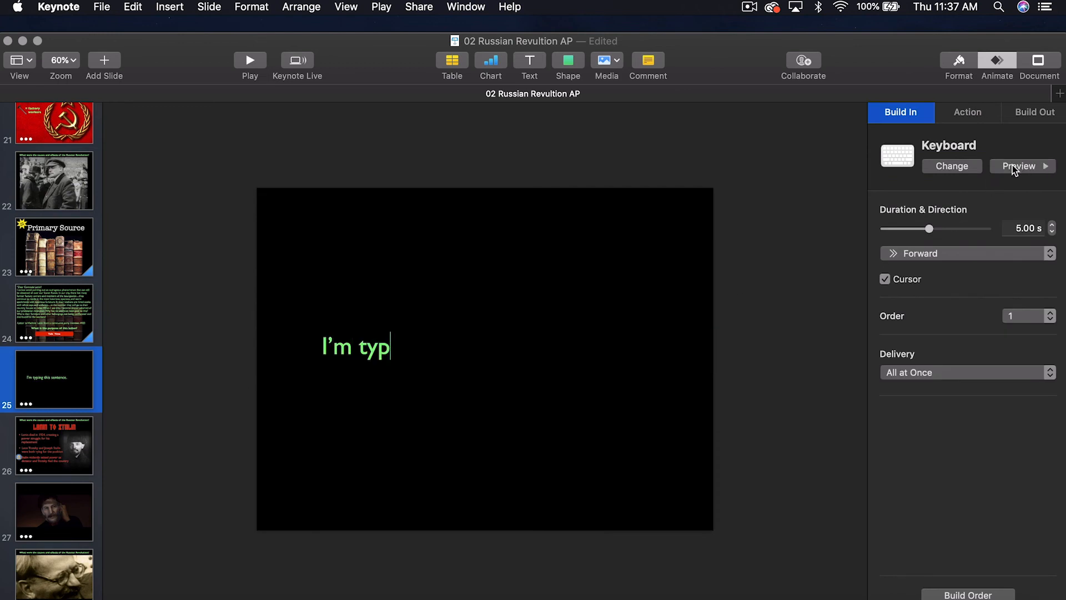
{"action": "type", "text": "ing this se"}
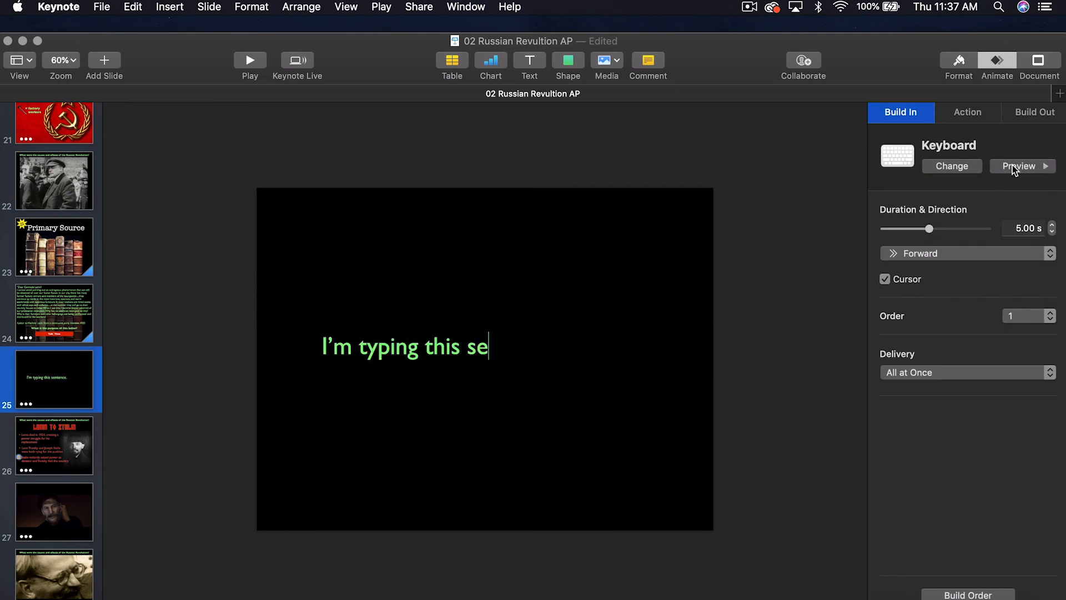
{"action": "type", "text": "ntence."}
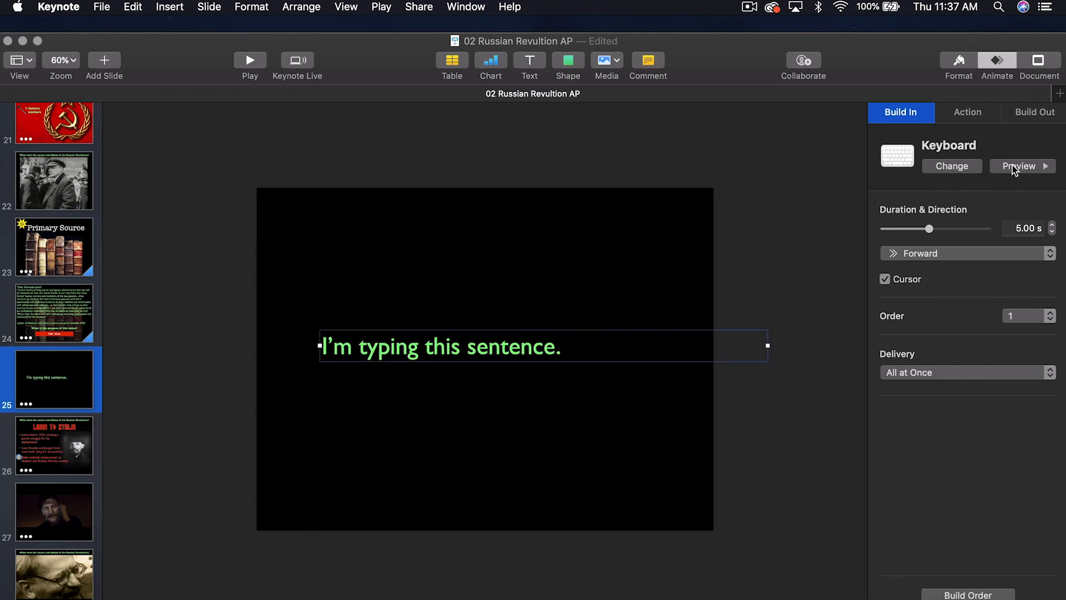
{"action": "mouse_move", "coordinate": [530, 399]}
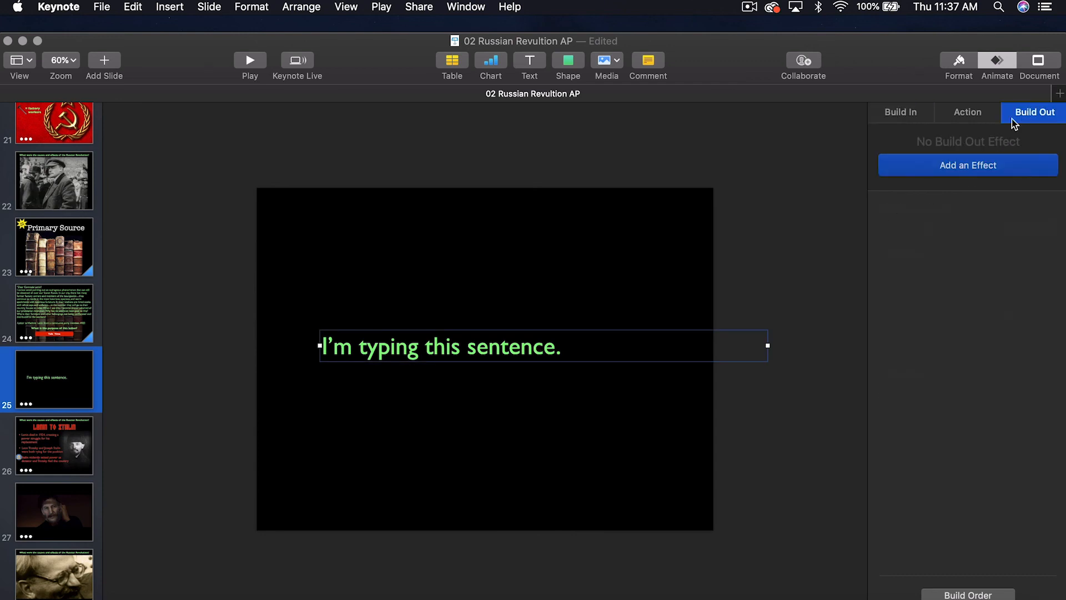
Add a 3-second Keyboard build-out that erases the sentence backward.
{"action": "left_click", "coordinate": [967, 165]}
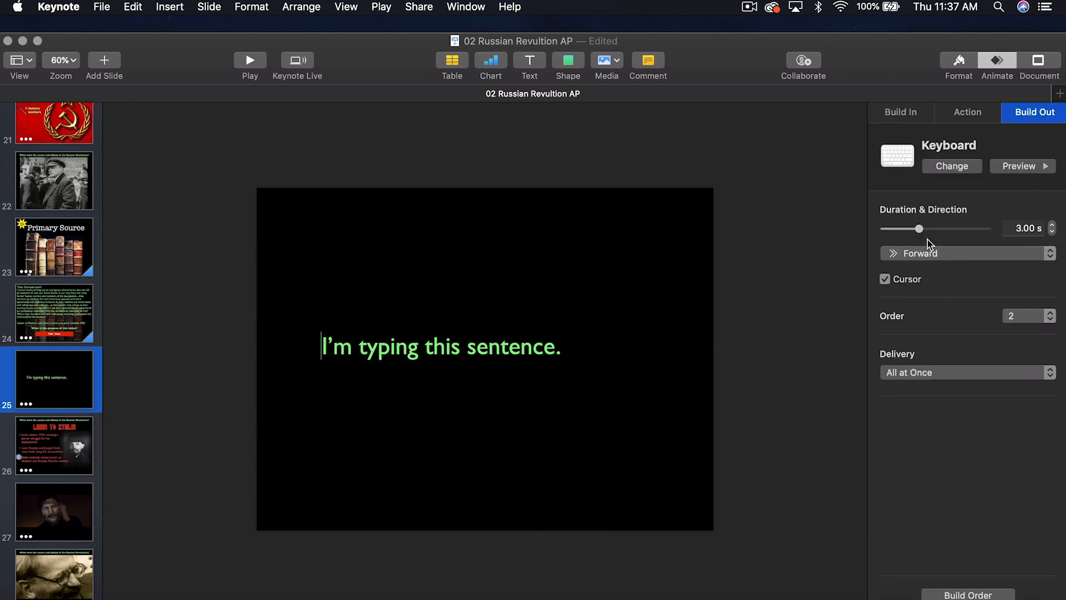
{"action": "left_click", "coordinate": [966, 254]}
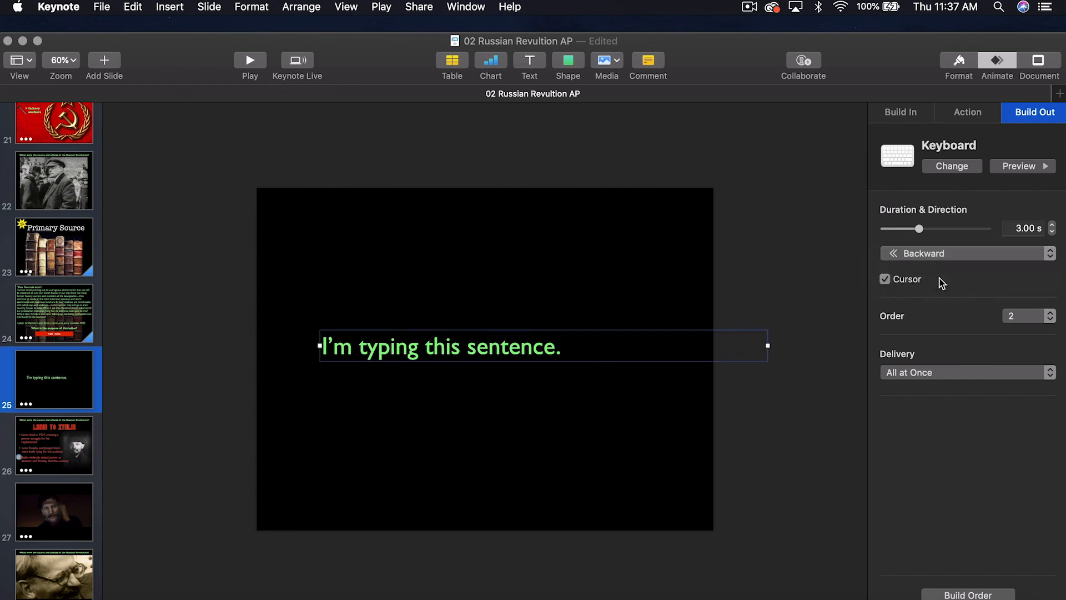
{"action": "left_click", "coordinate": [684, 467]}
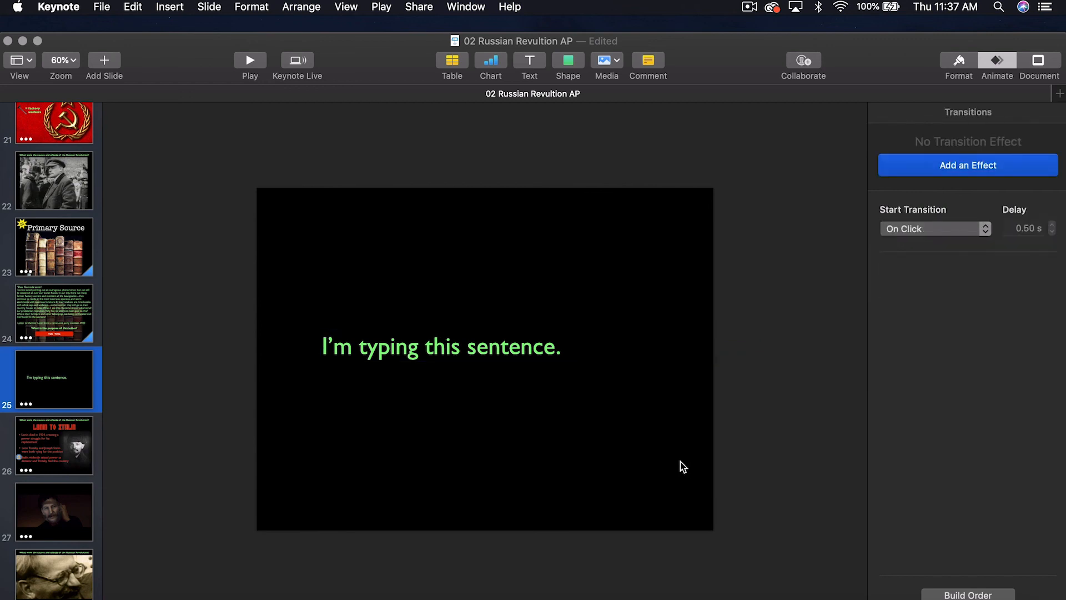
{"action": "mouse_move", "coordinate": [250, 62]}
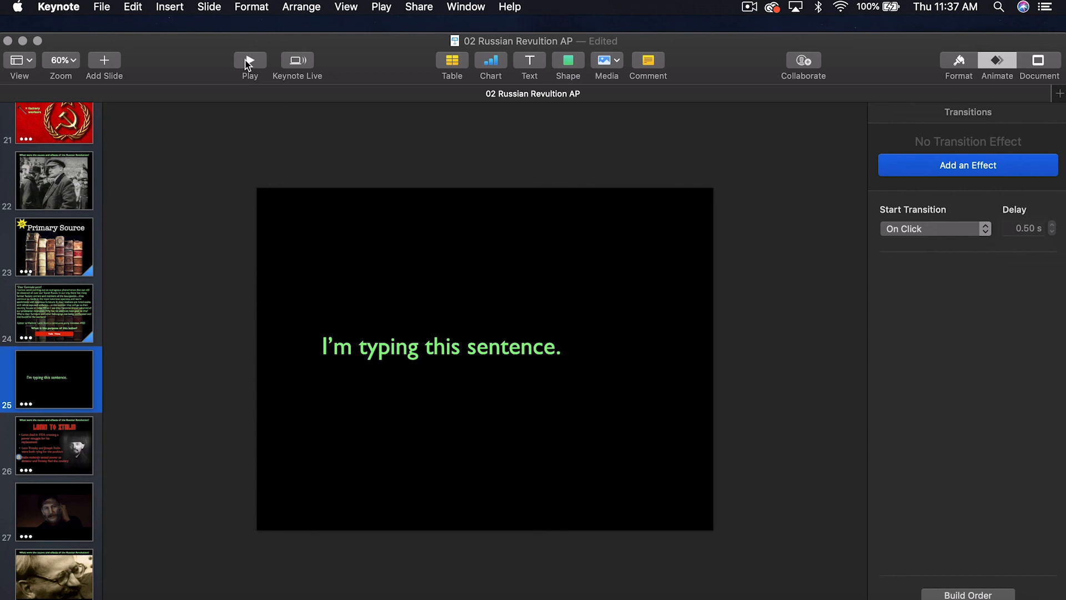
{"action": "mouse_move", "coordinate": [638, 360]}
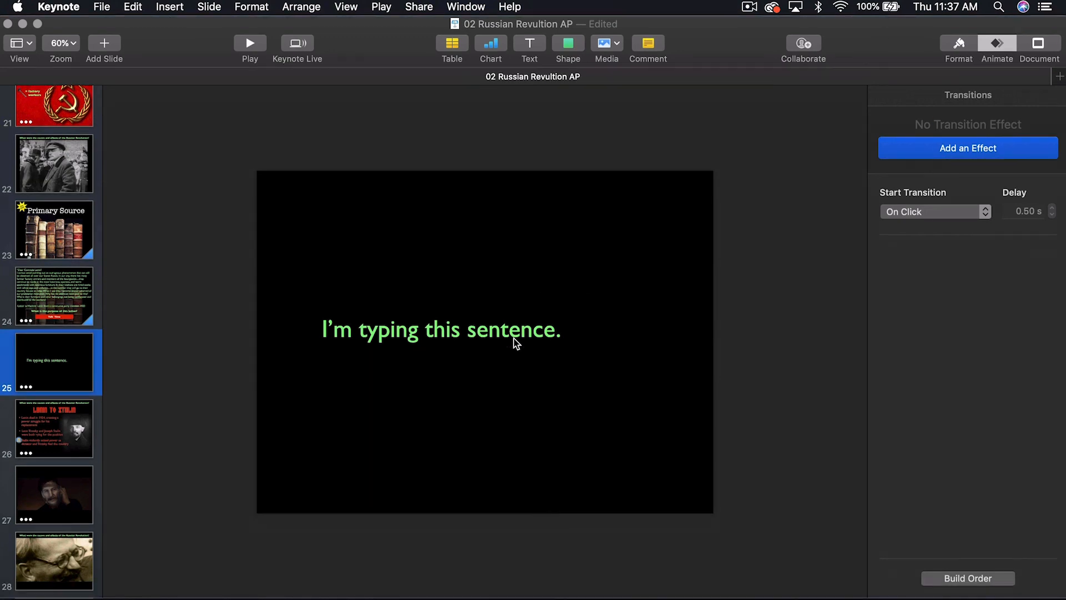
{"action": "mouse_move", "coordinate": [545, 343]}
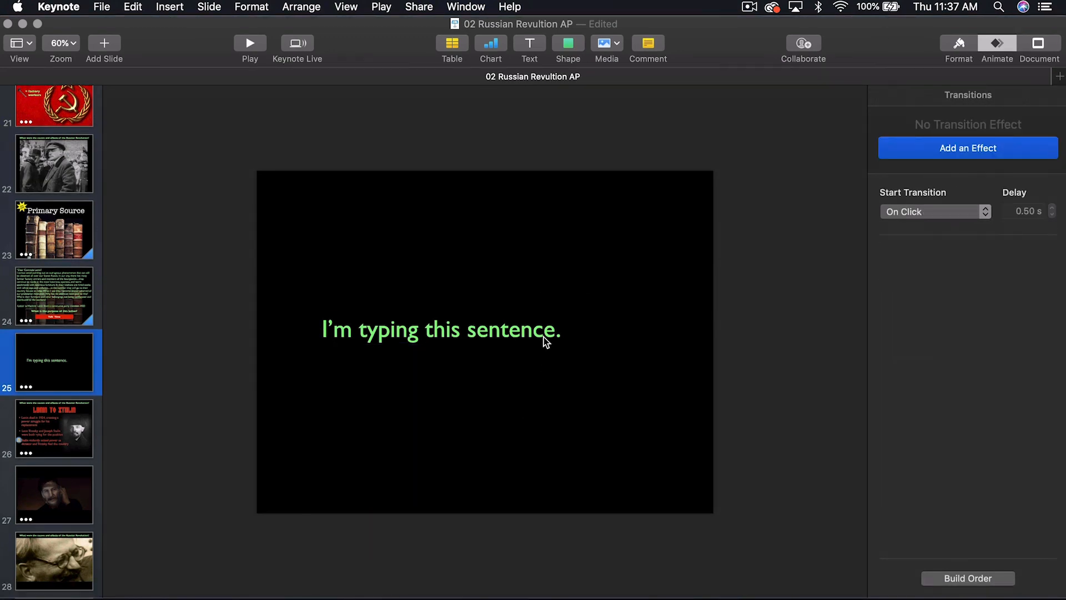